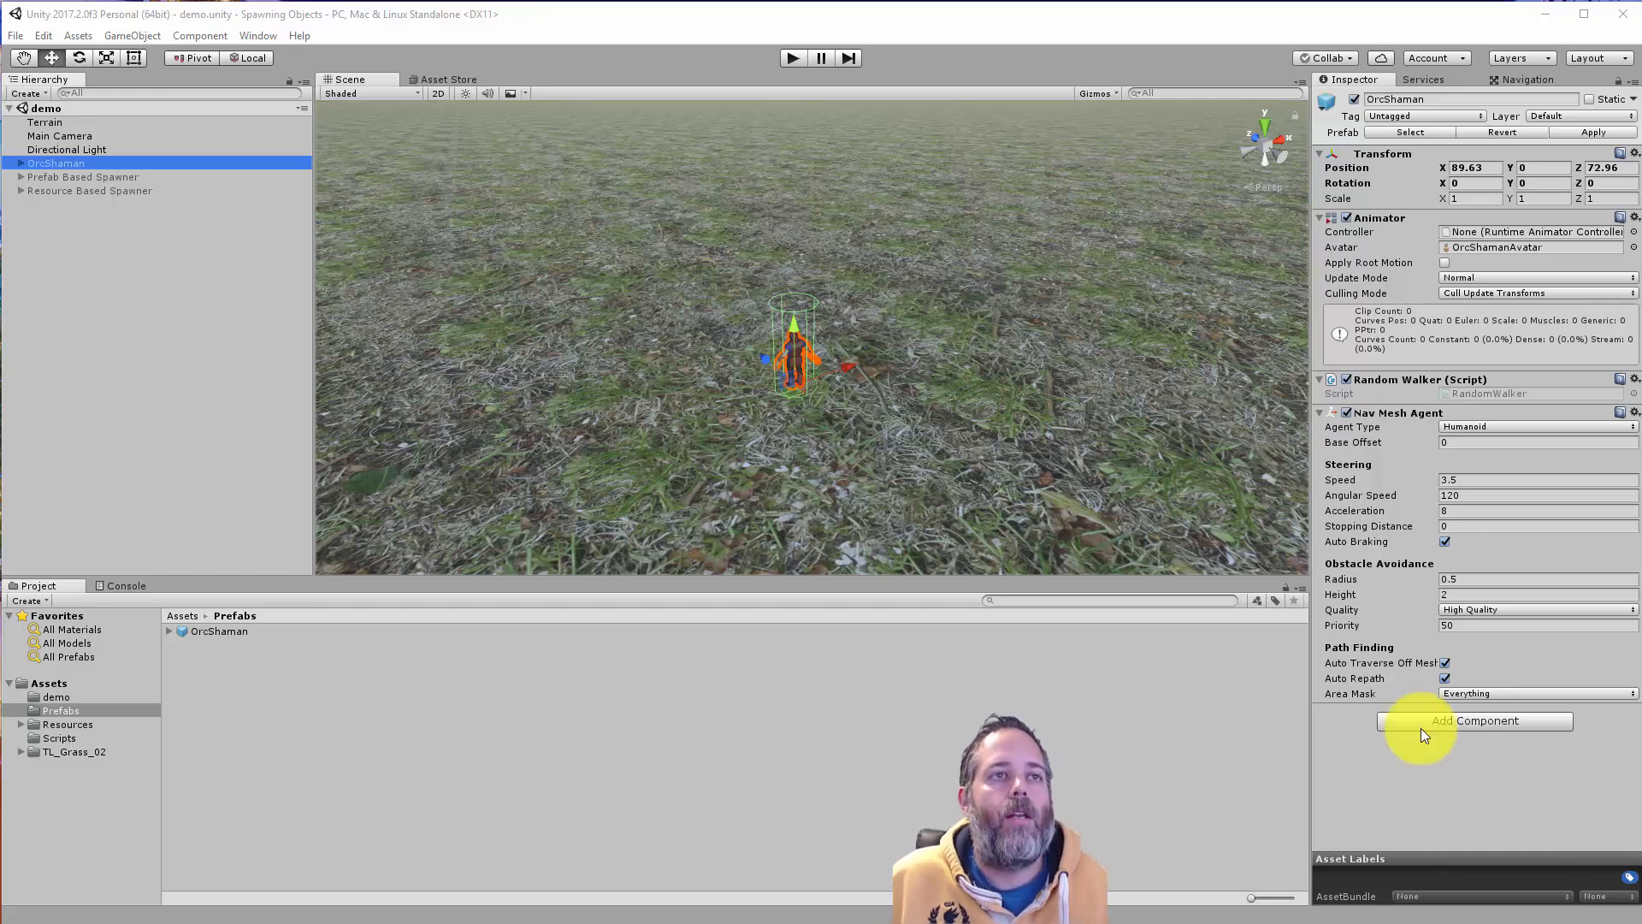
pyautogui.moveTo(1194, 699)
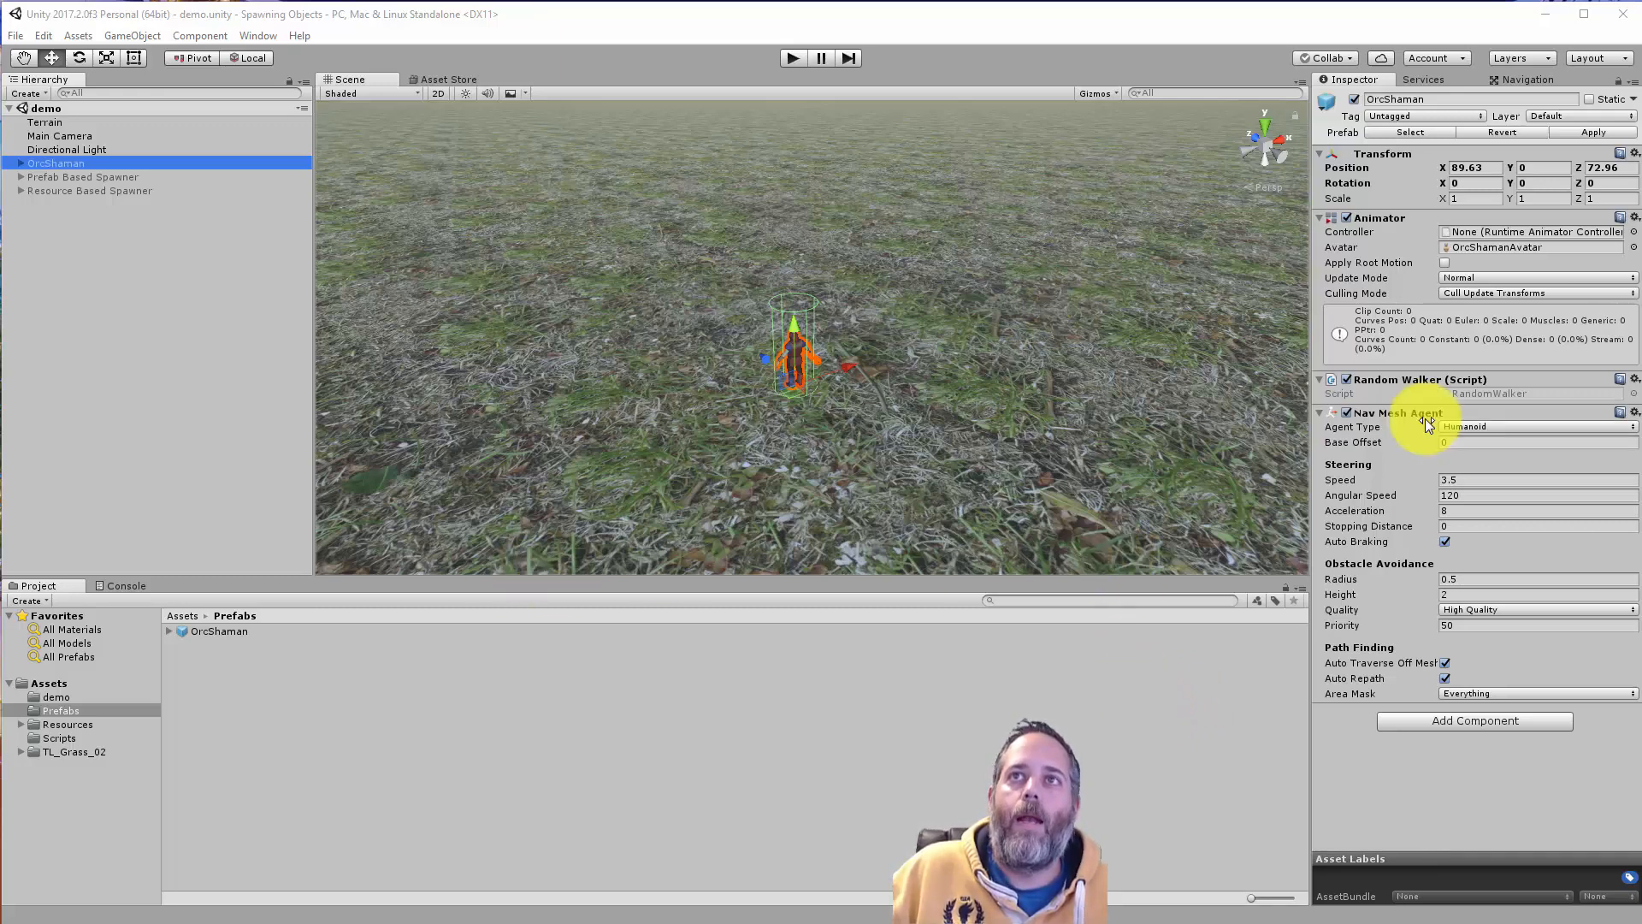
# - Expand Prefab Based Spawner and select its child Cube to show it in the Inspector
pyautogui.click(82, 176)
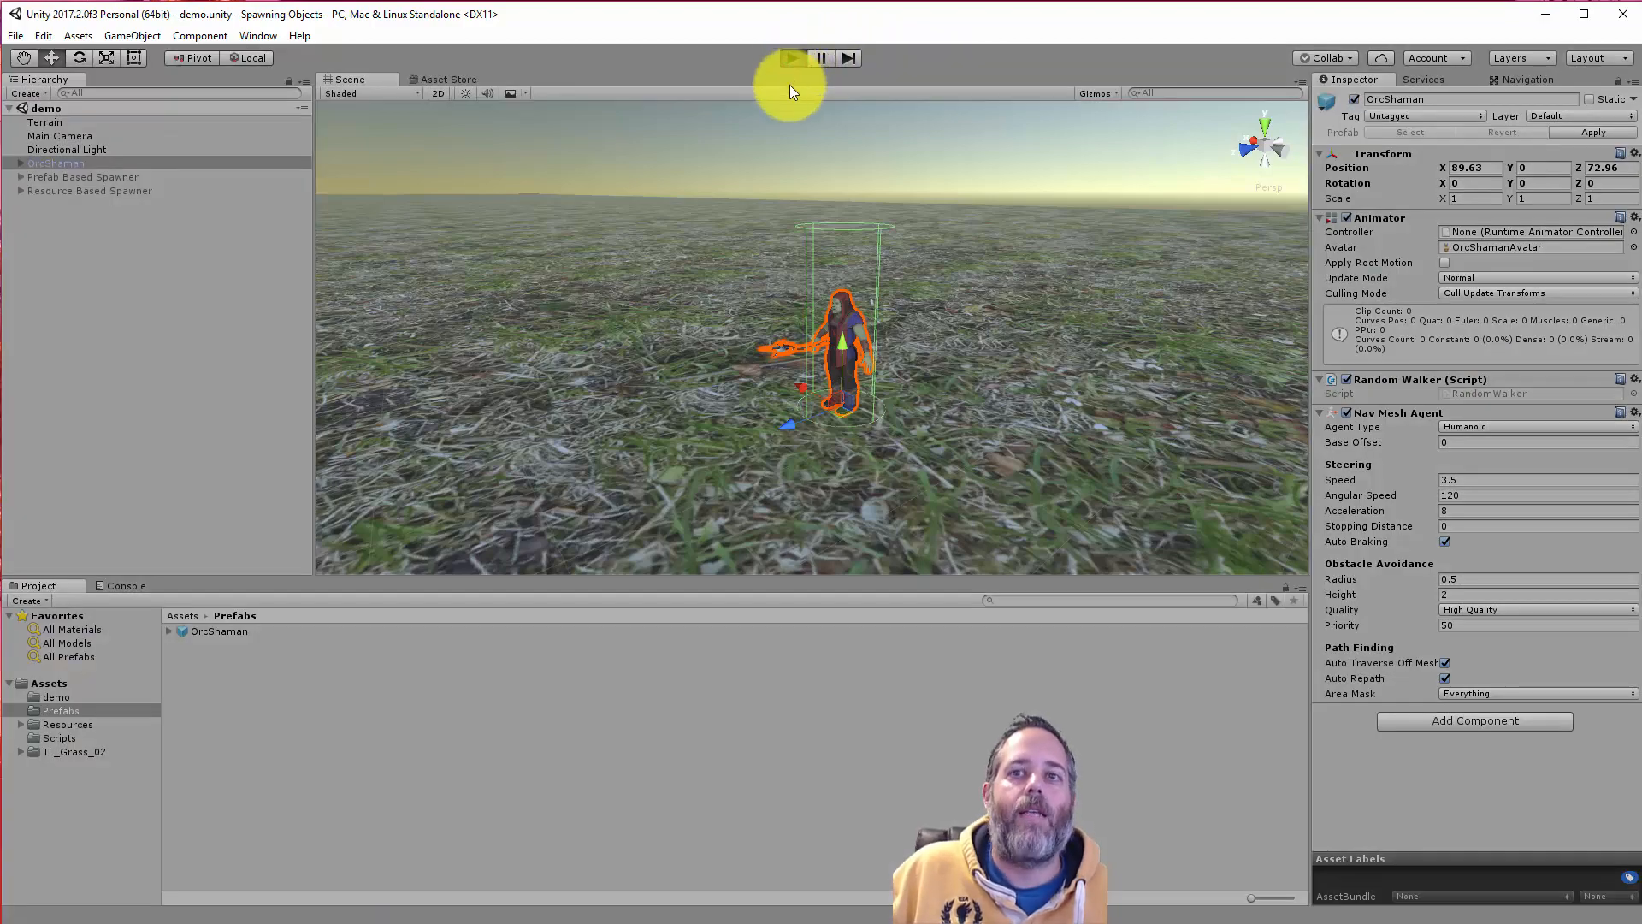
pyautogui.click(790, 57)
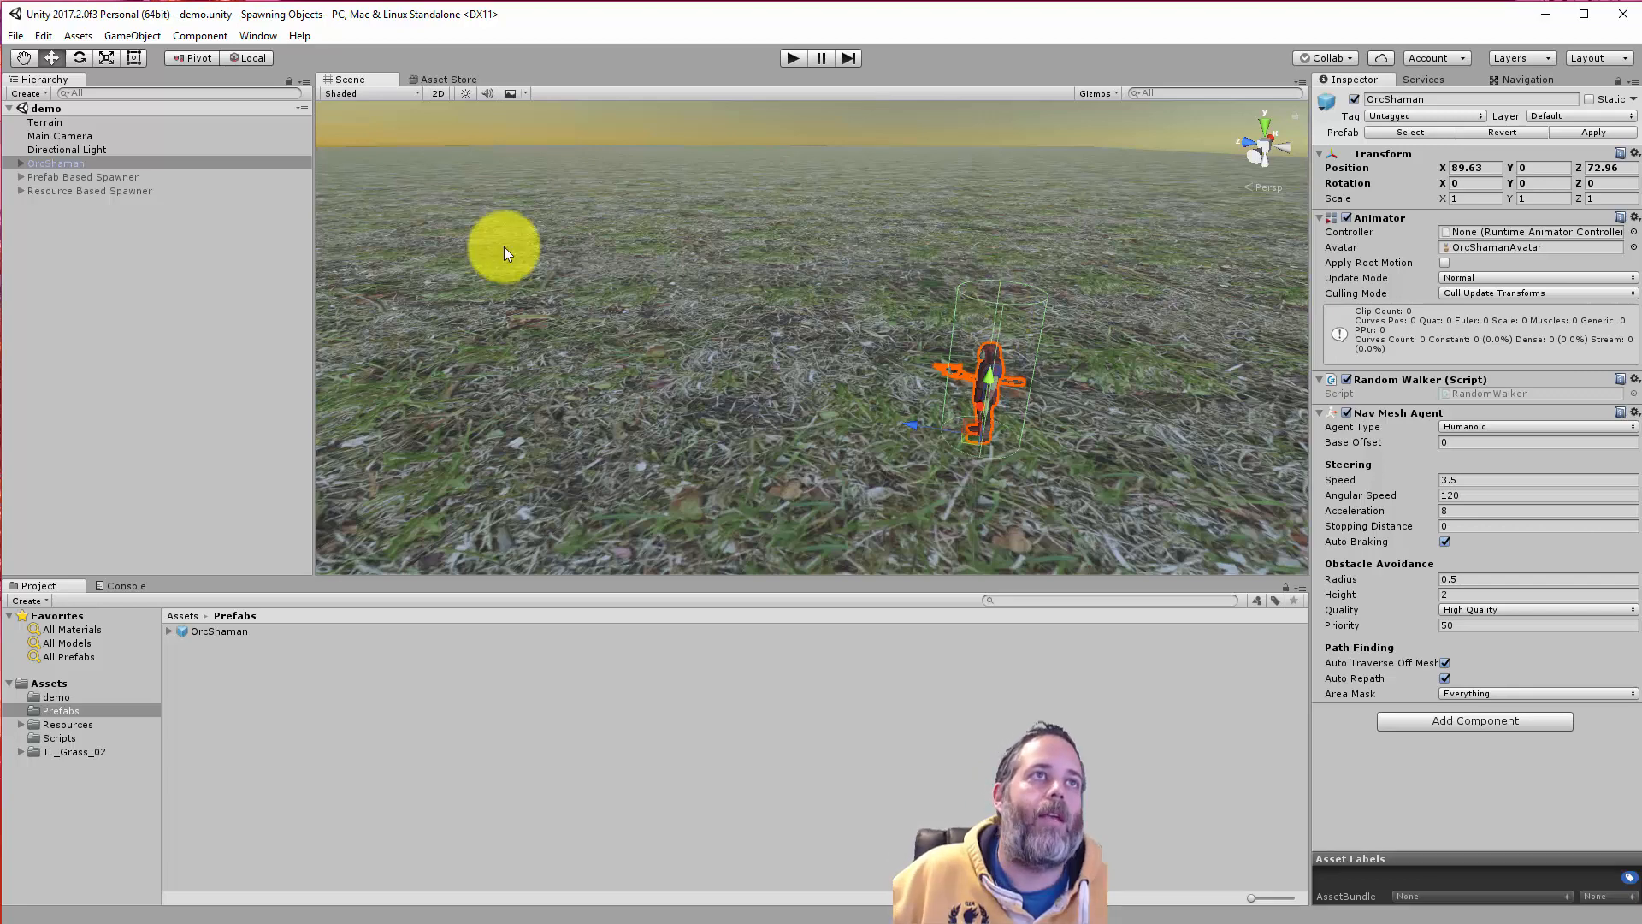
pyautogui.click(82, 176)
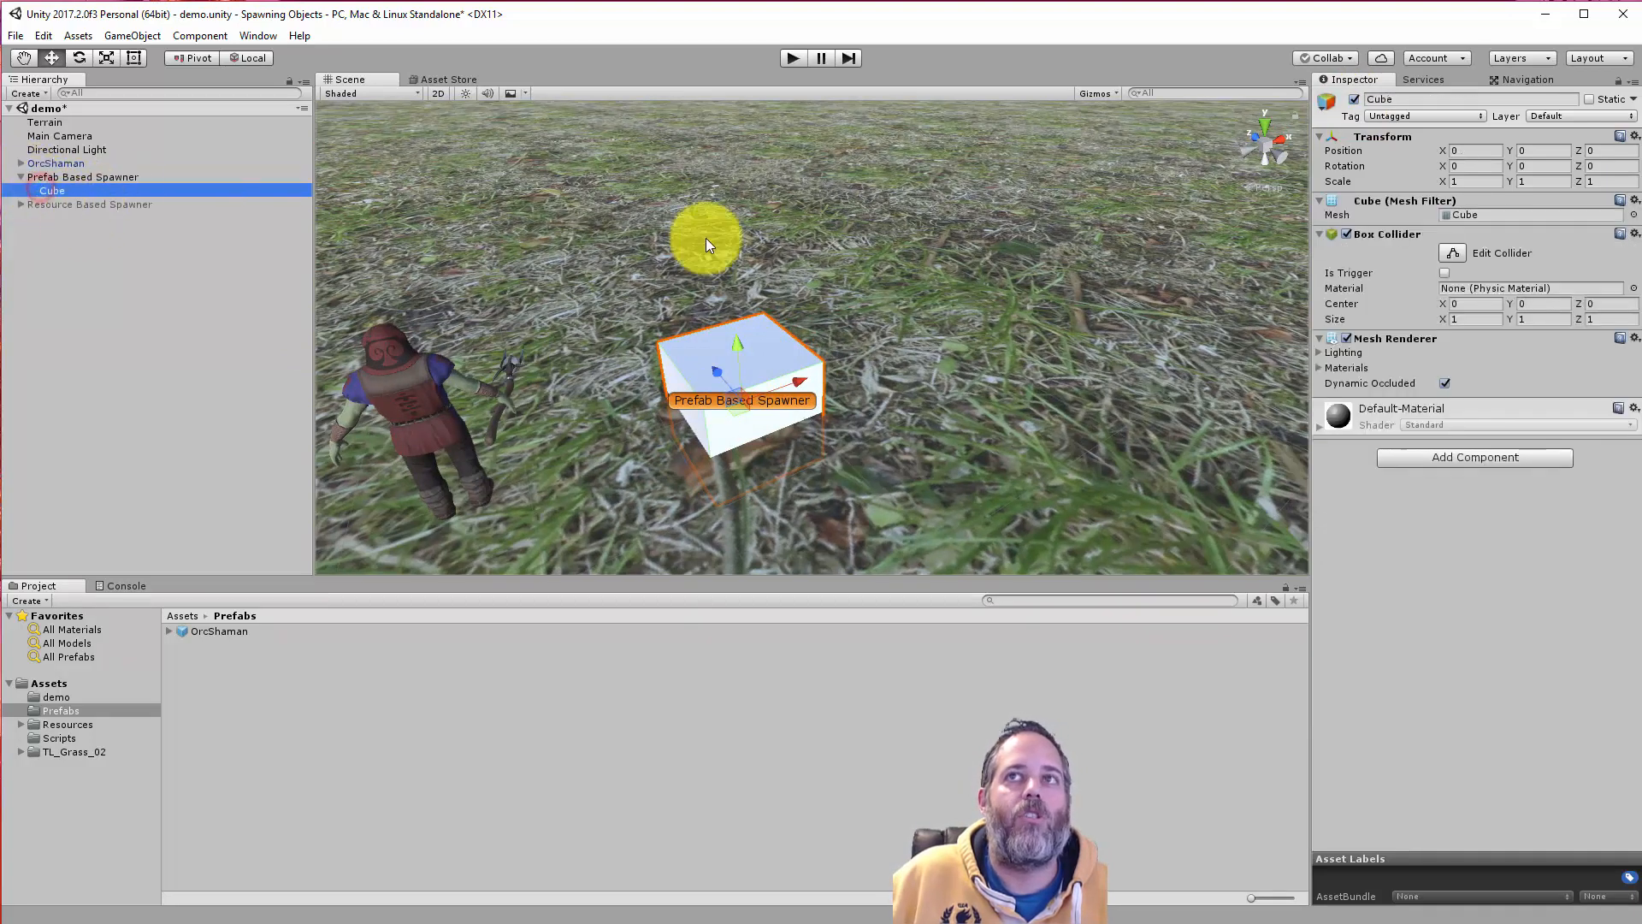
# - Play the scene to spawn OrcShaman clones, then check the spawner's Shaman Prefab and Spawn Delay
pyautogui.click(792, 57)
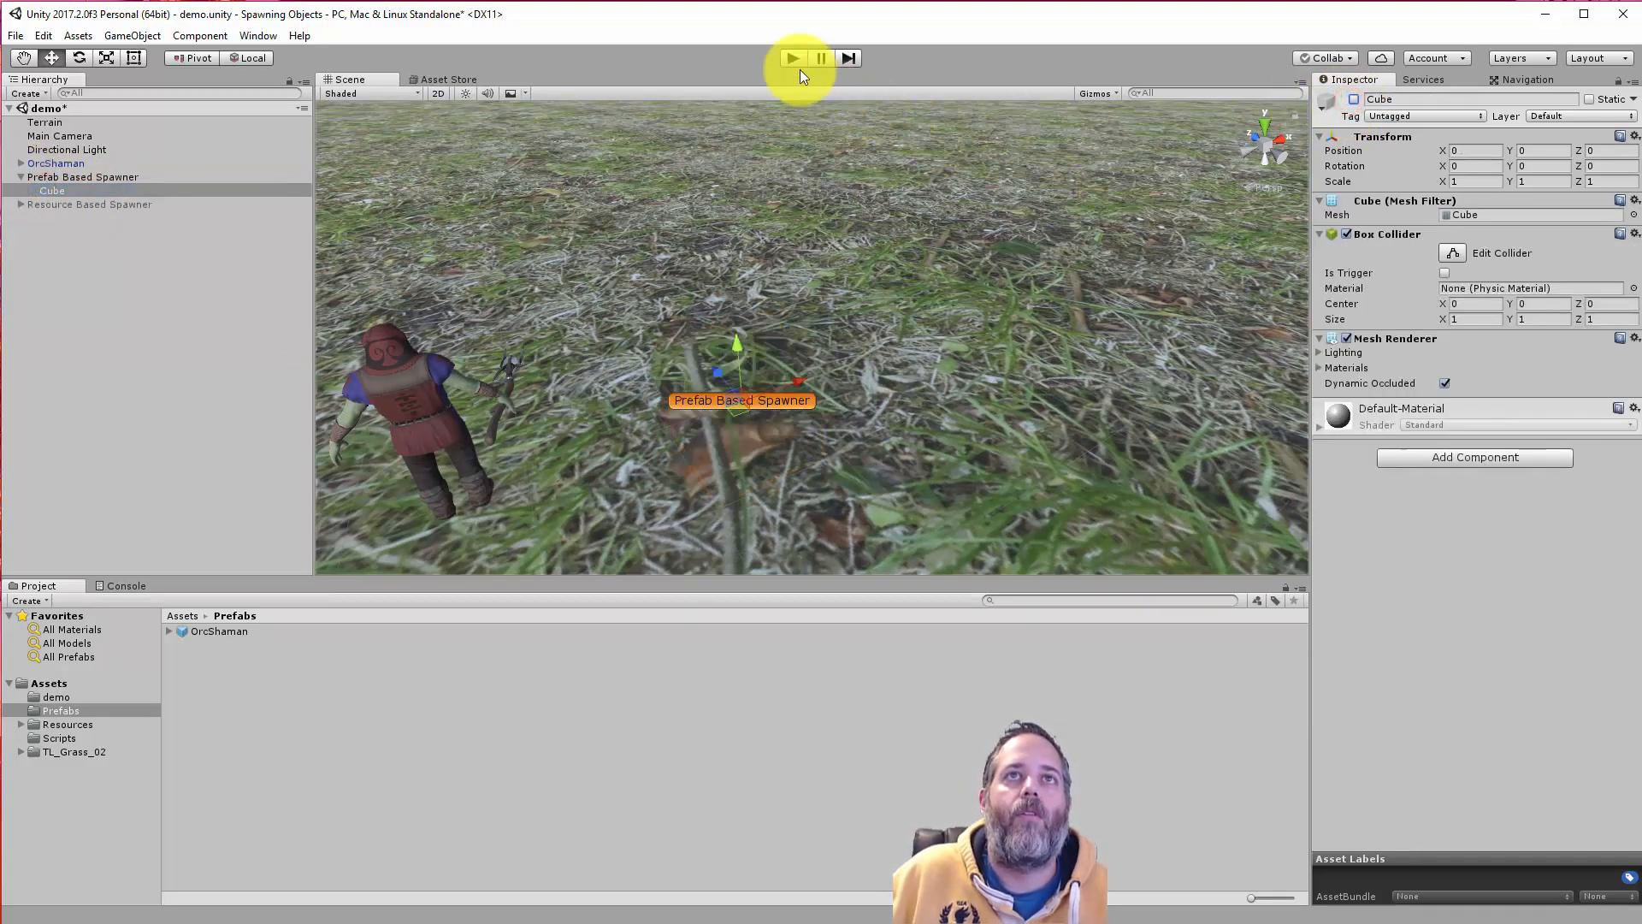
pyautogui.click(792, 57)
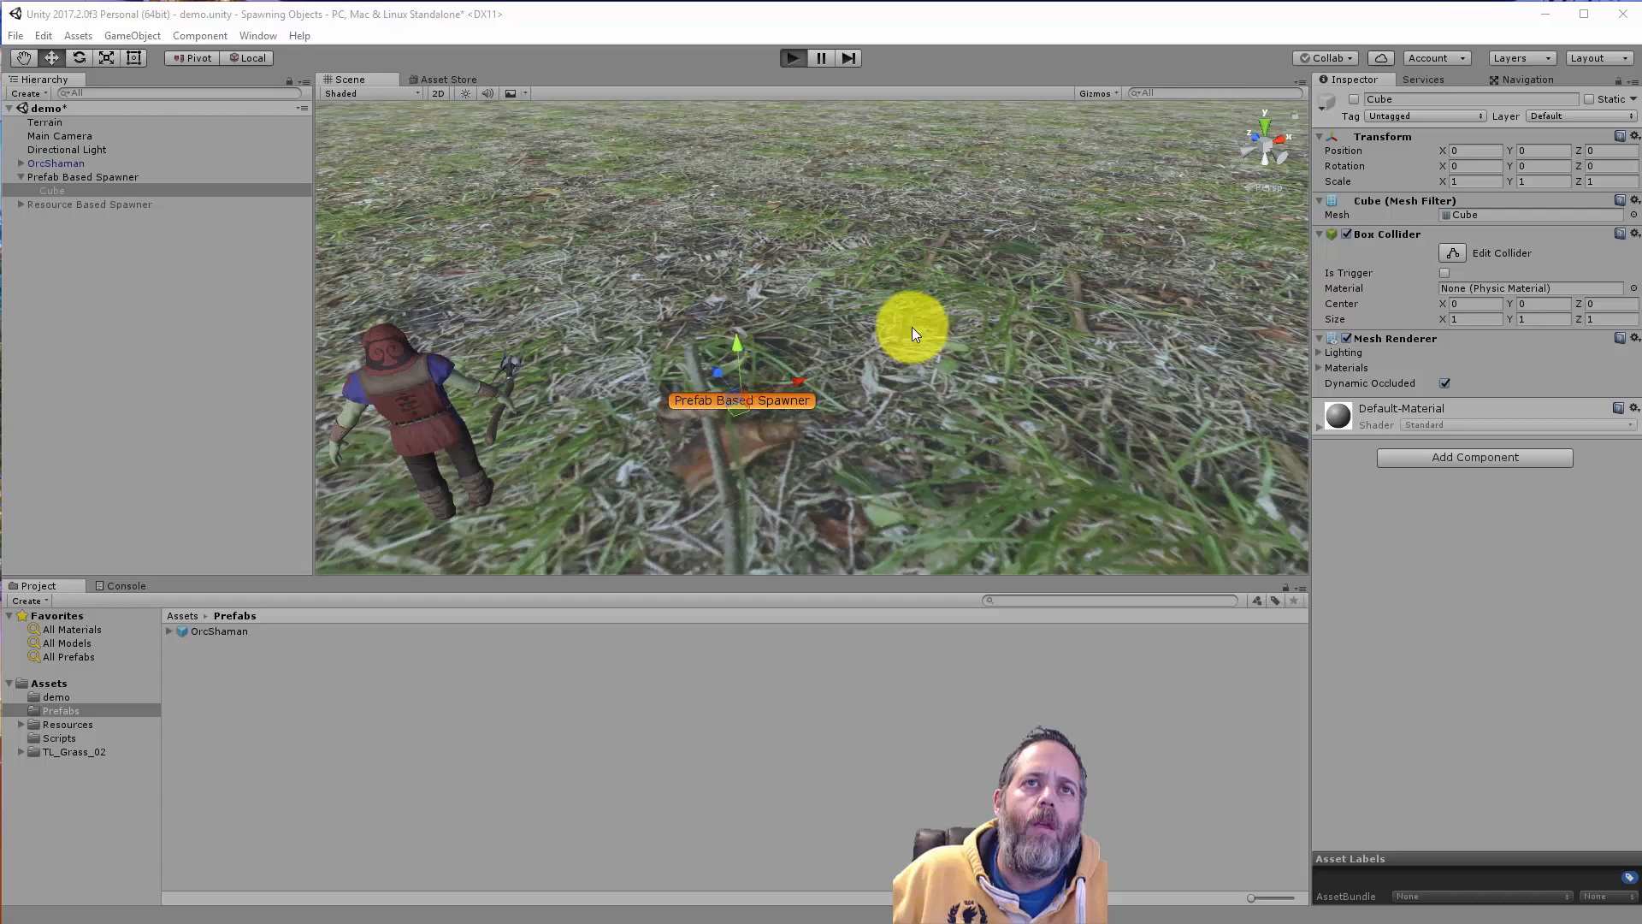
pyautogui.click(793, 57)
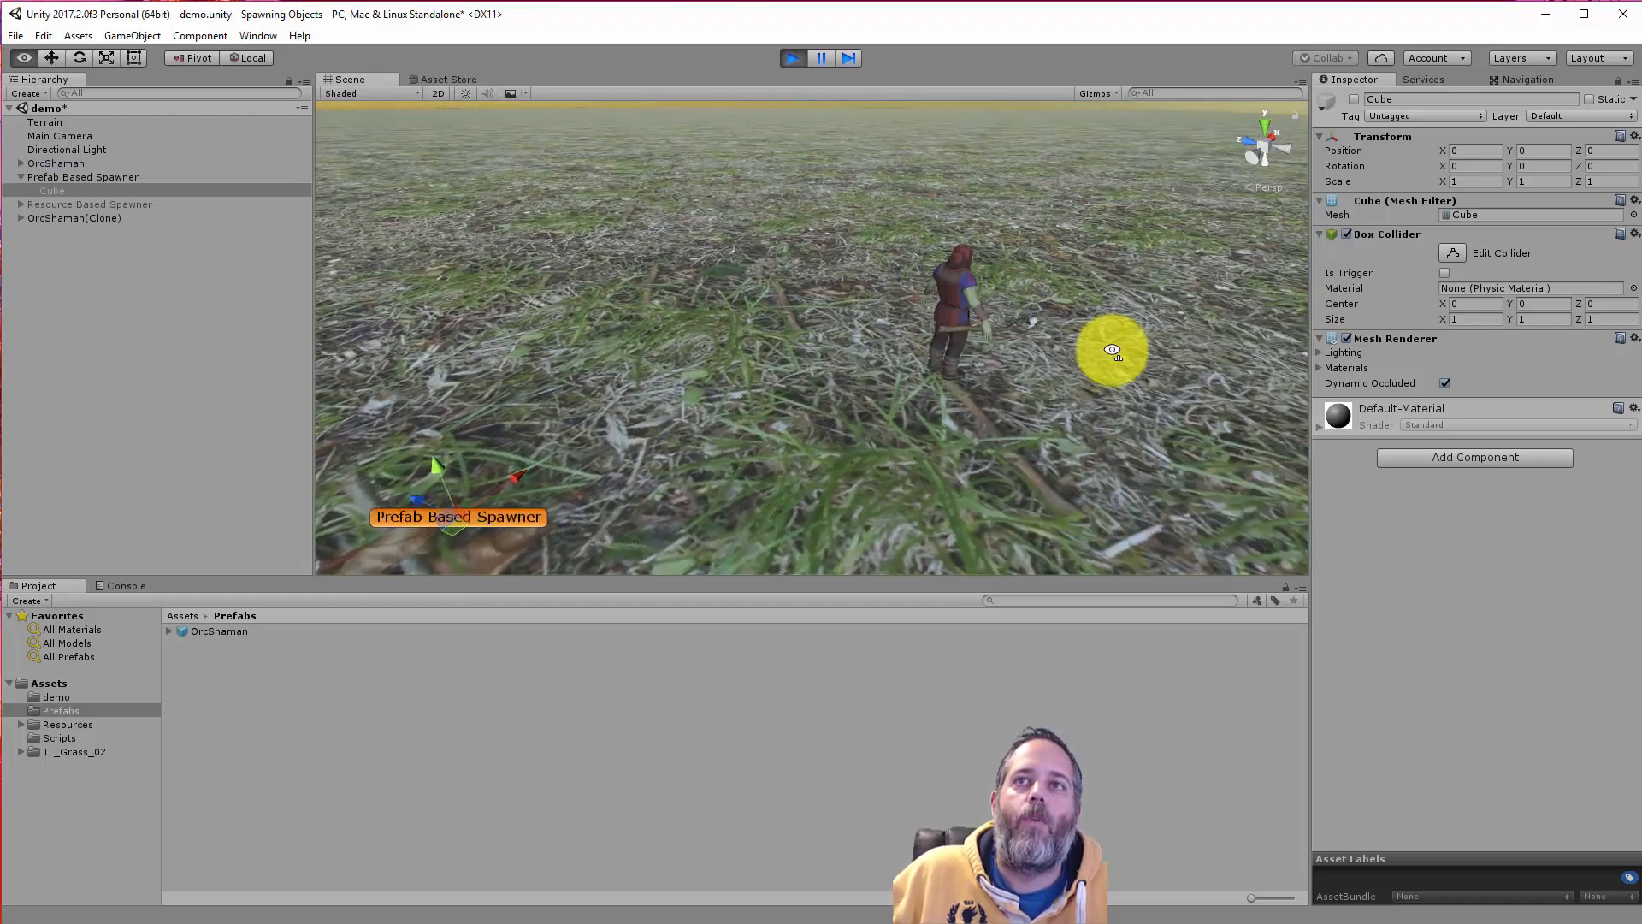
pyautogui.click(83, 176)
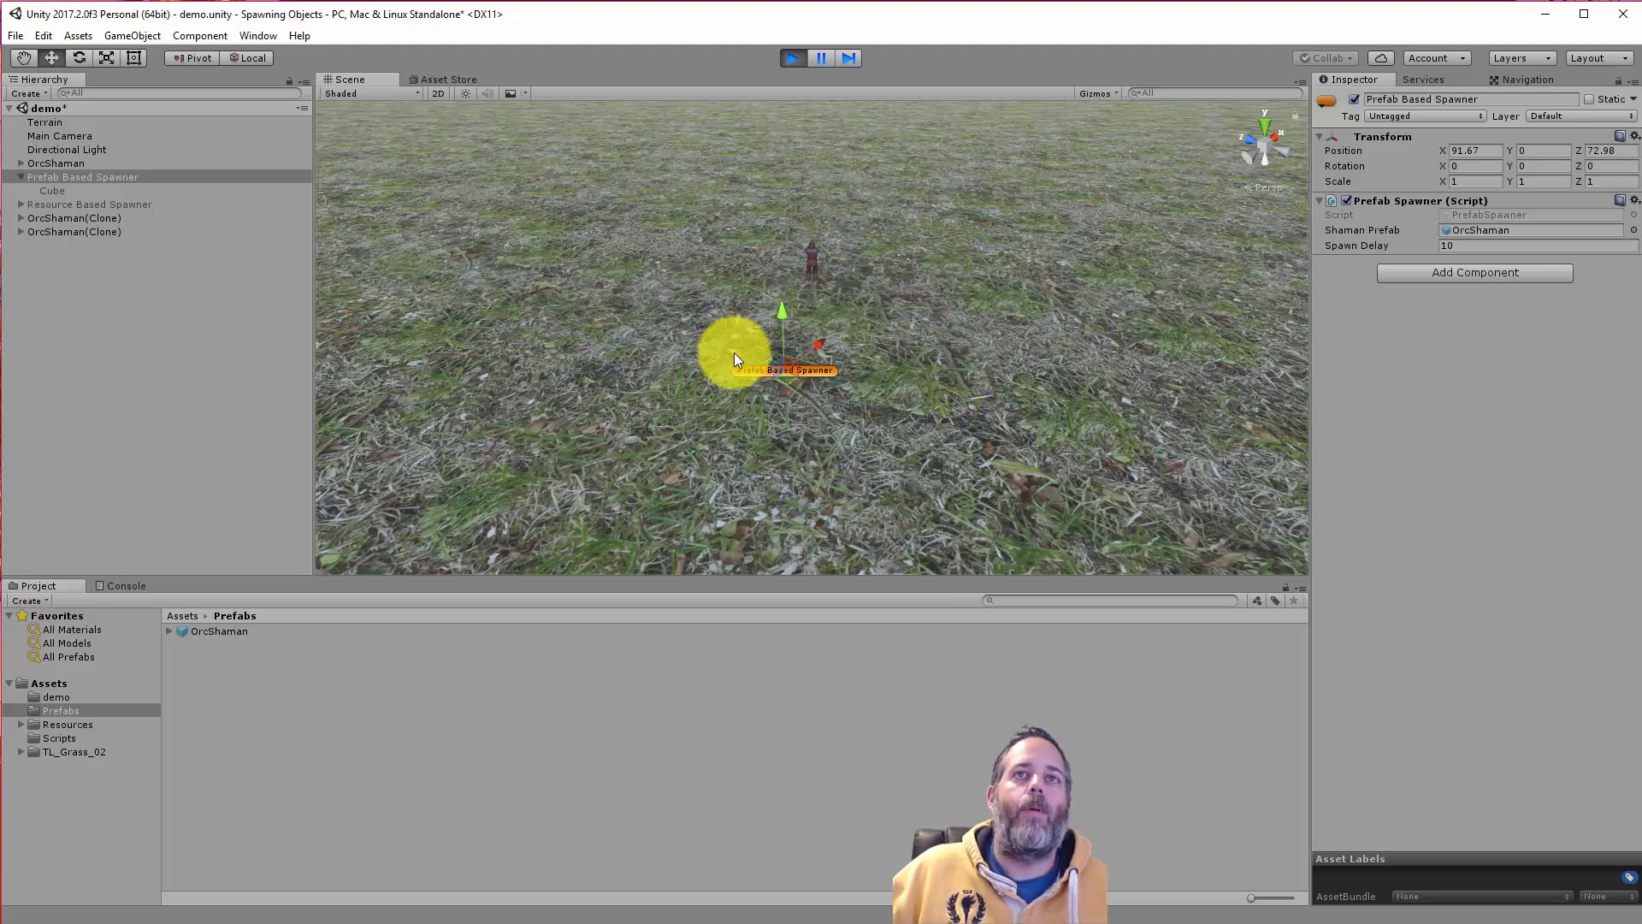
pyautogui.click(791, 58)
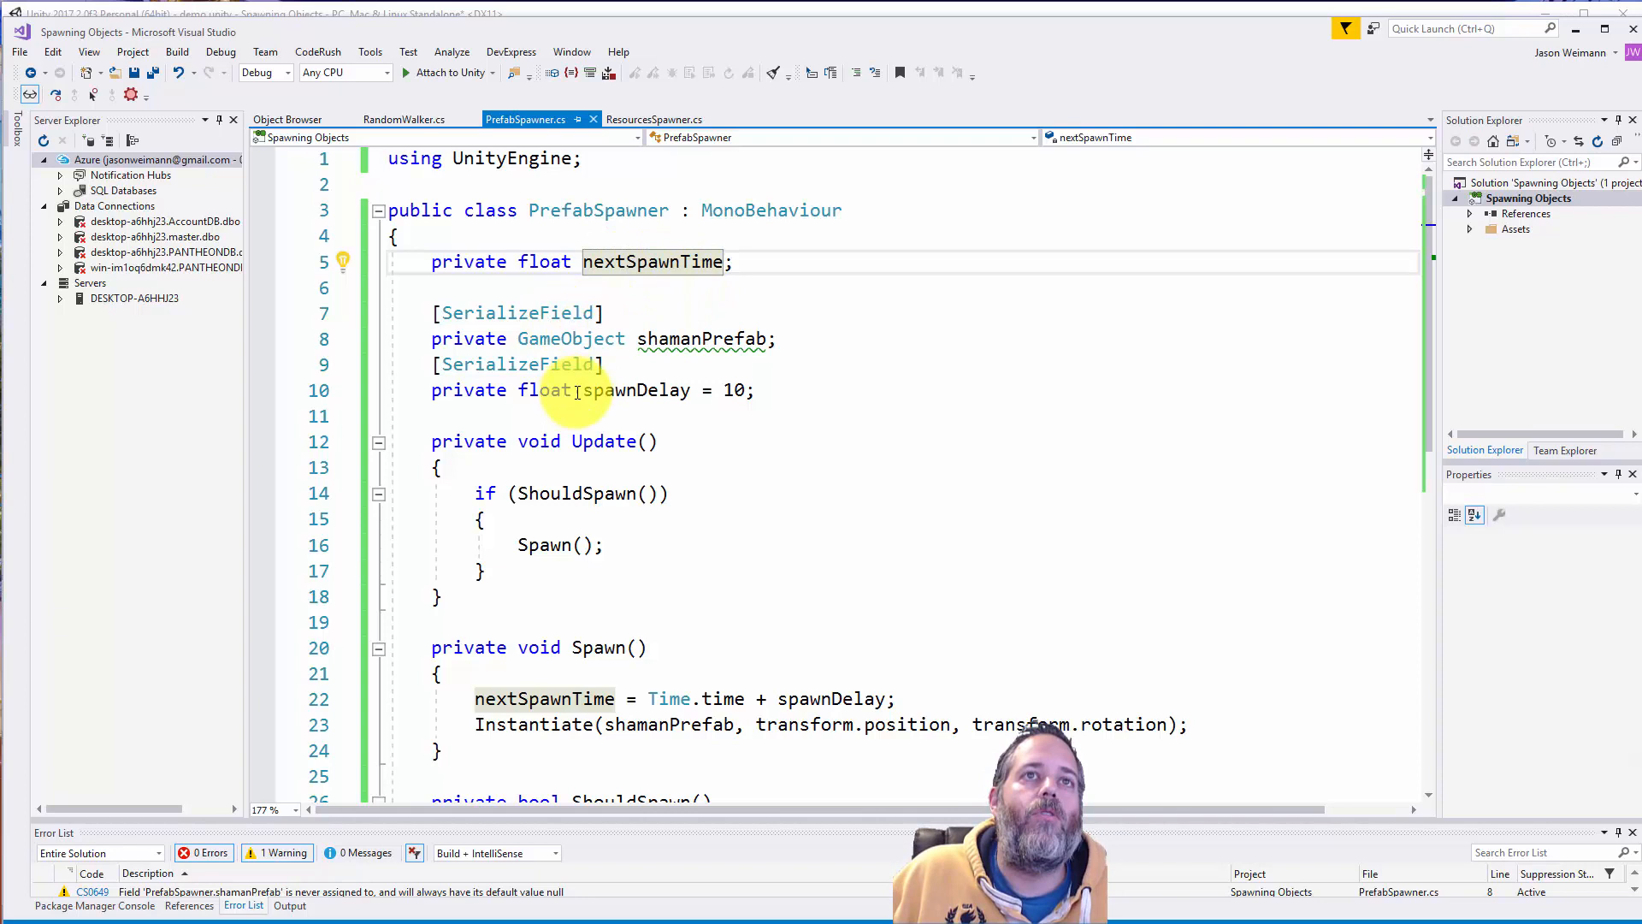
# - Highlight the shamanPrefab and spawnDelay fields in PrefabSpawner.cs while explaining them
pyautogui.click(701, 339)
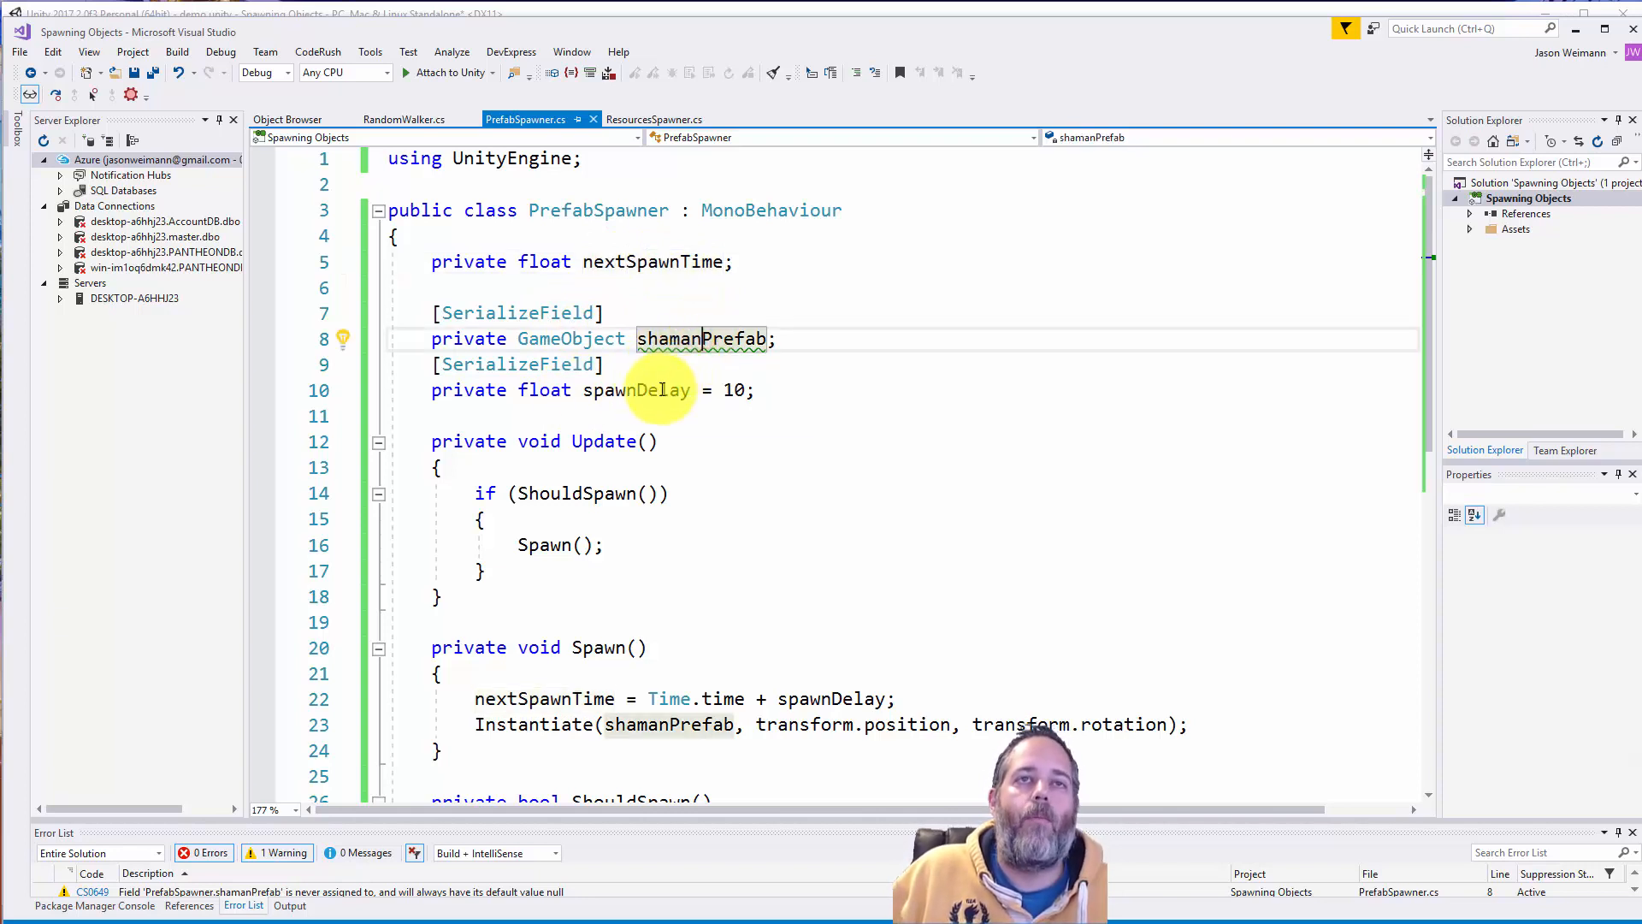
pyautogui.click(635, 390)
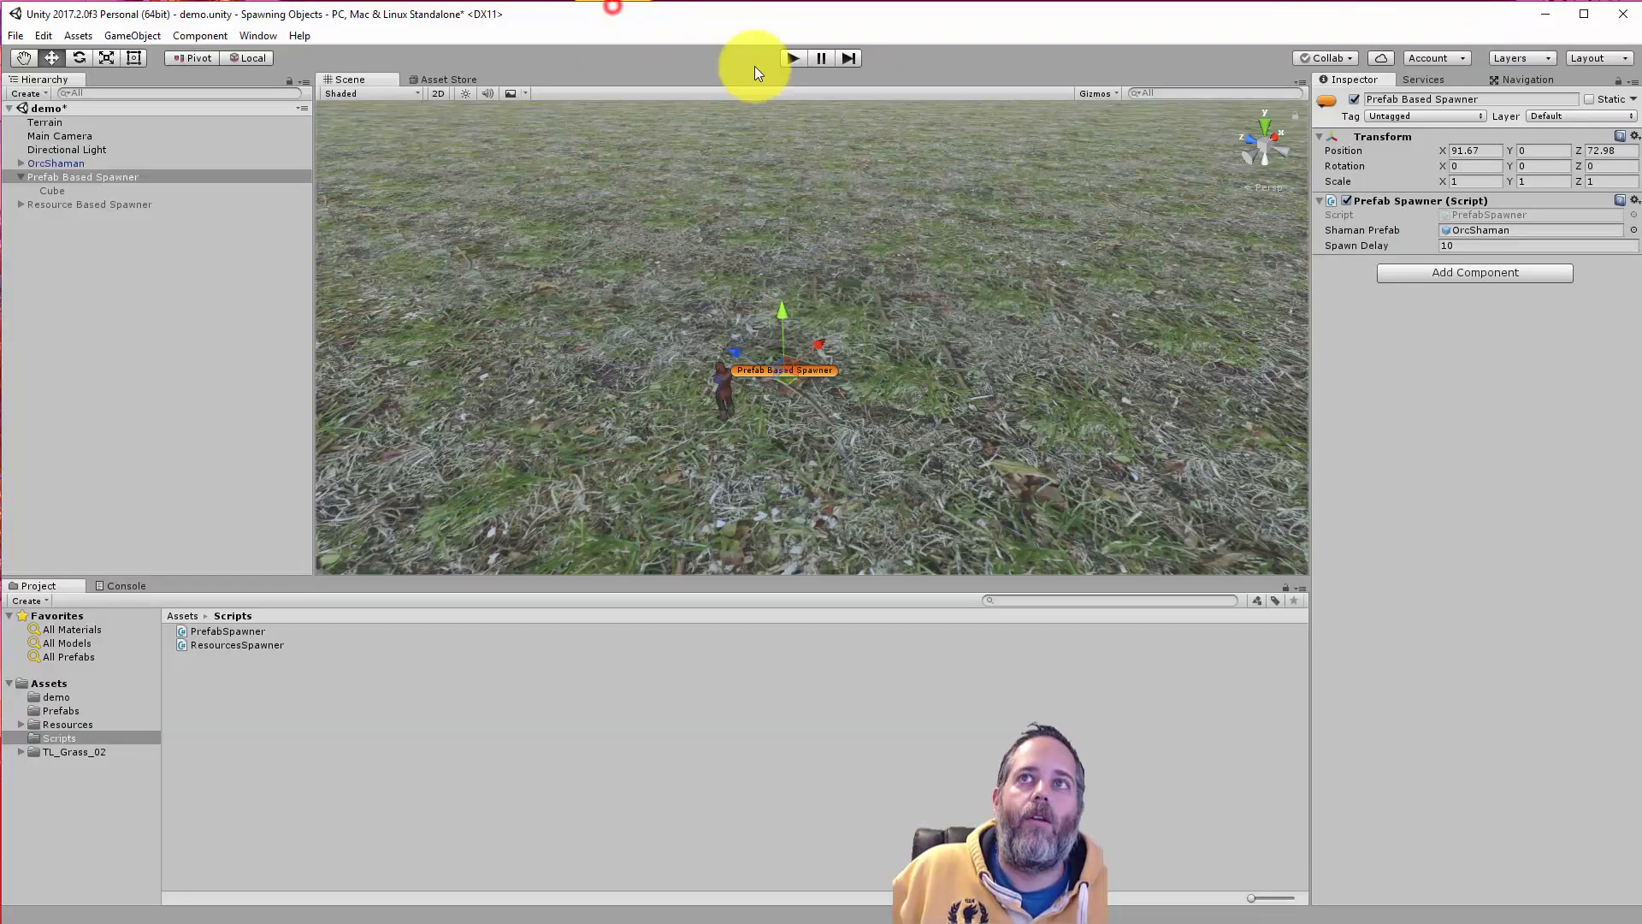
pyautogui.click(1450, 246)
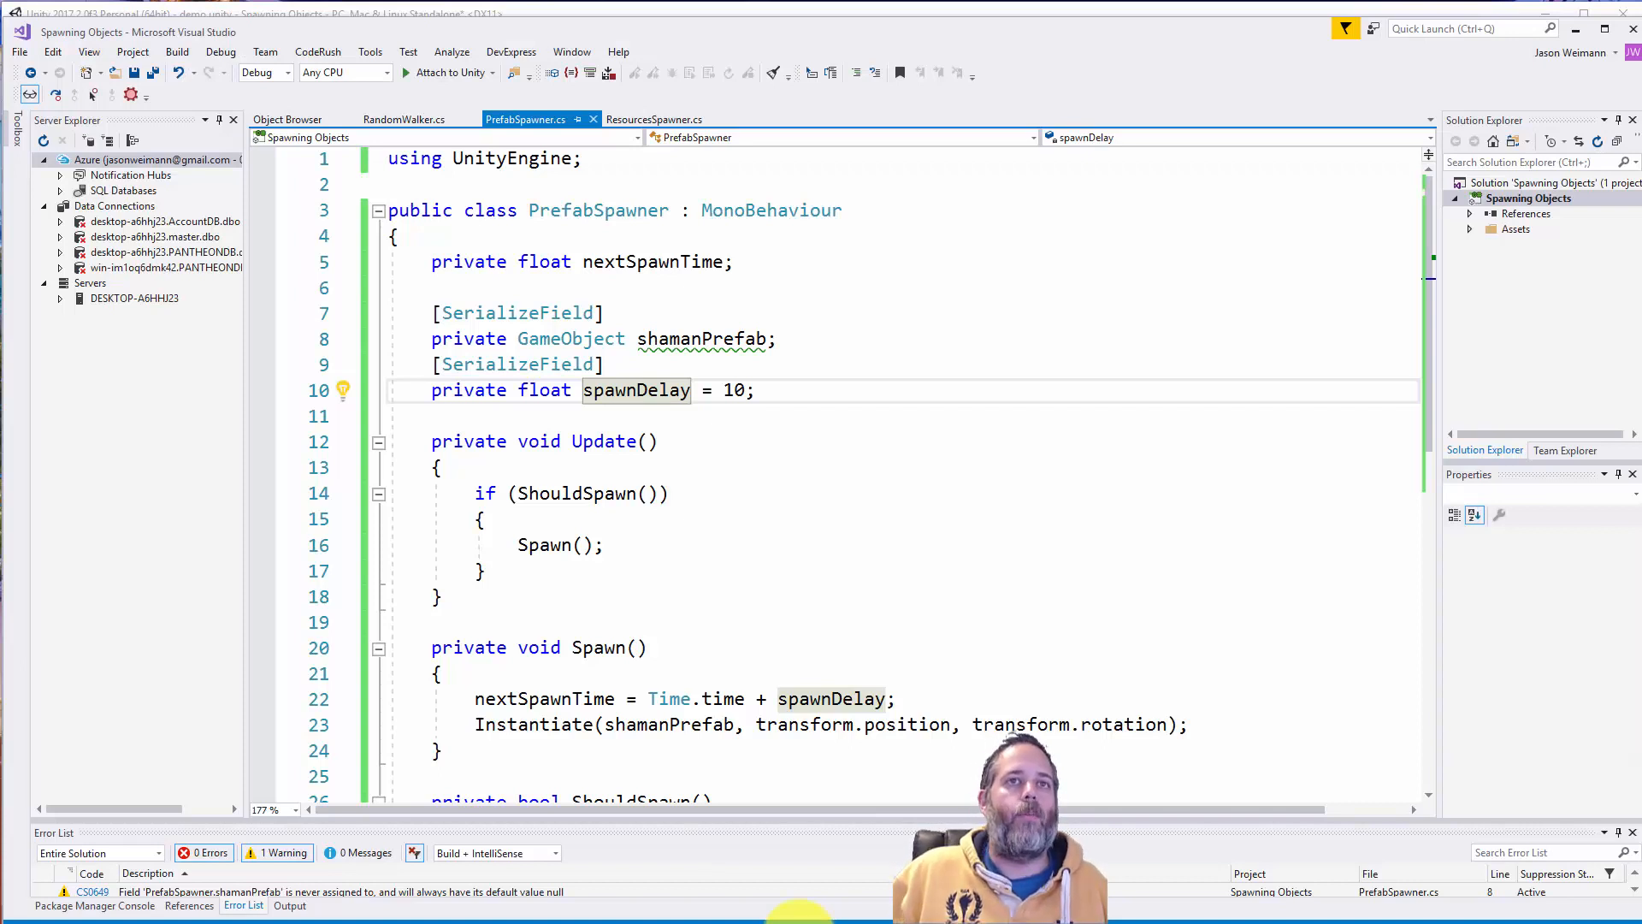
pyautogui.click(635, 390)
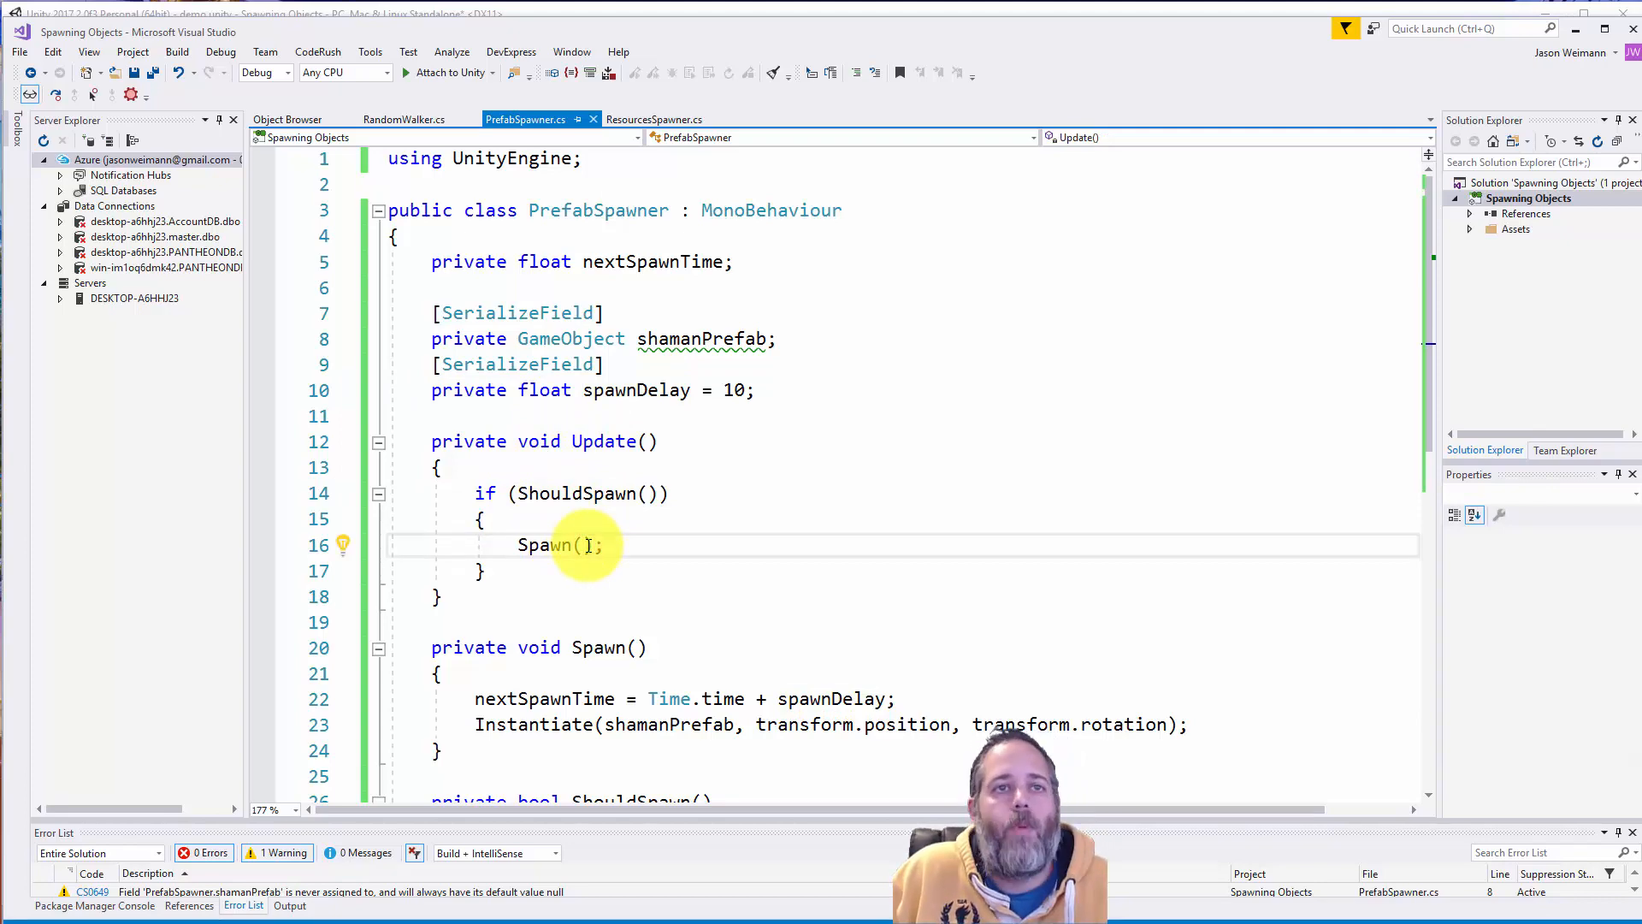
# - Scroll down PrefabSpawner.cs to the ShouldSpawn return statement comparing Time.time and nextSpawnTime
pyautogui.scroll(-3)
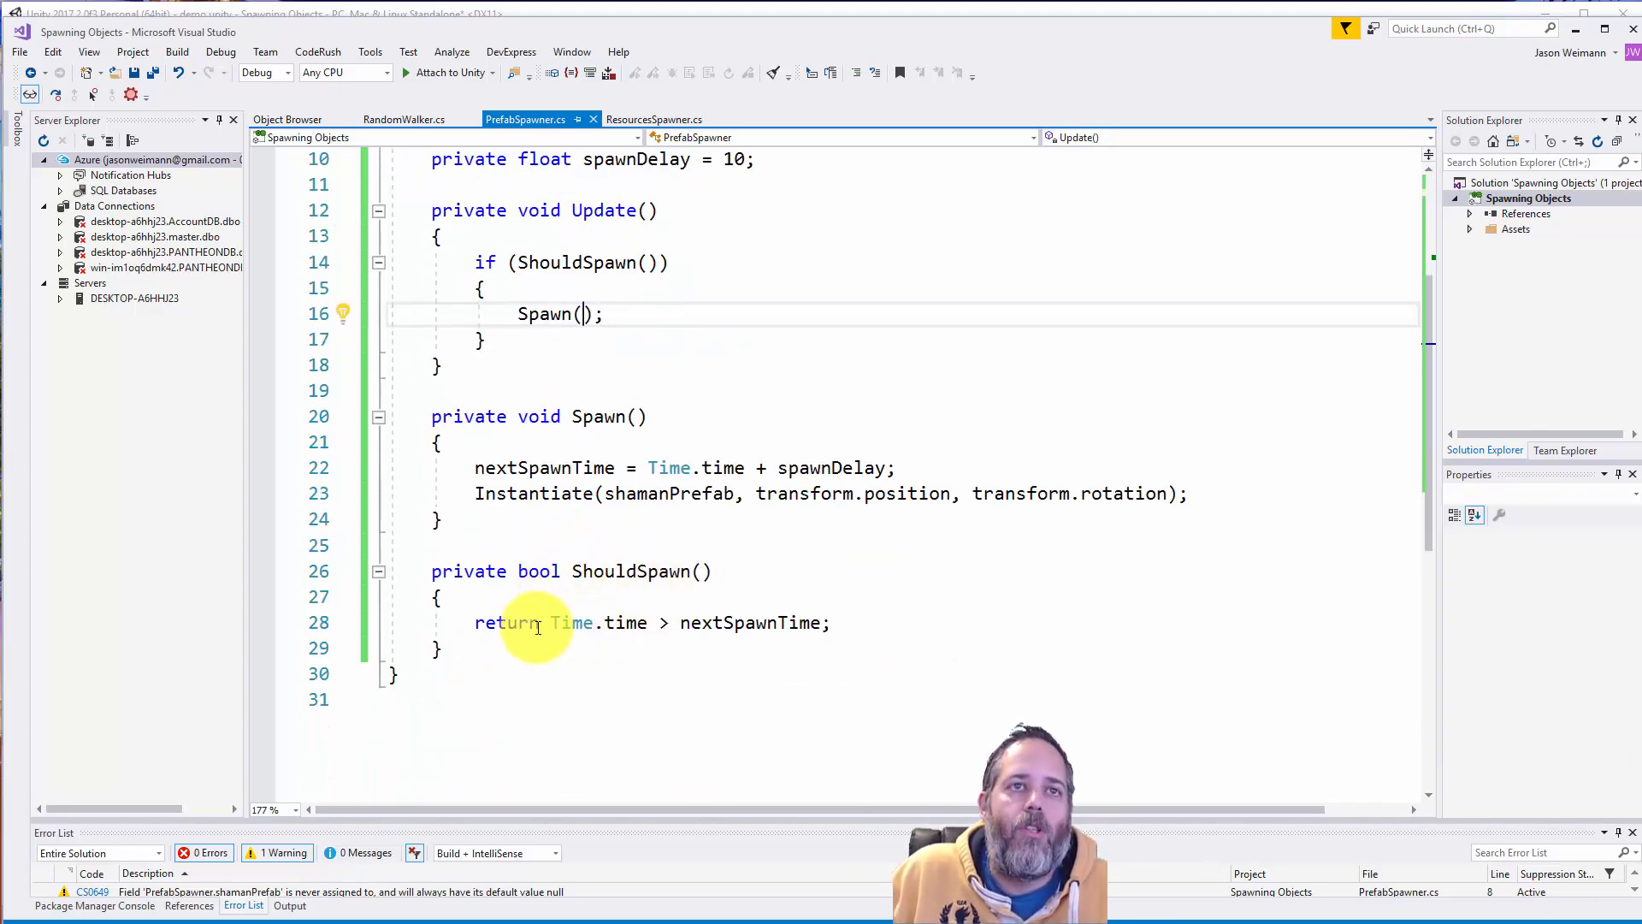
pyautogui.moveTo(626, 622)
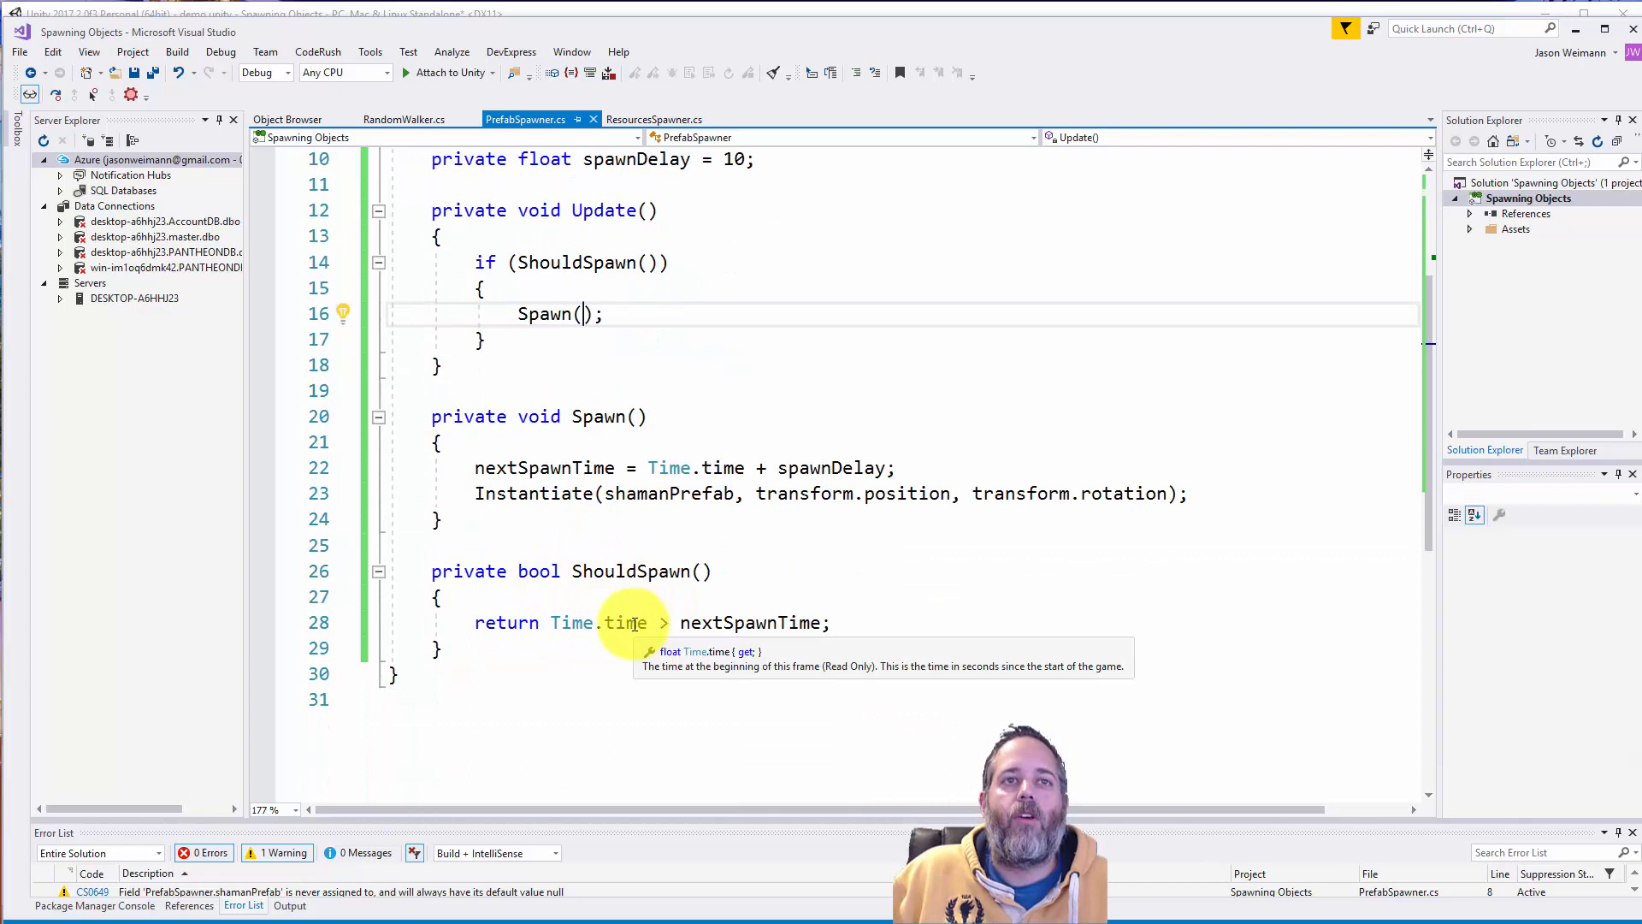
pyautogui.moveTo(720, 622)
pyautogui.write('=')
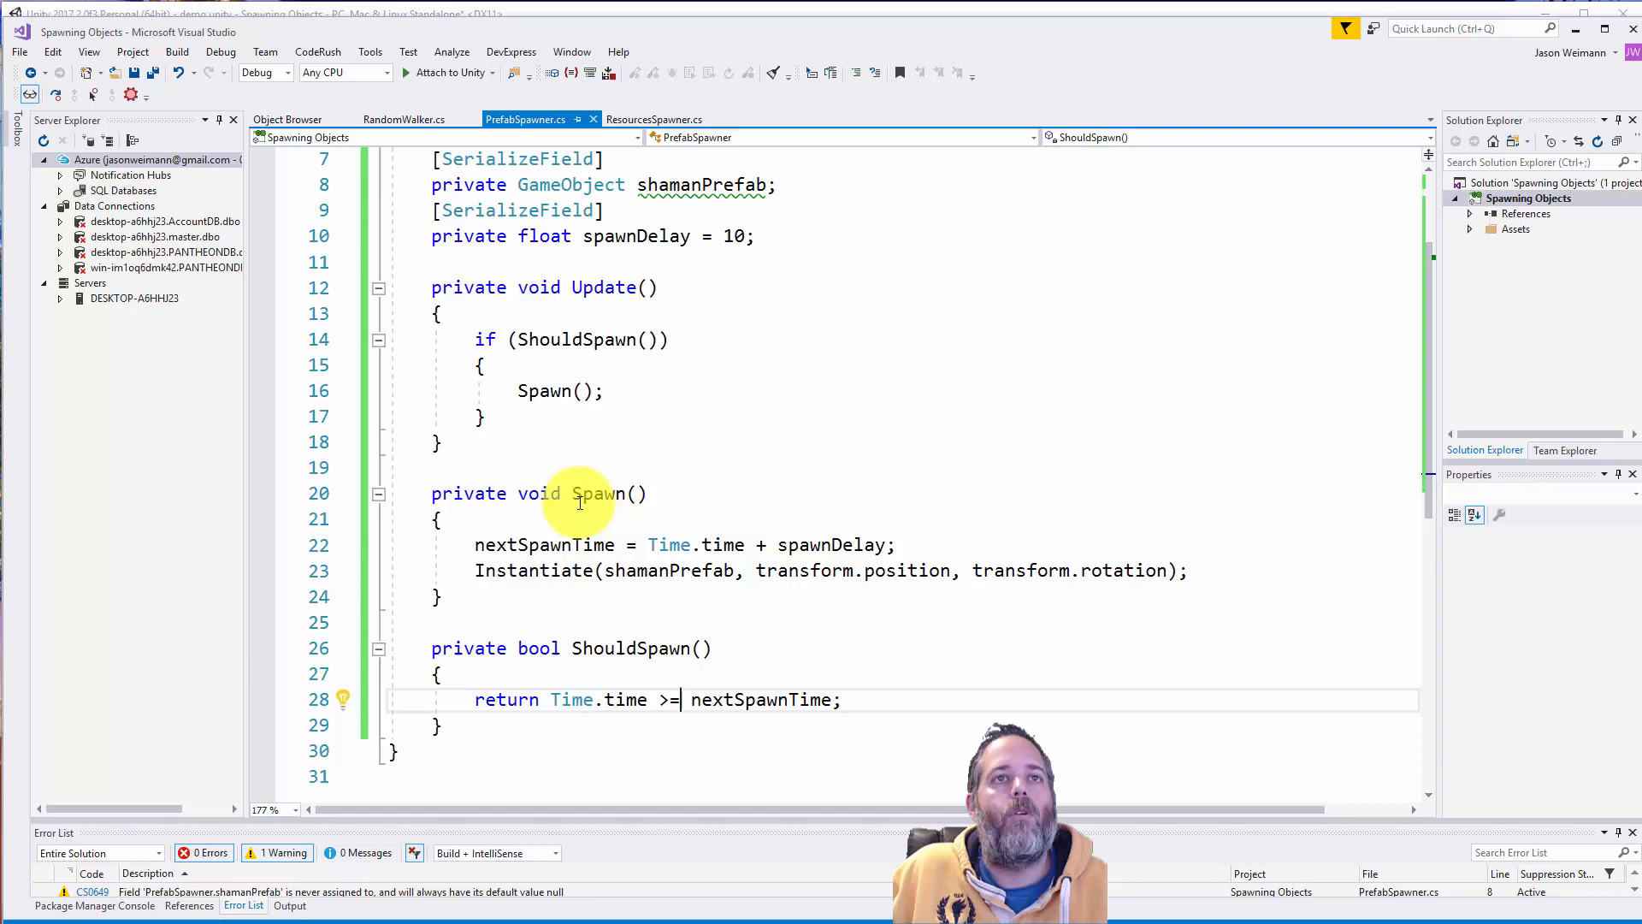
pyautogui.moveTo(807, 545)
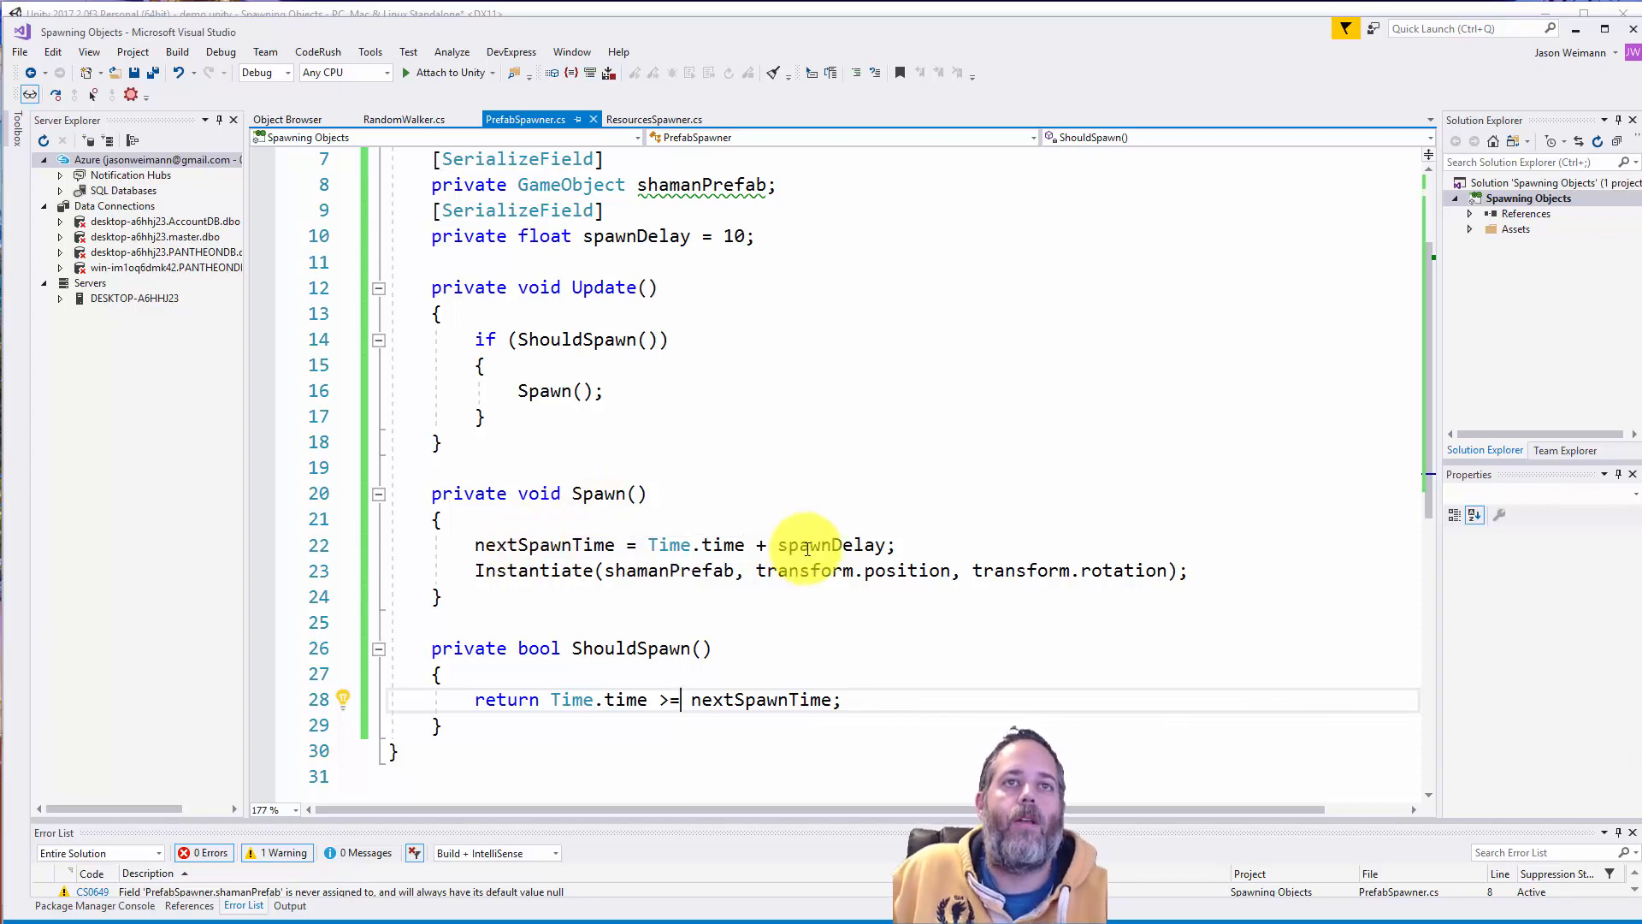
pyautogui.moveTo(825, 545)
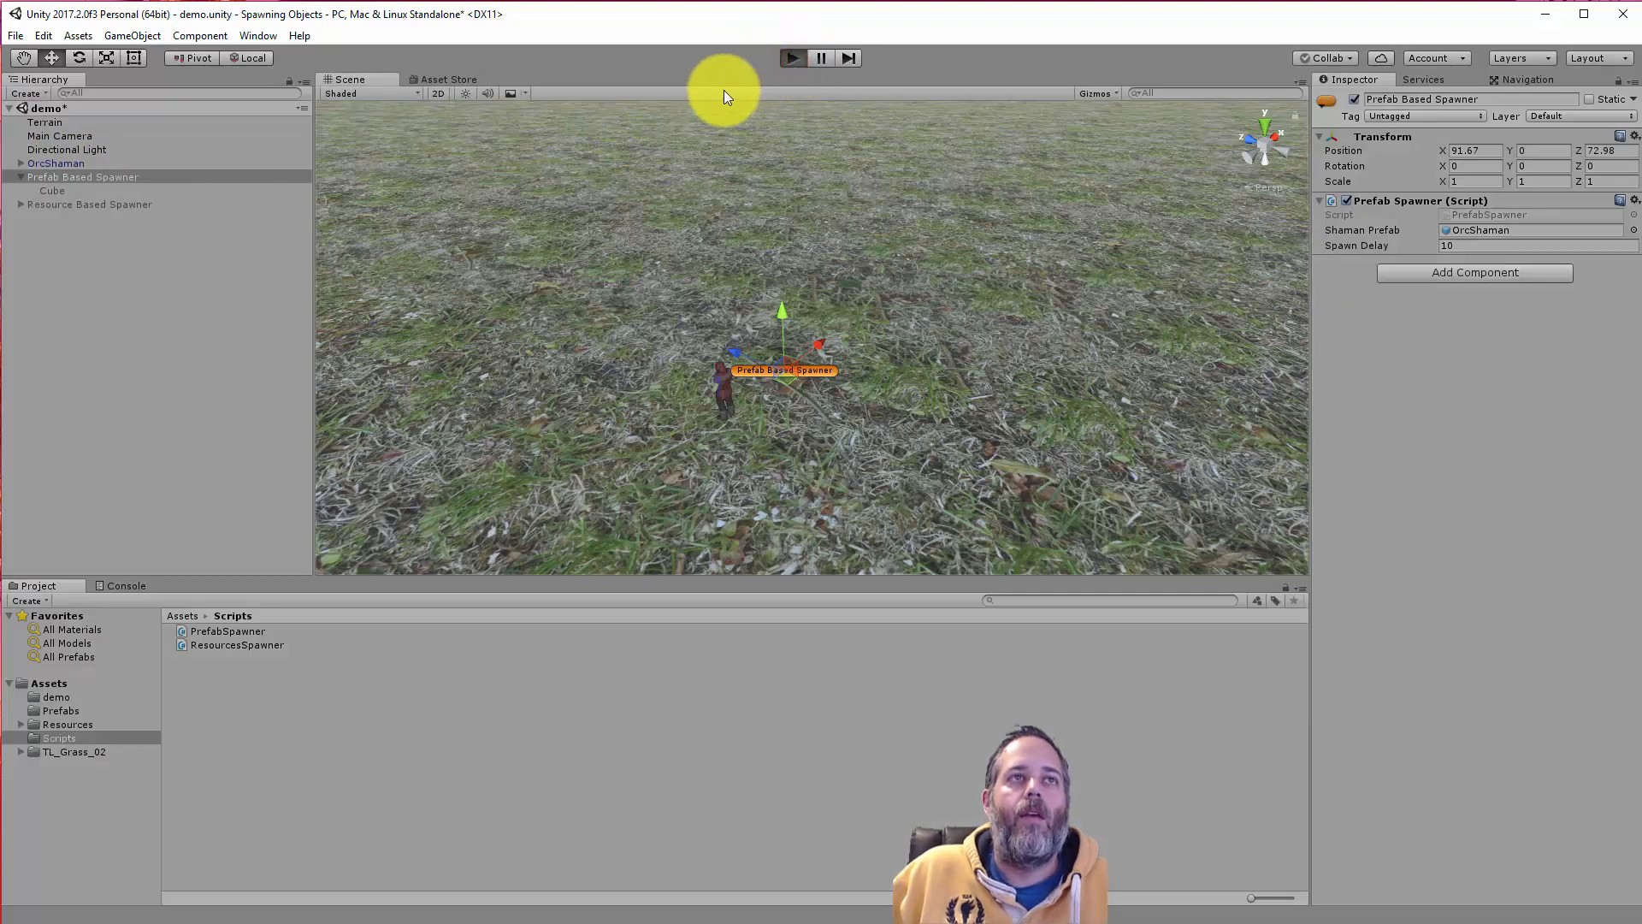
# - Play the scene and delete the original OrcShaman so Shaman Prefab shows Missing
pyautogui.click(792, 57)
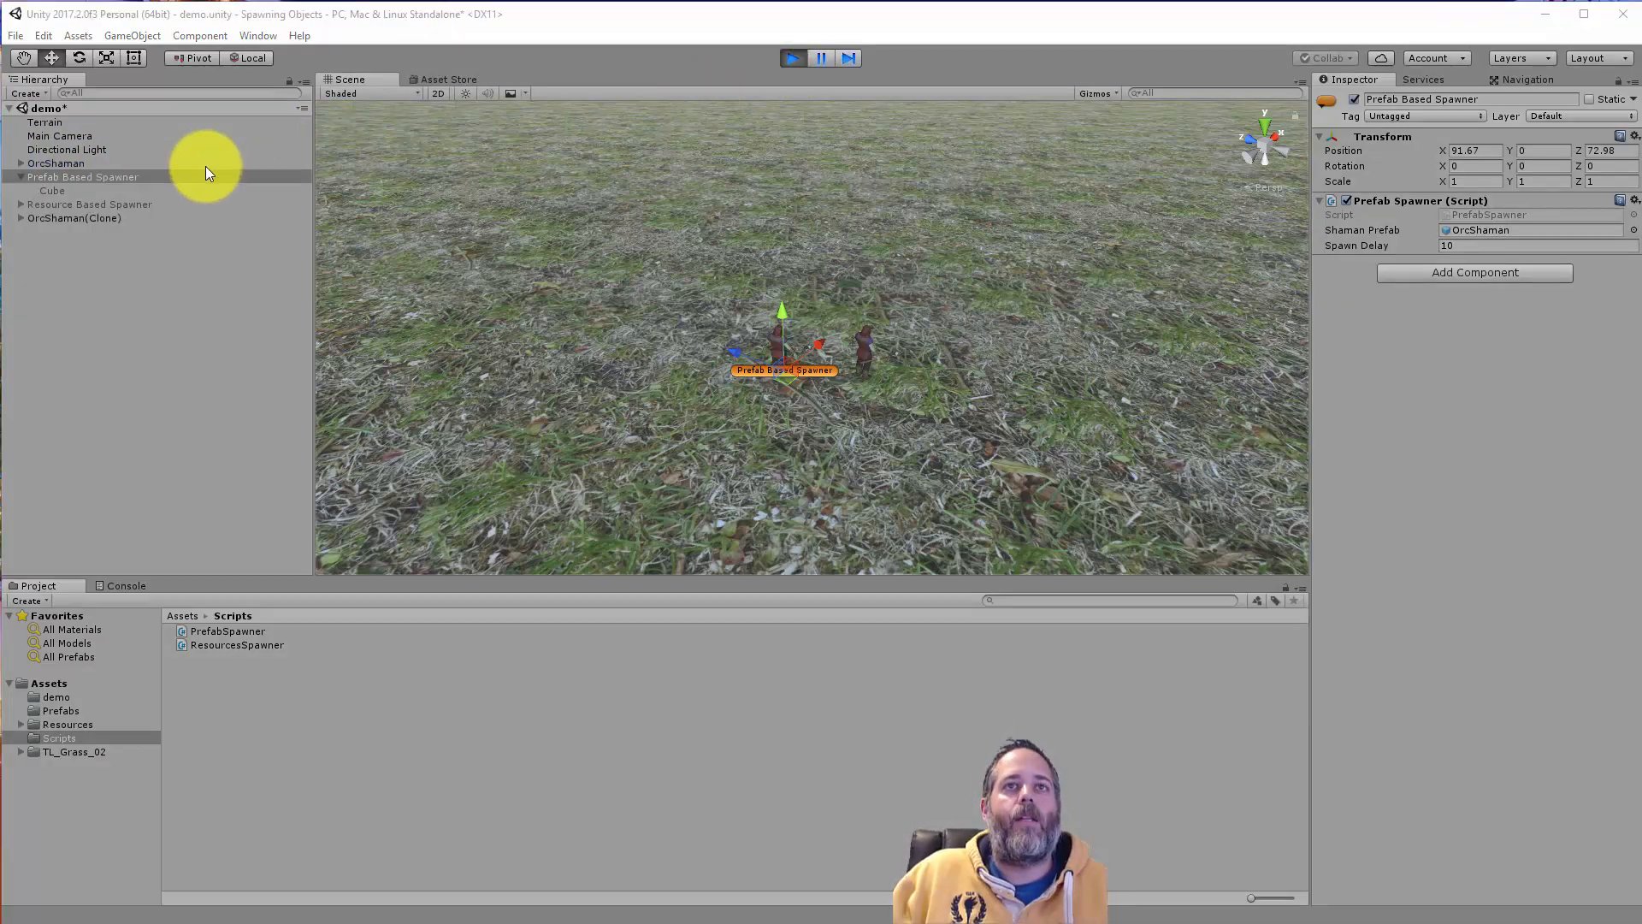
pyautogui.click(56, 163)
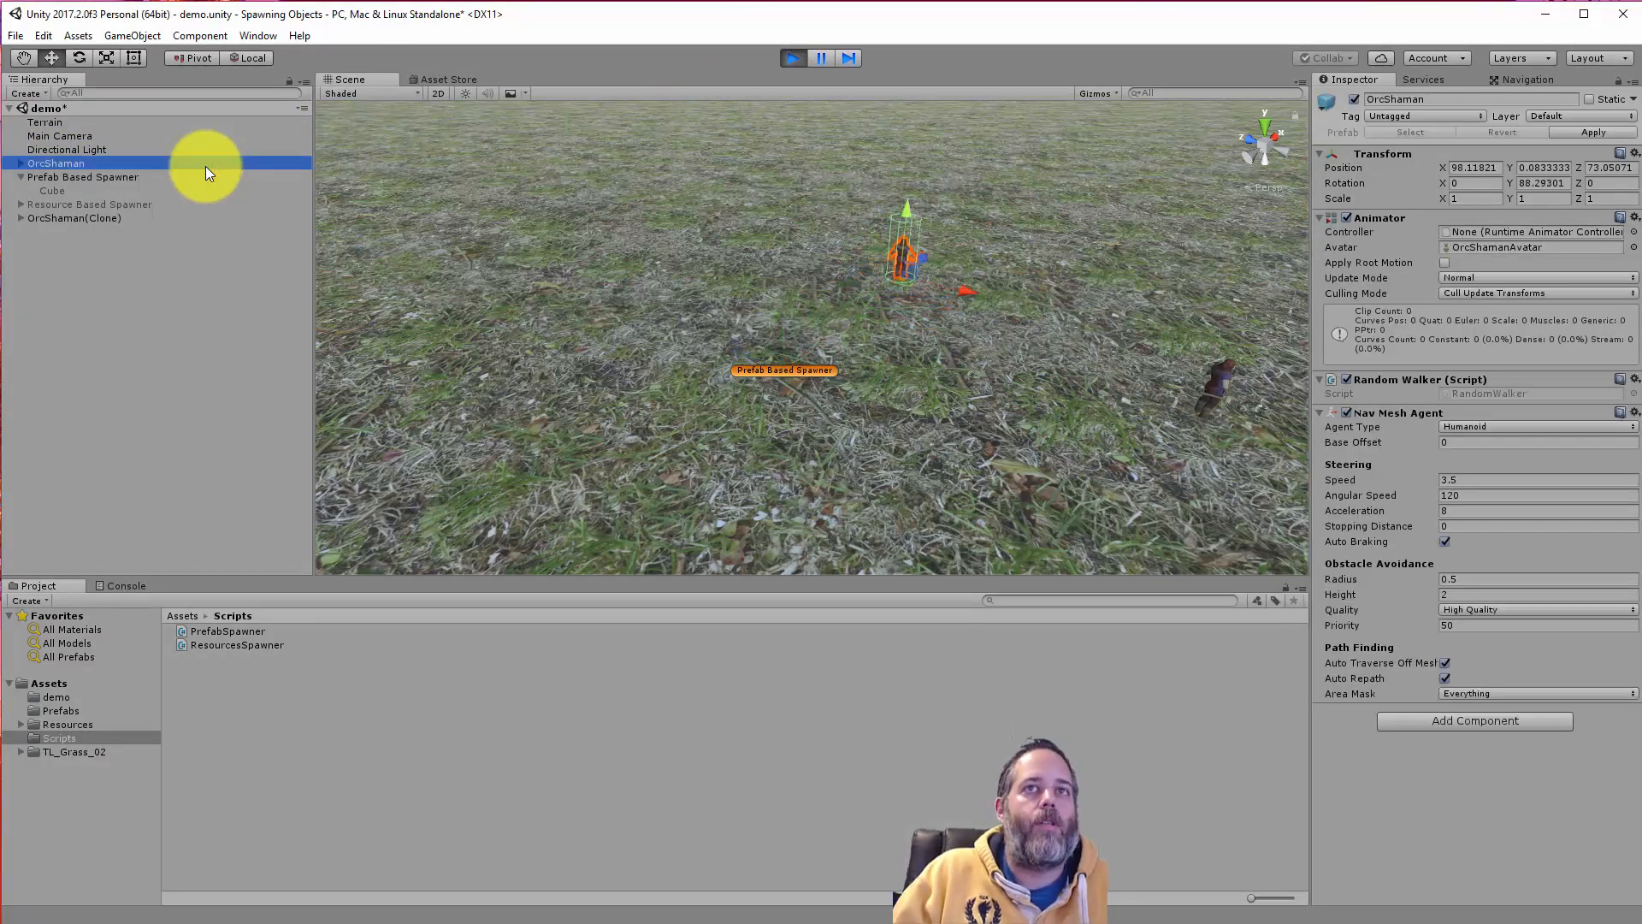
pyautogui.click(83, 163)
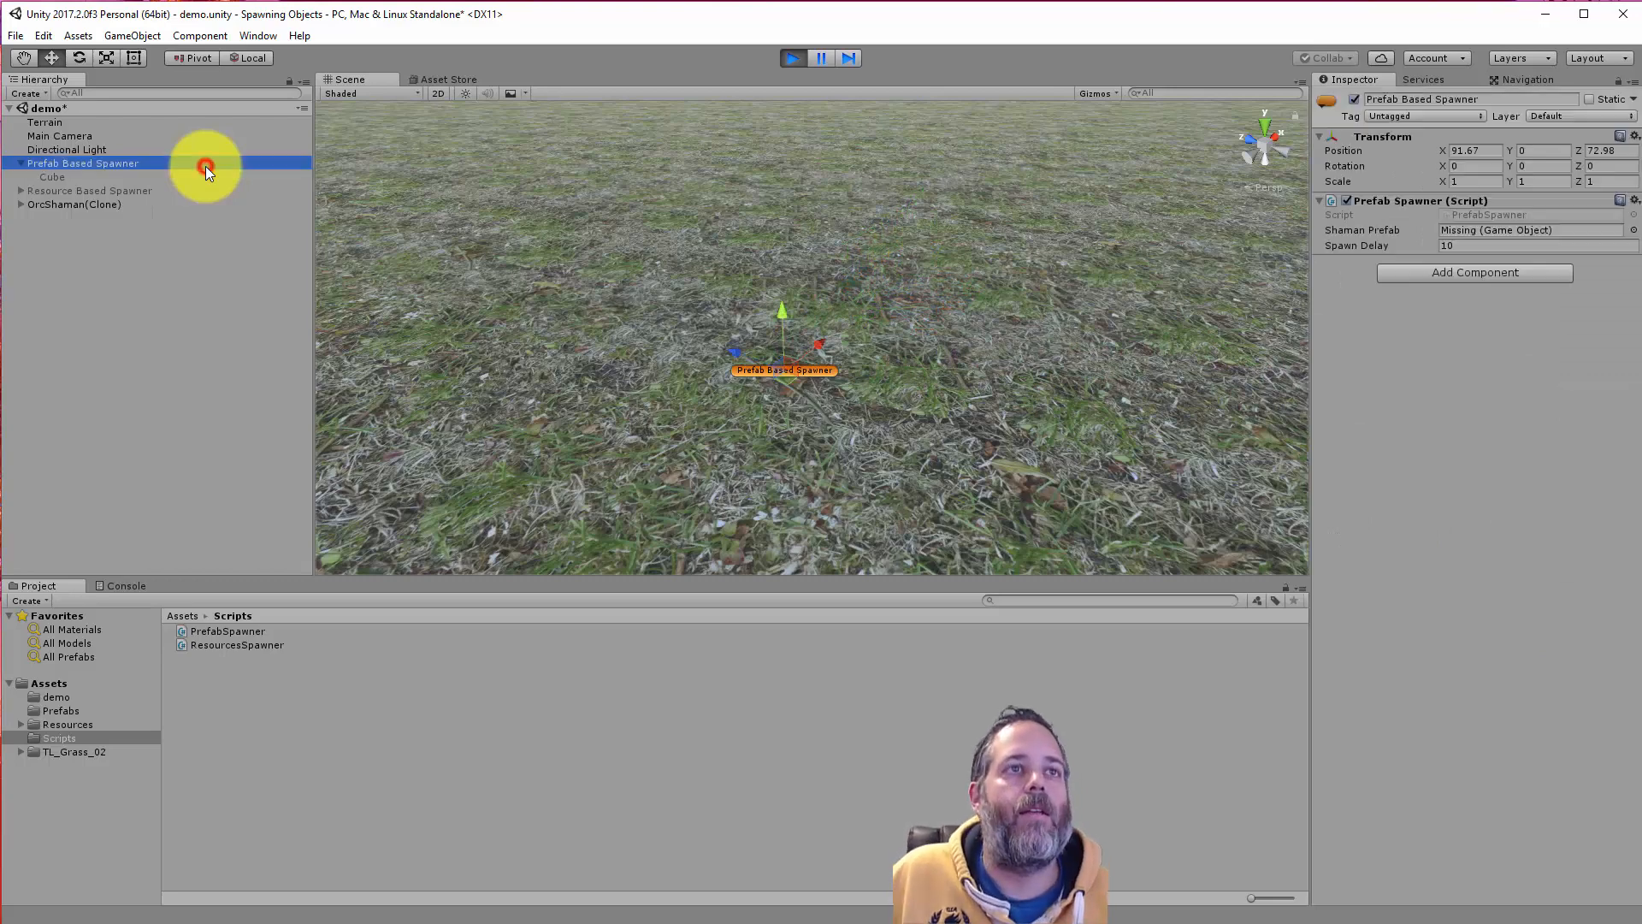
# - Stop Play mode and locate the OrcShaman prefab in the Prefabs folder
pyautogui.click(123, 585)
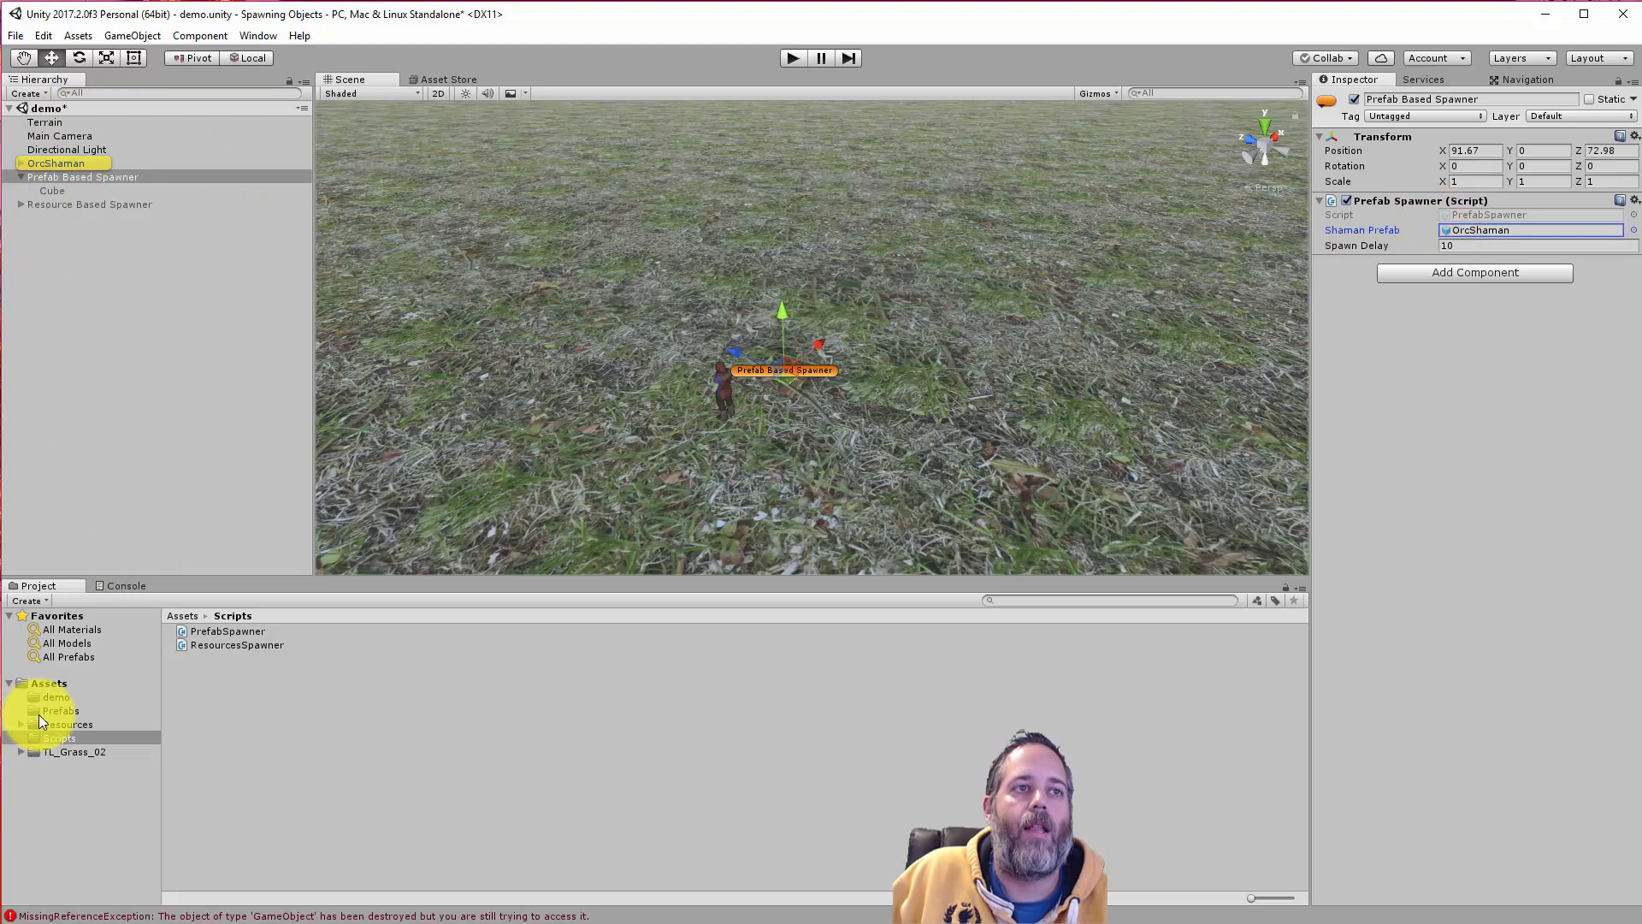
pyautogui.click(60, 710)
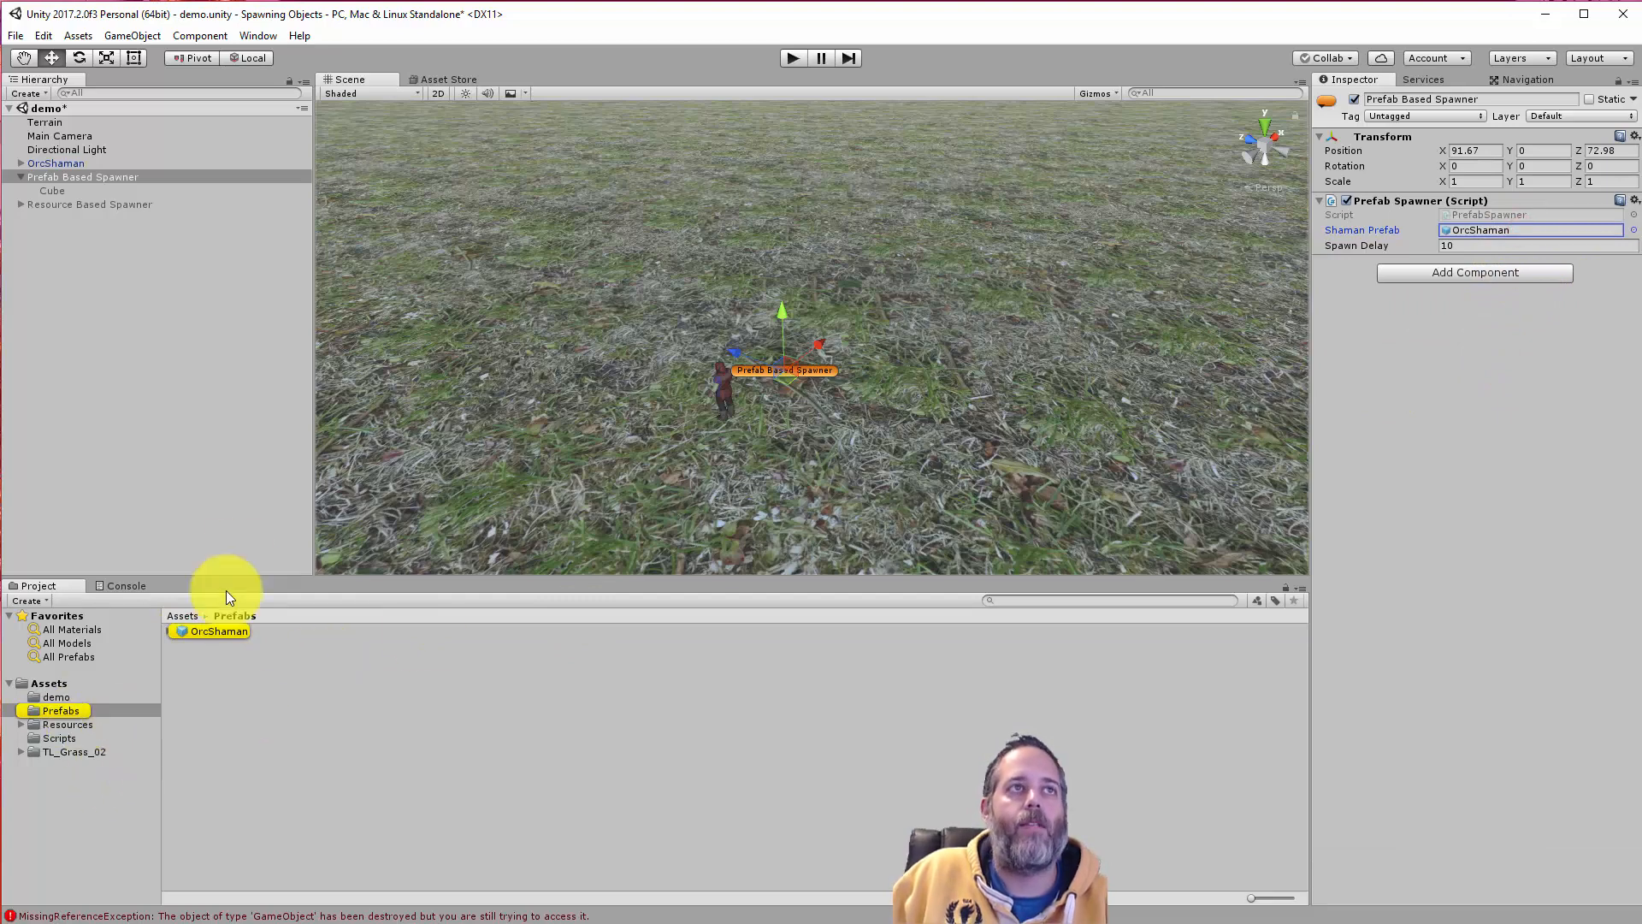
pyautogui.click(52, 191)
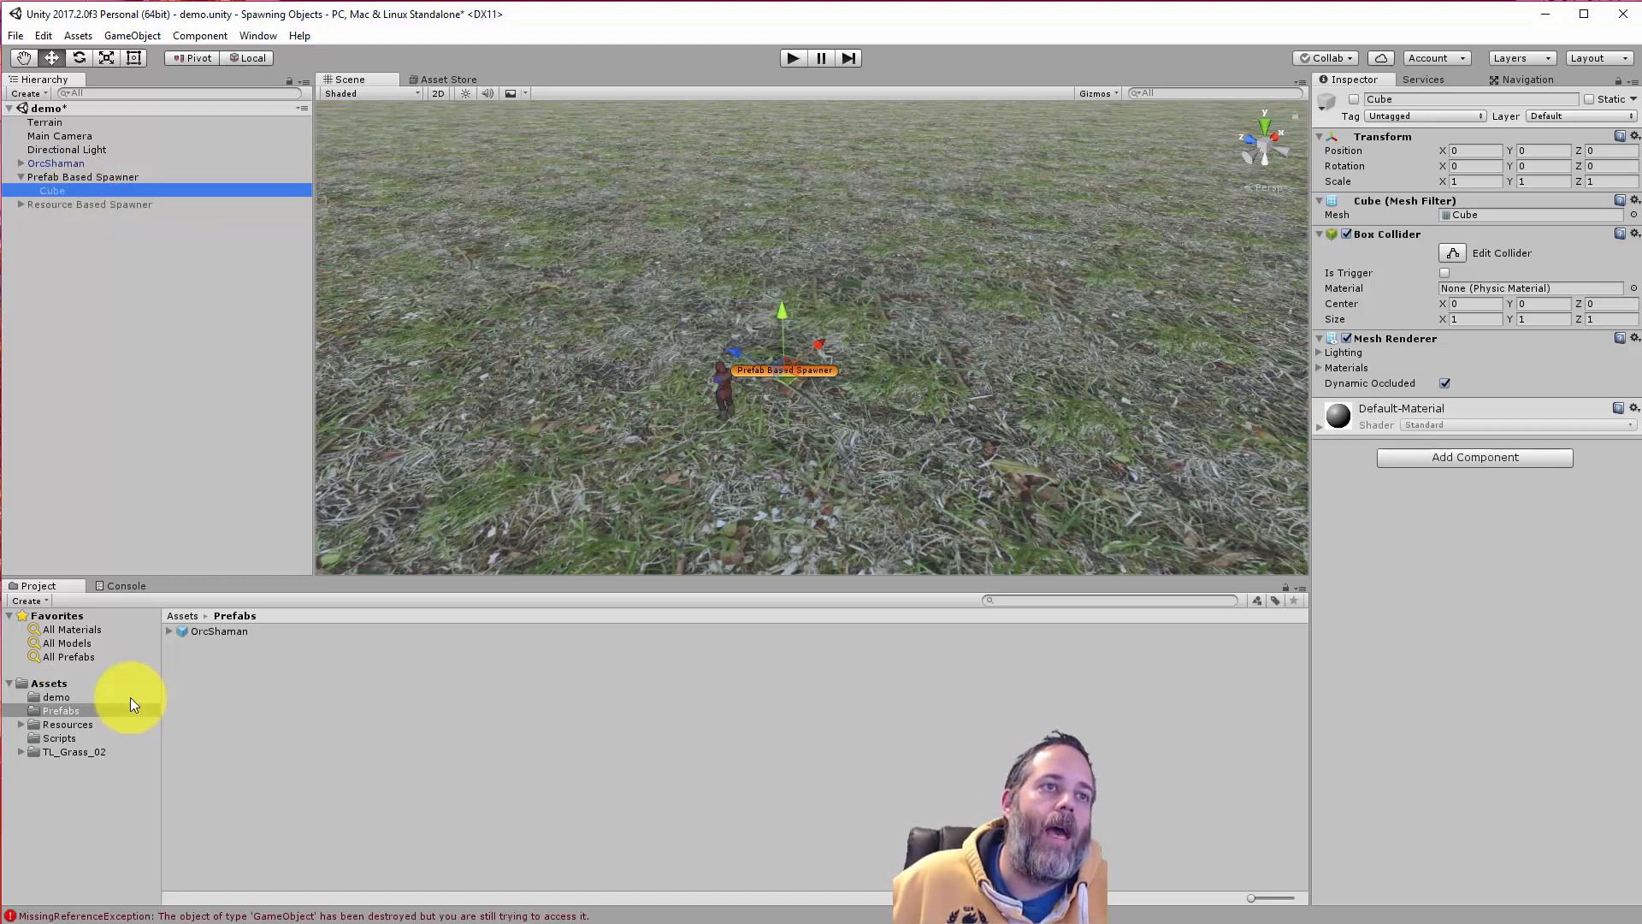
# - Compare the two spawners, ending on Resource Based Spawner's Spawn Delay 10 with no prefab
pyautogui.click(89, 205)
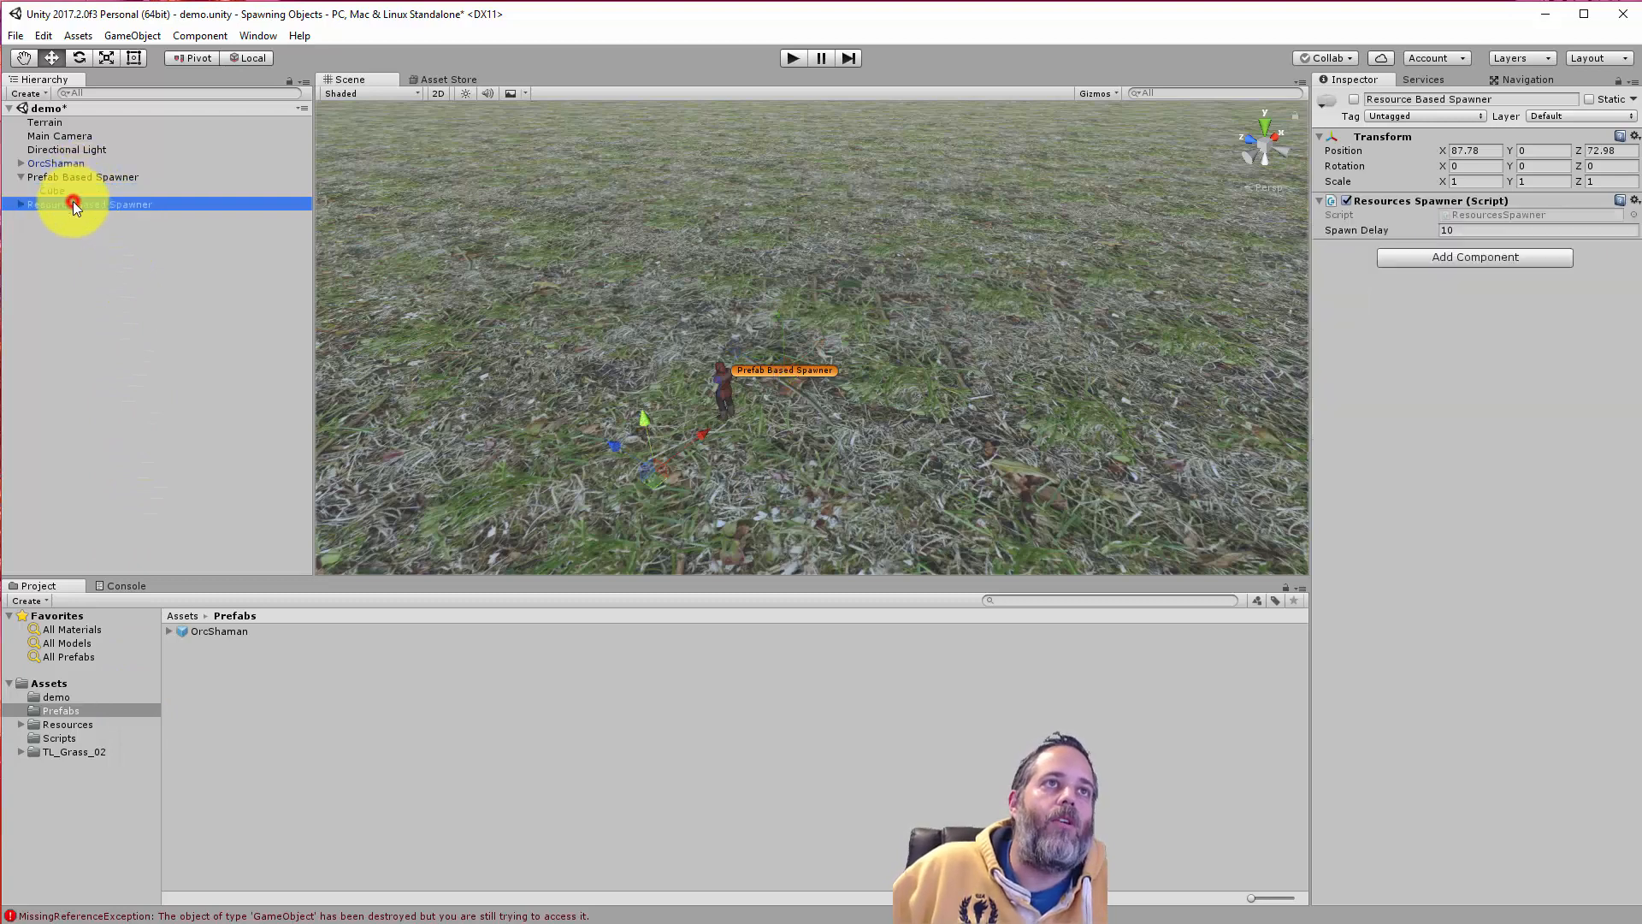
pyautogui.click(84, 177)
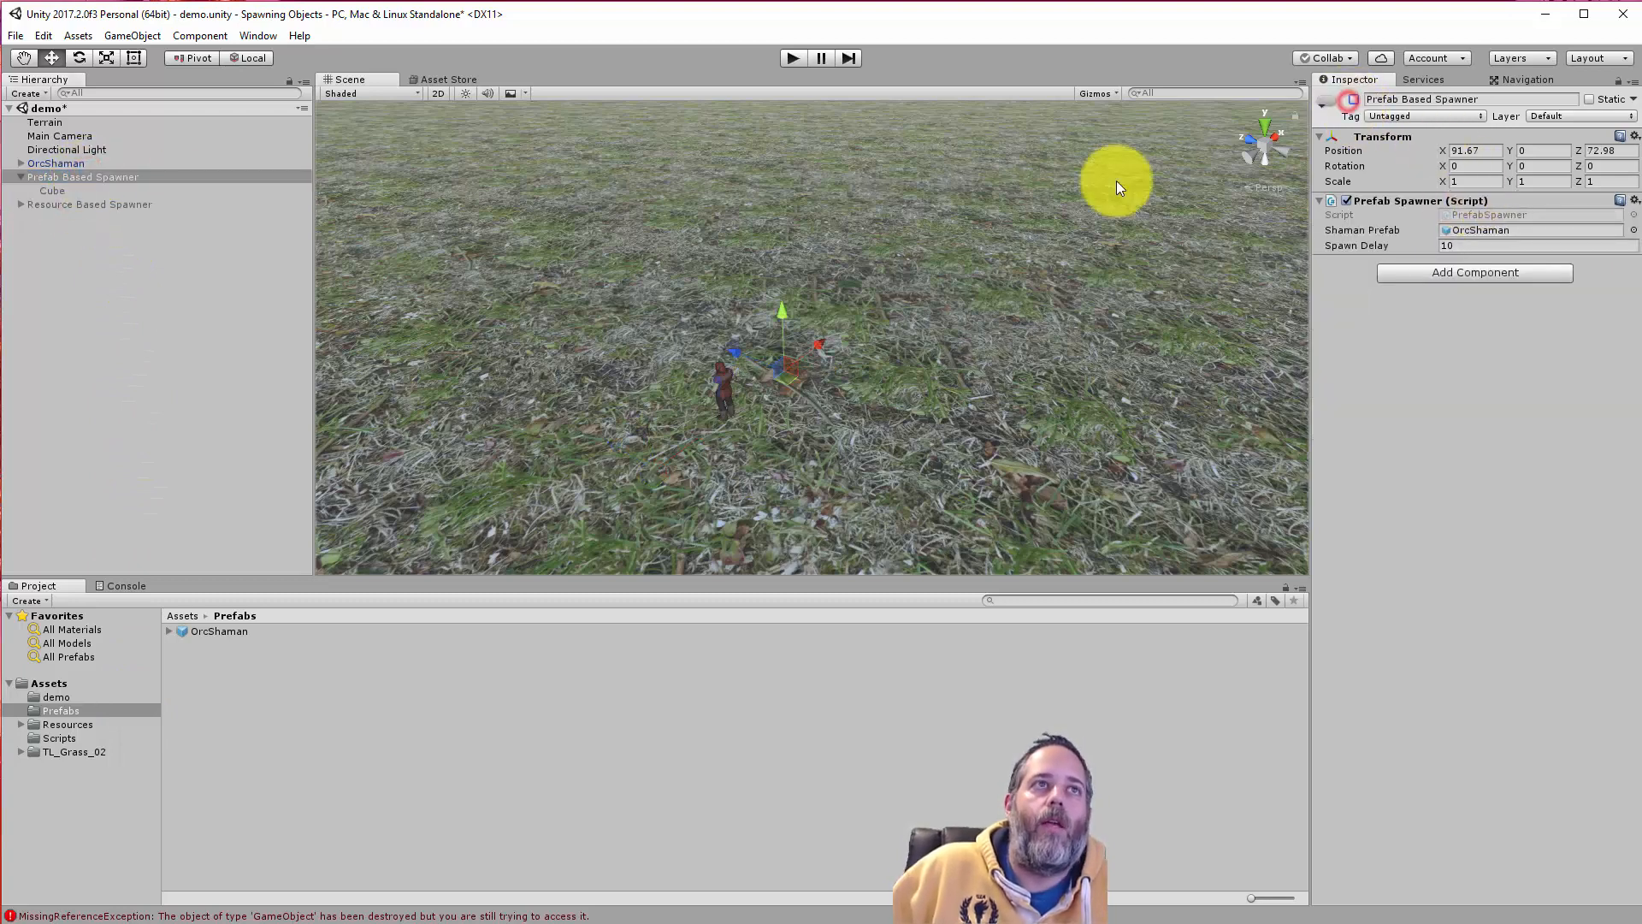
pyautogui.click(89, 205)
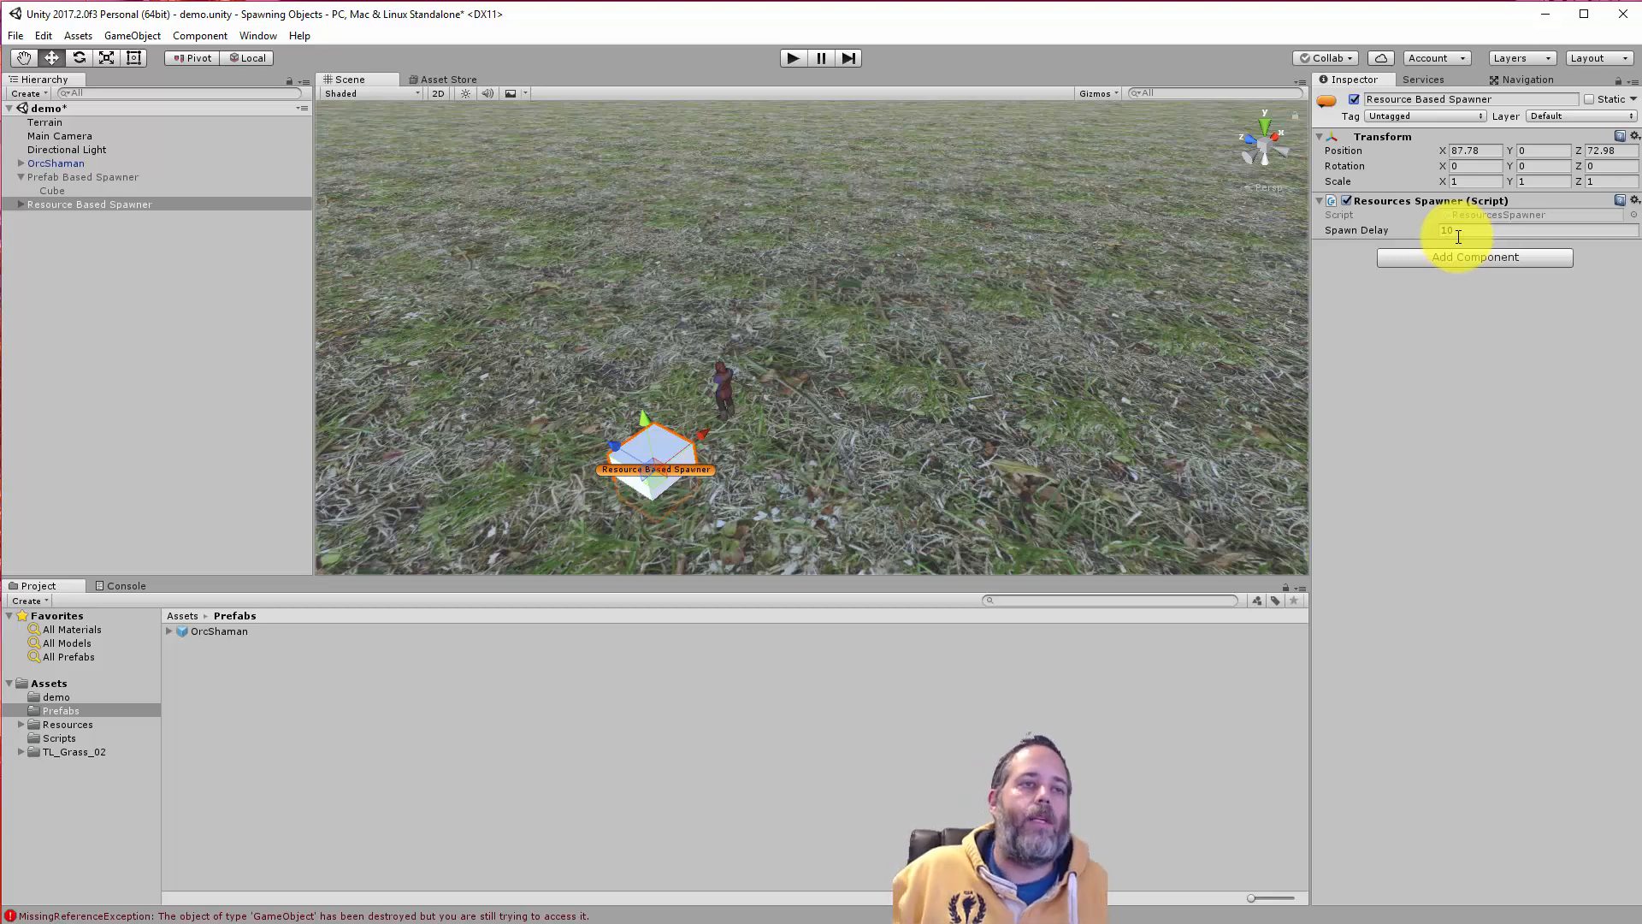
# - Browse from Prefabs into the Resources/OrcShaman folder in the Project window
pyautogui.click(60, 710)
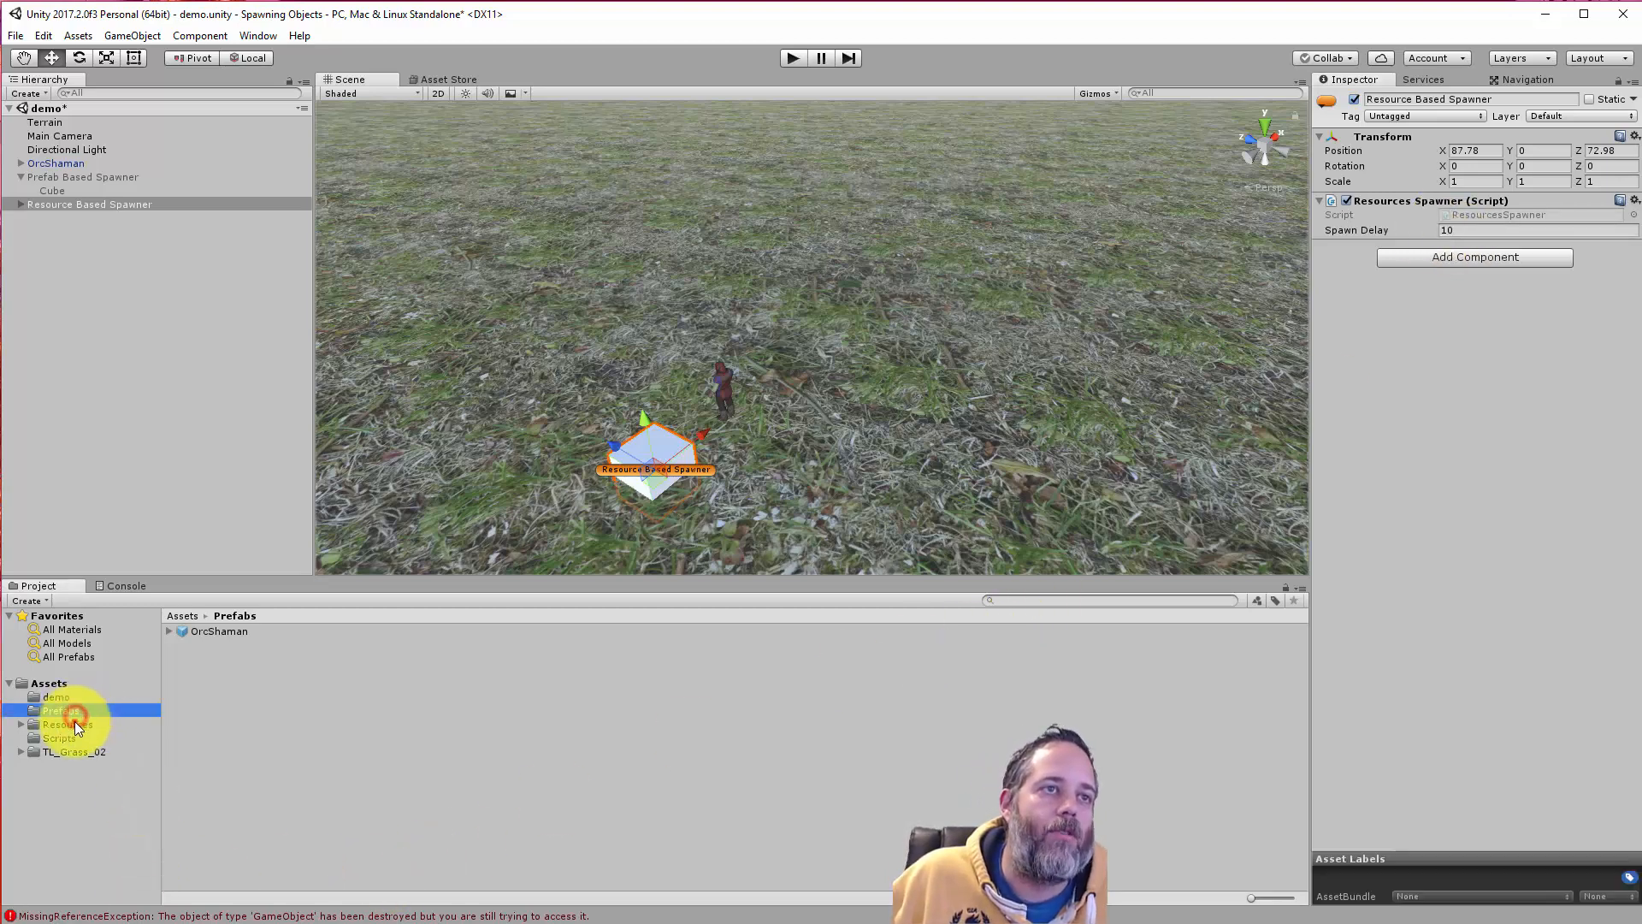
pyautogui.click(67, 723)
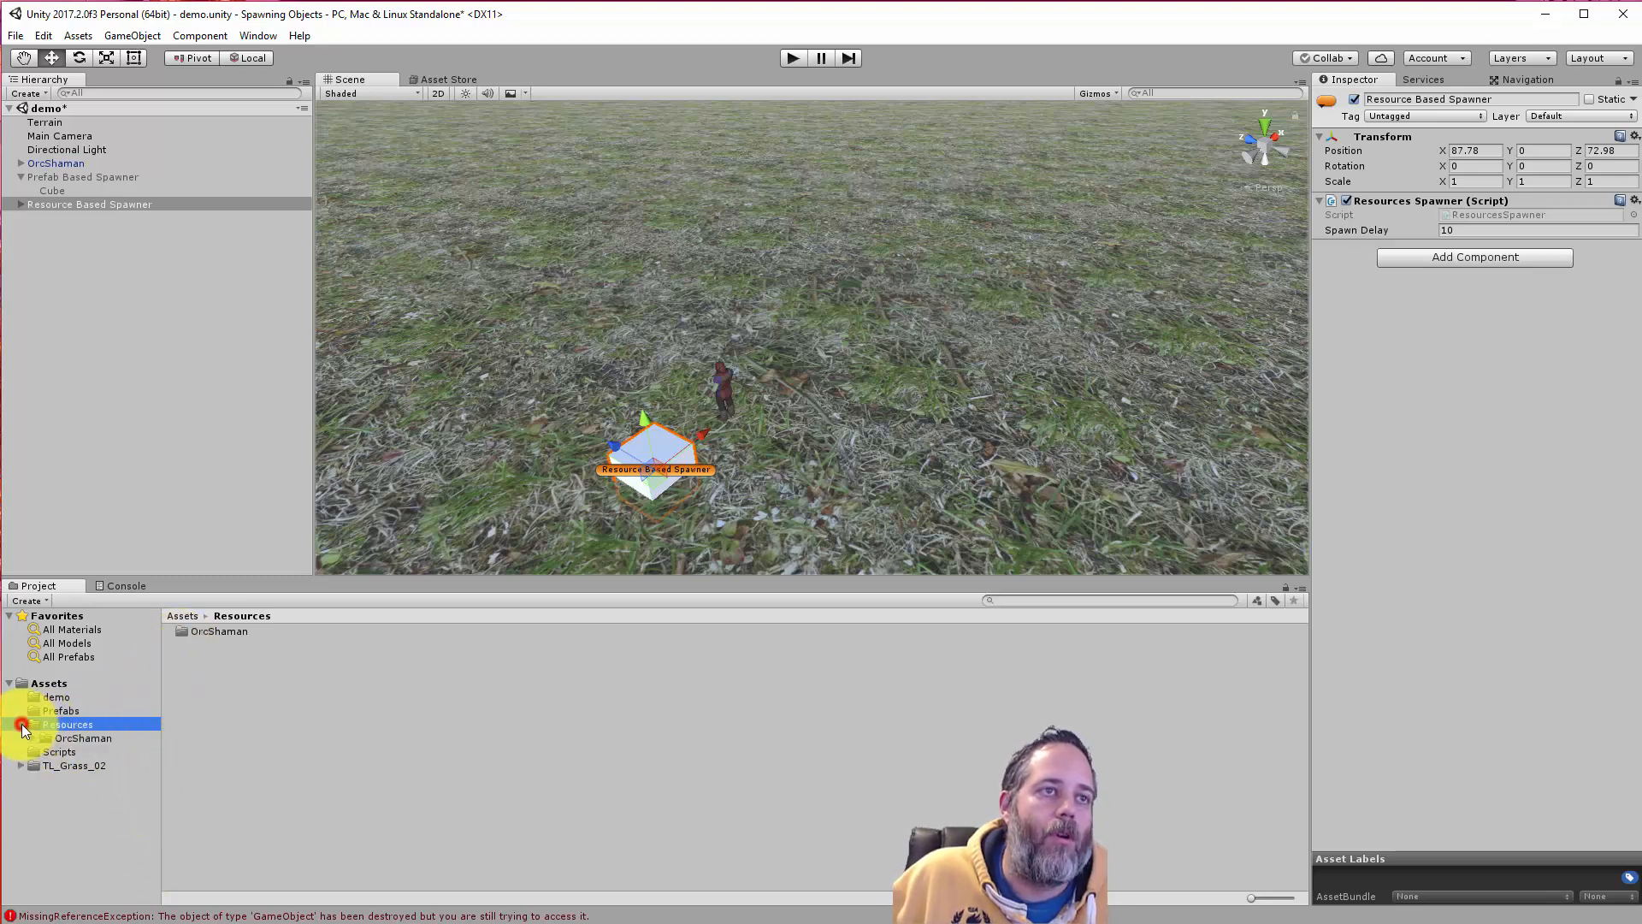
pyautogui.doubleClick(82, 737)
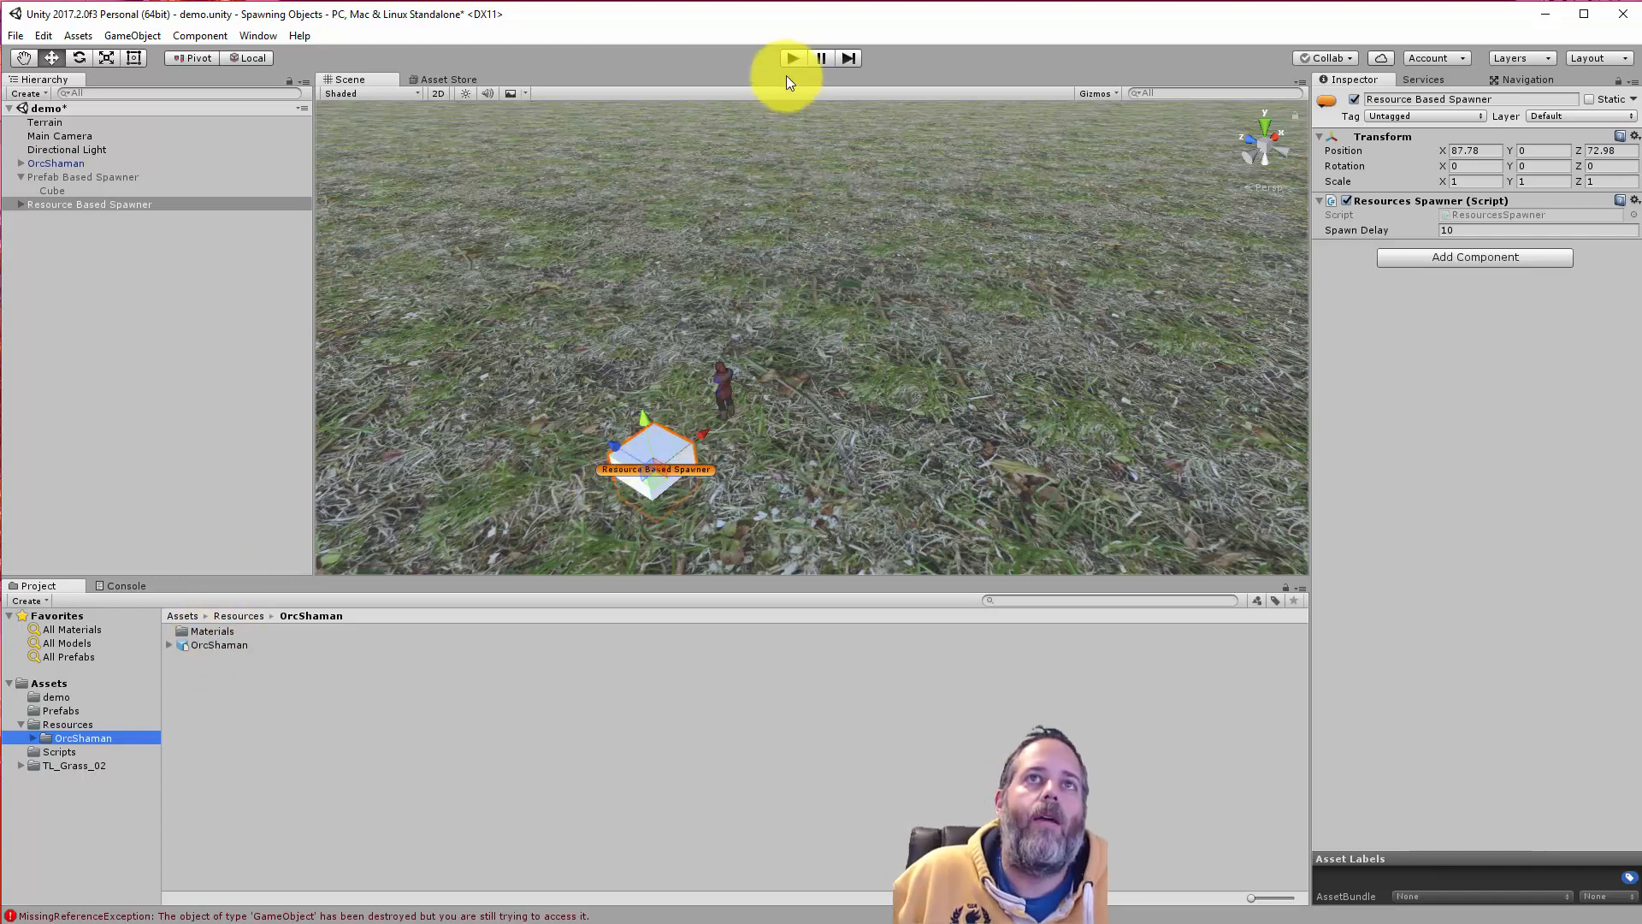
# - Play the scene, inspect the OrcShaman(Clone) root and its magicorc mesh, then stop
pyautogui.click(55, 163)
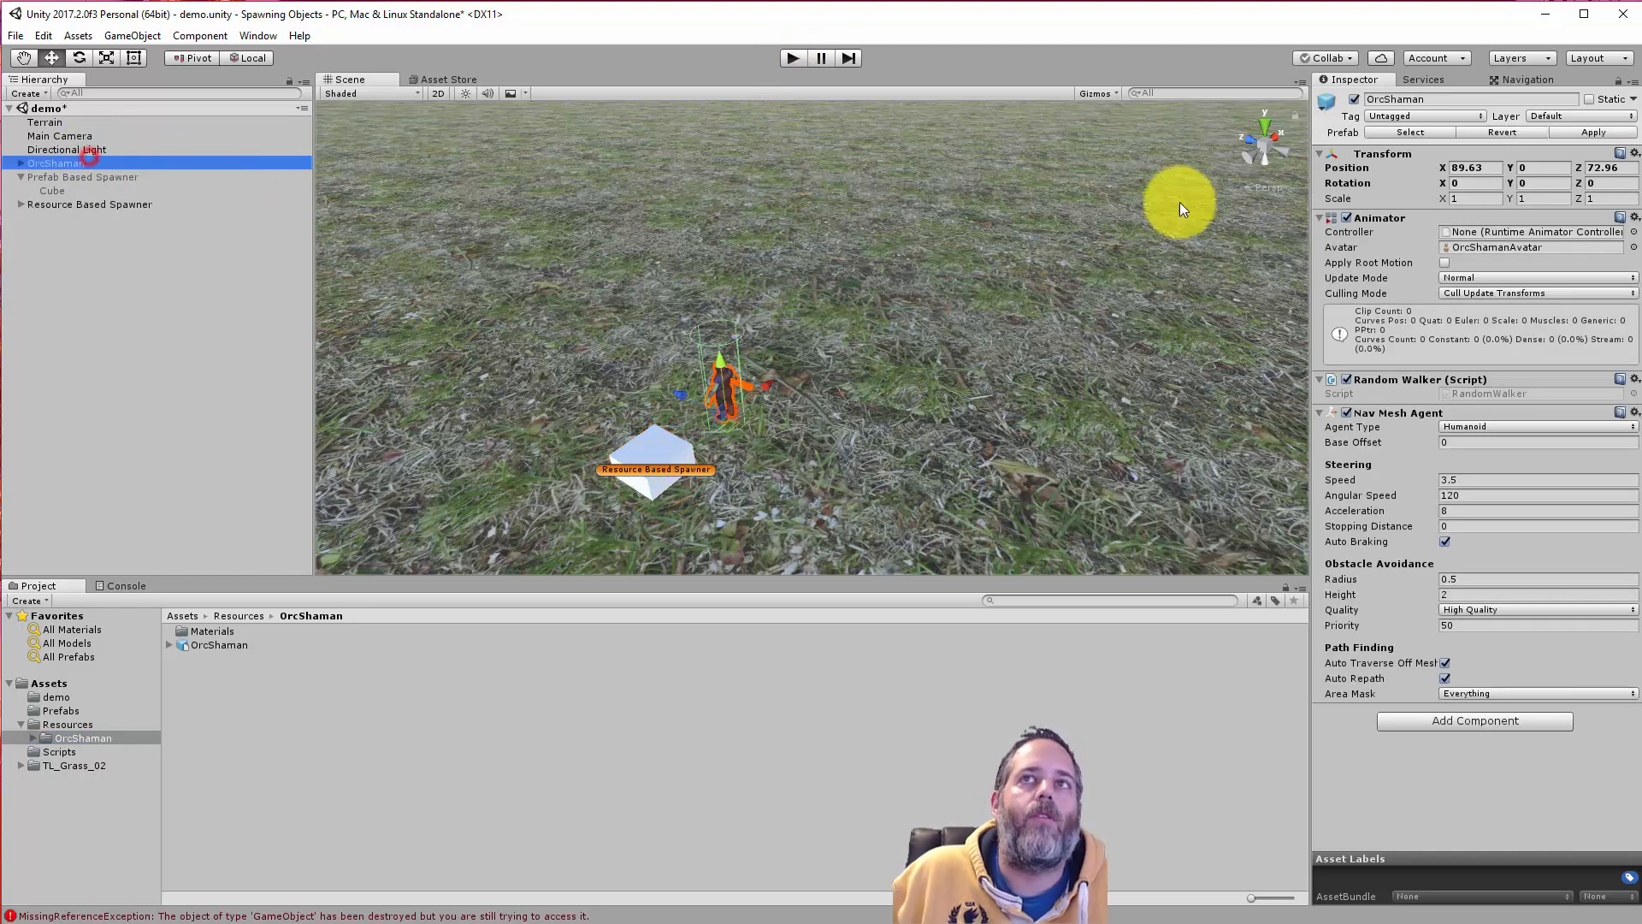
pyautogui.click(792, 57)
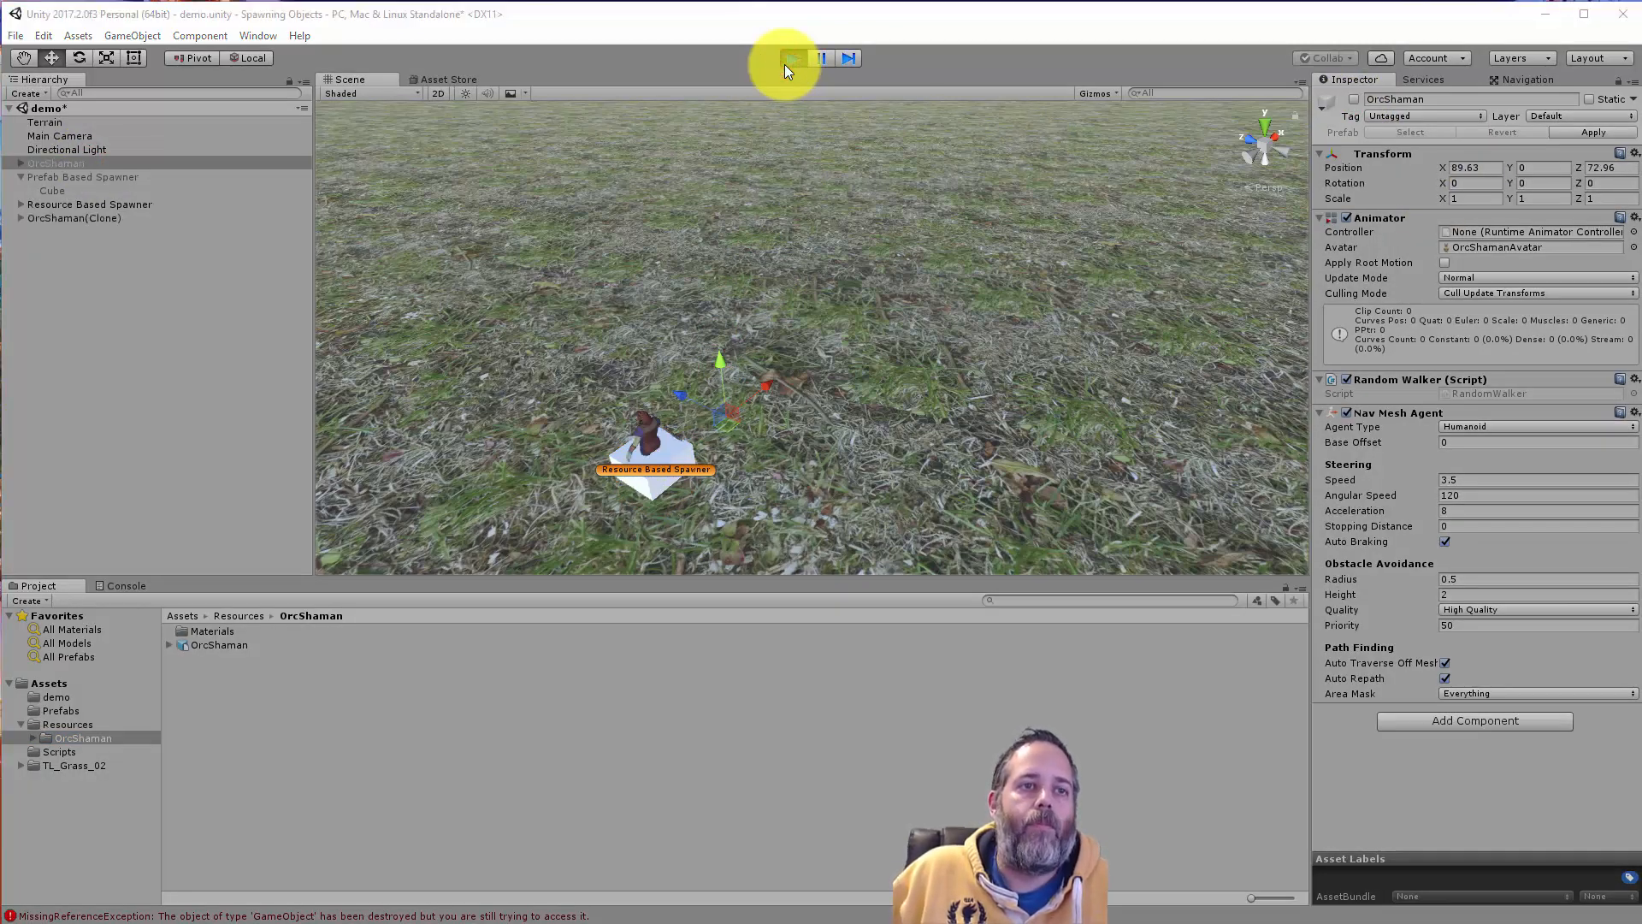
pyautogui.click(792, 57)
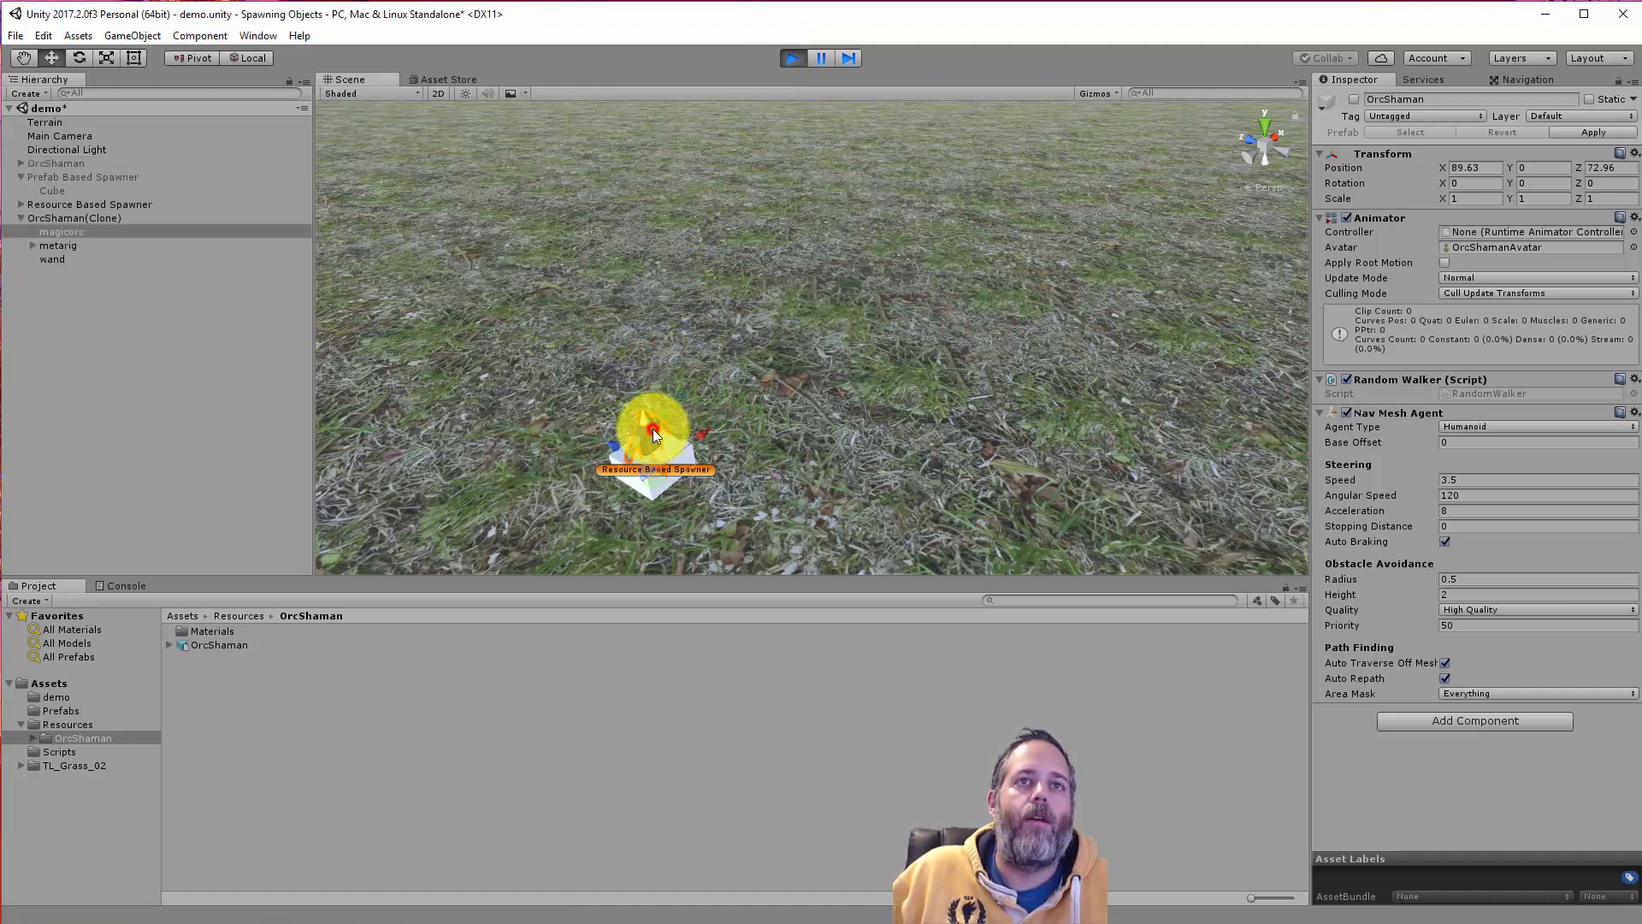
pyautogui.click(63, 232)
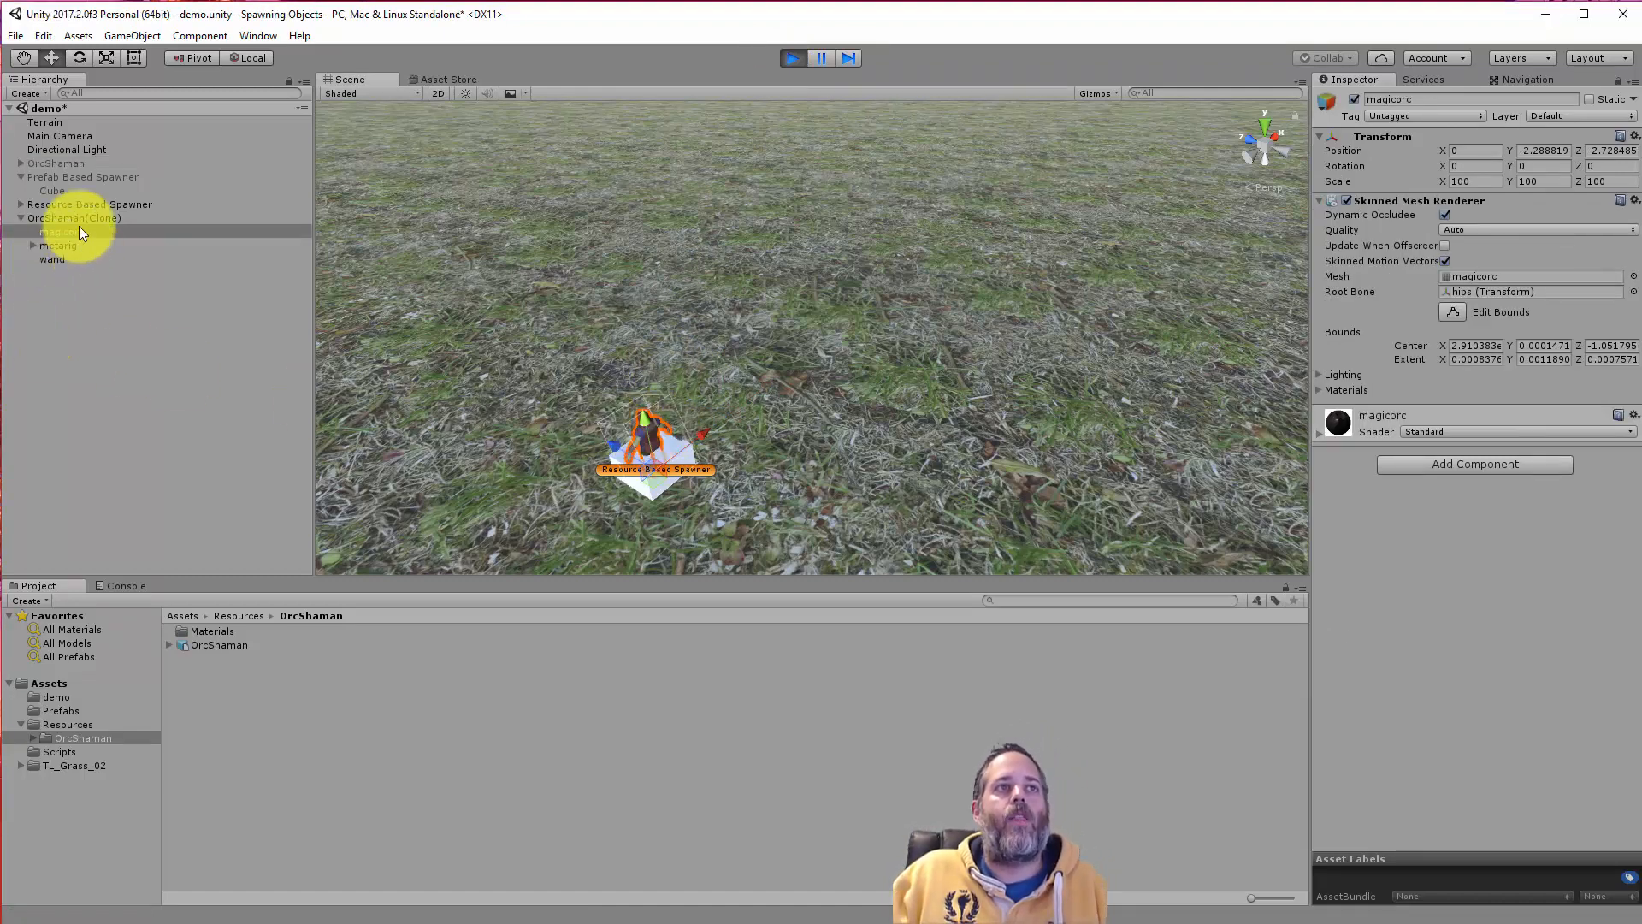
pyautogui.click(75, 219)
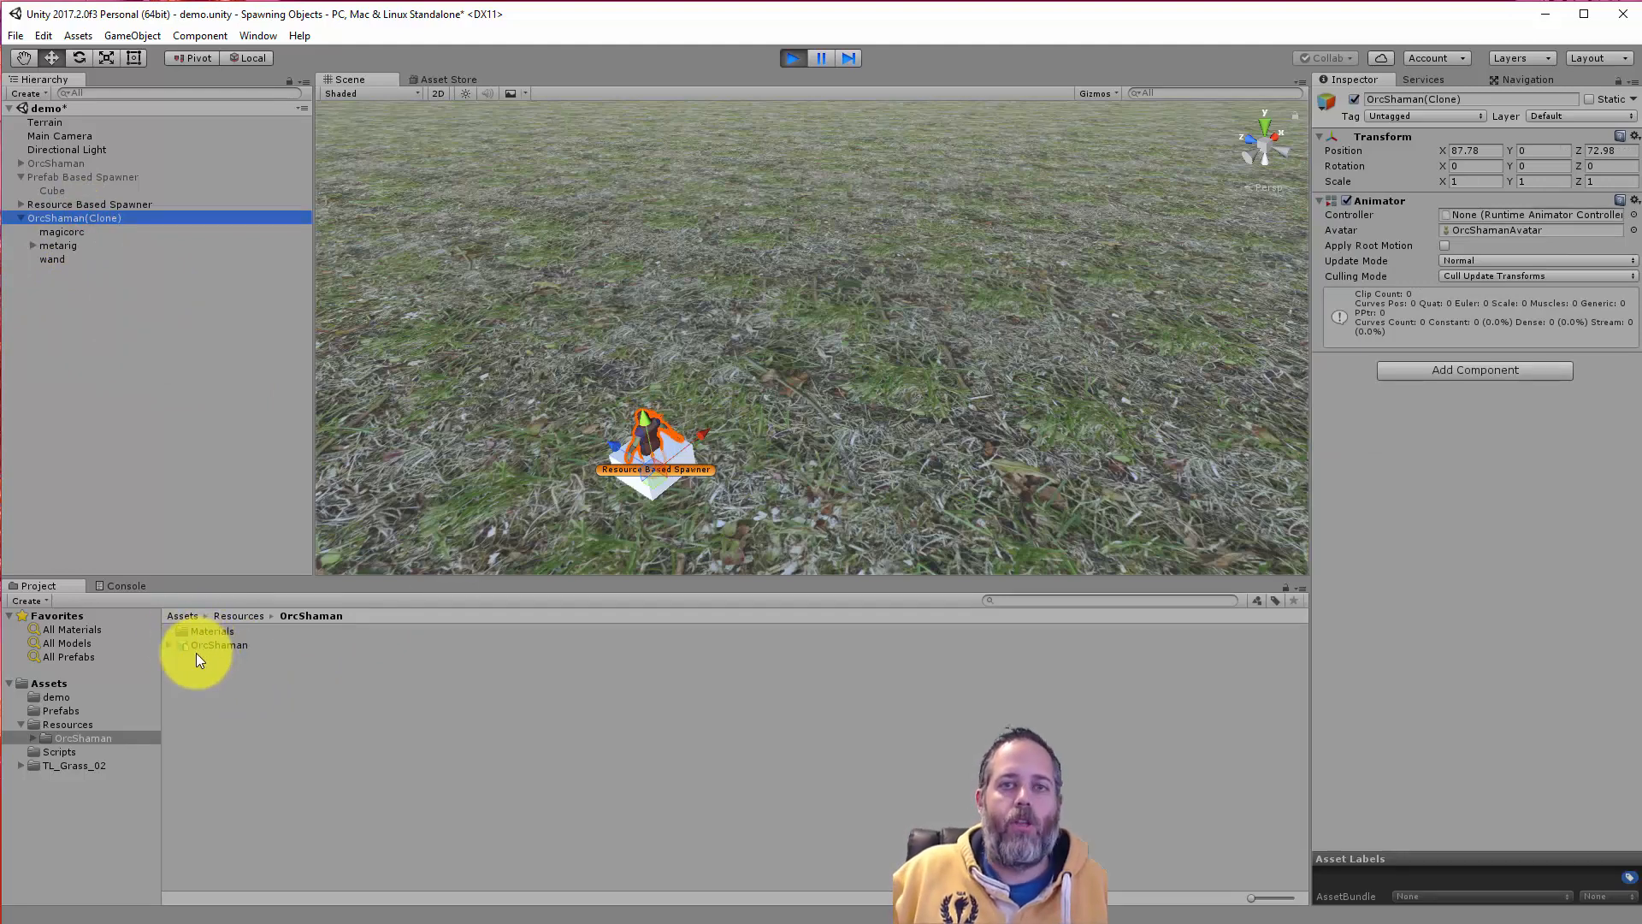
pyautogui.click(793, 57)
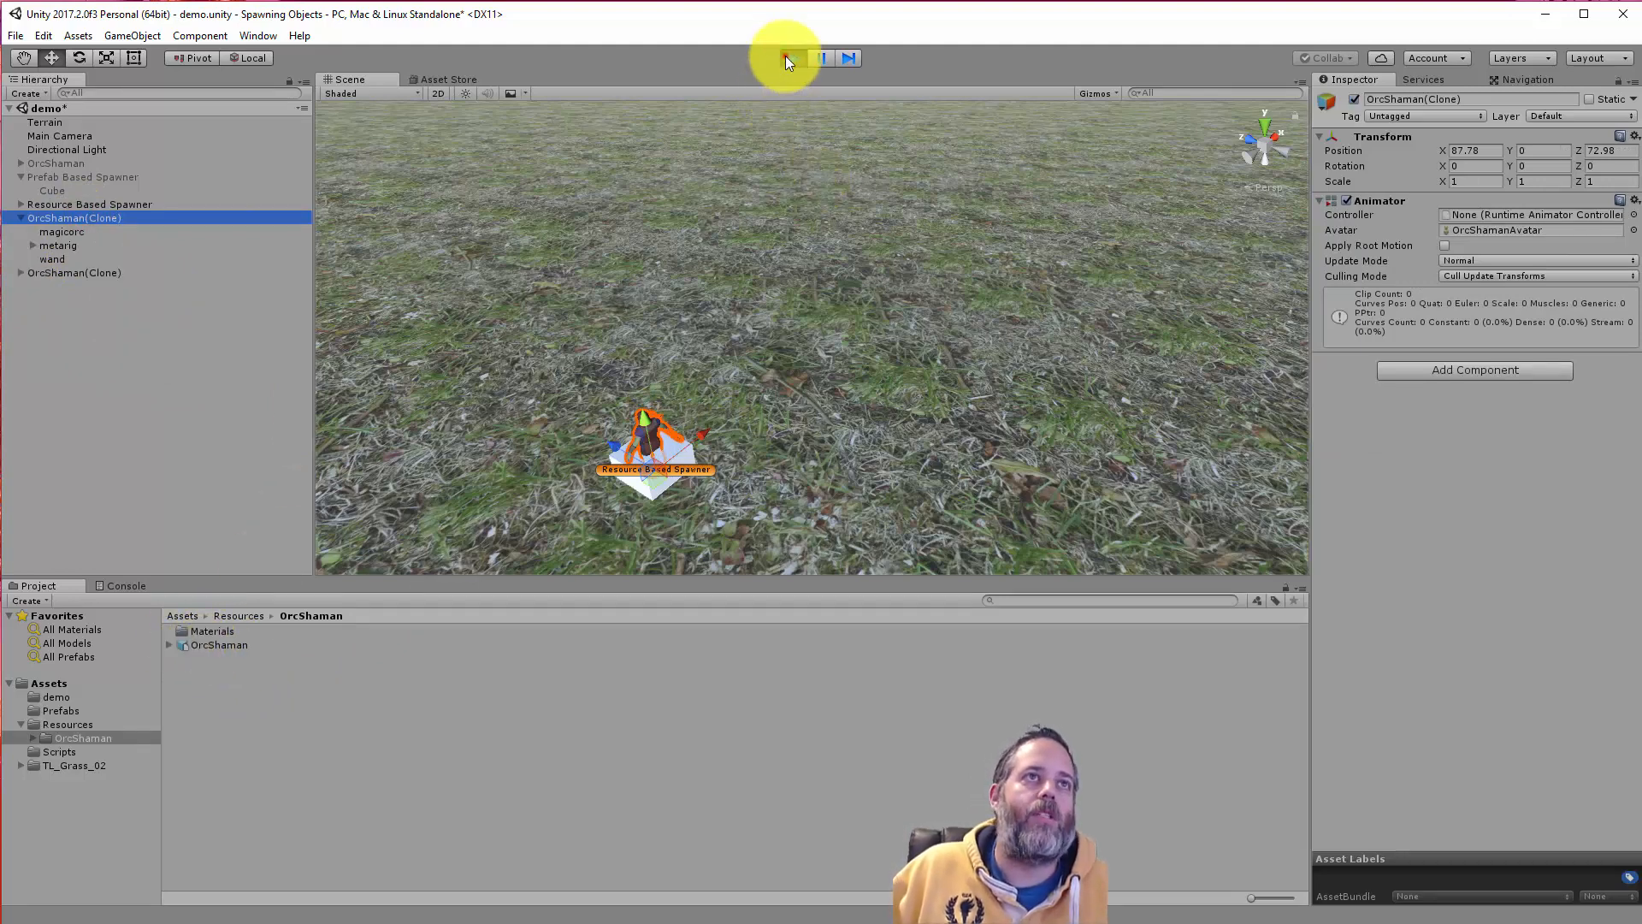
pyautogui.click(792, 57)
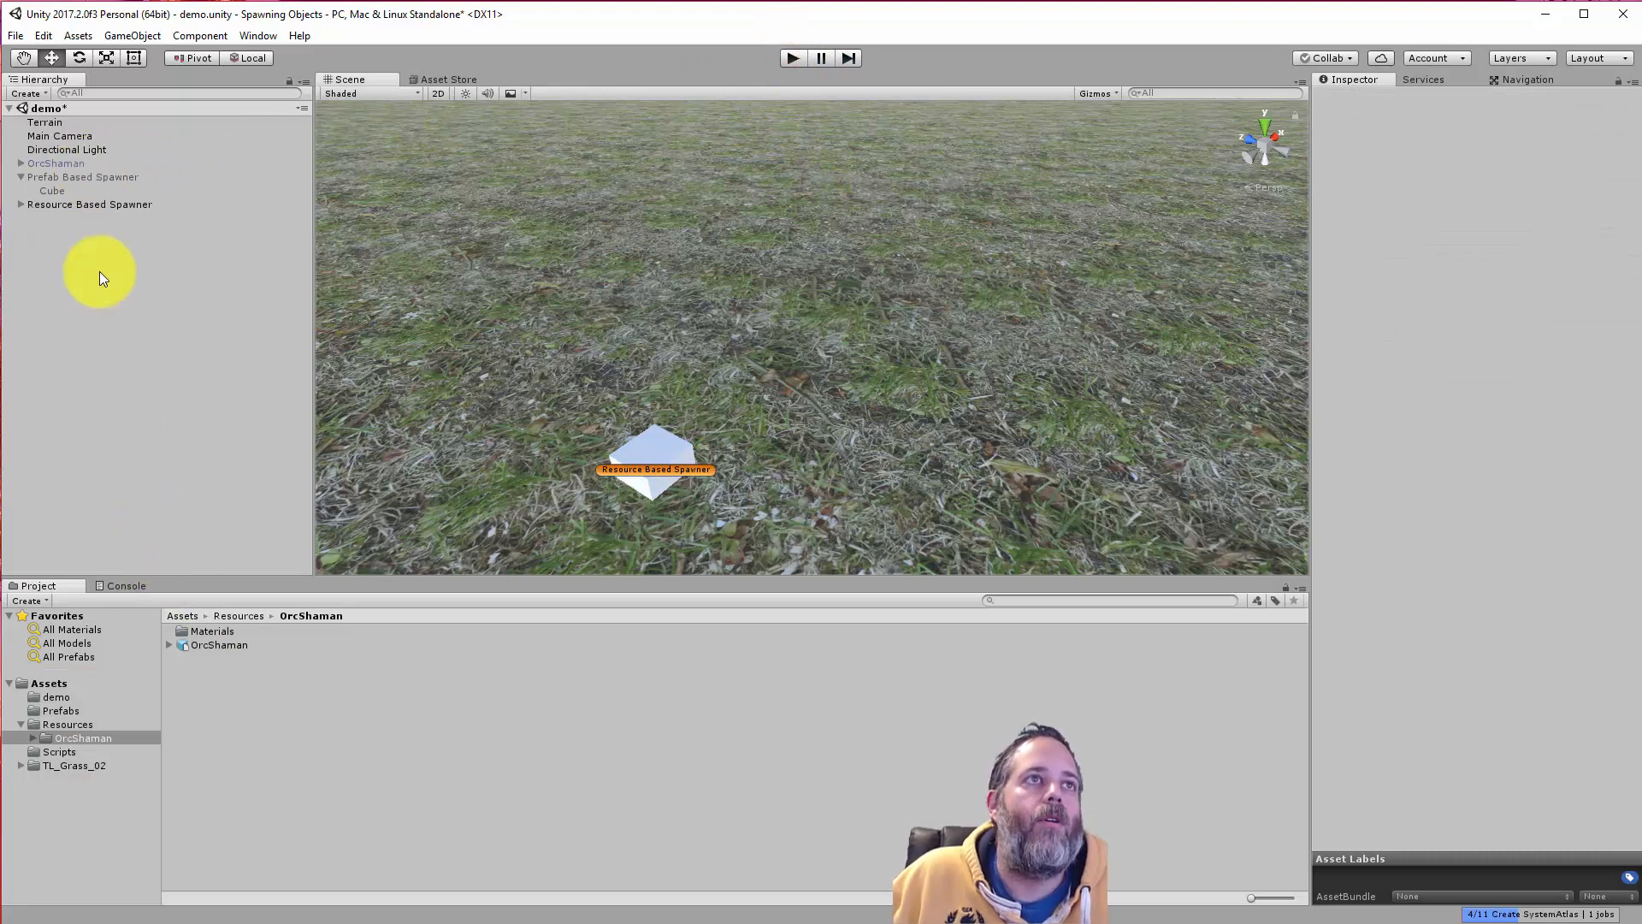
pyautogui.moveTo(257, 680)
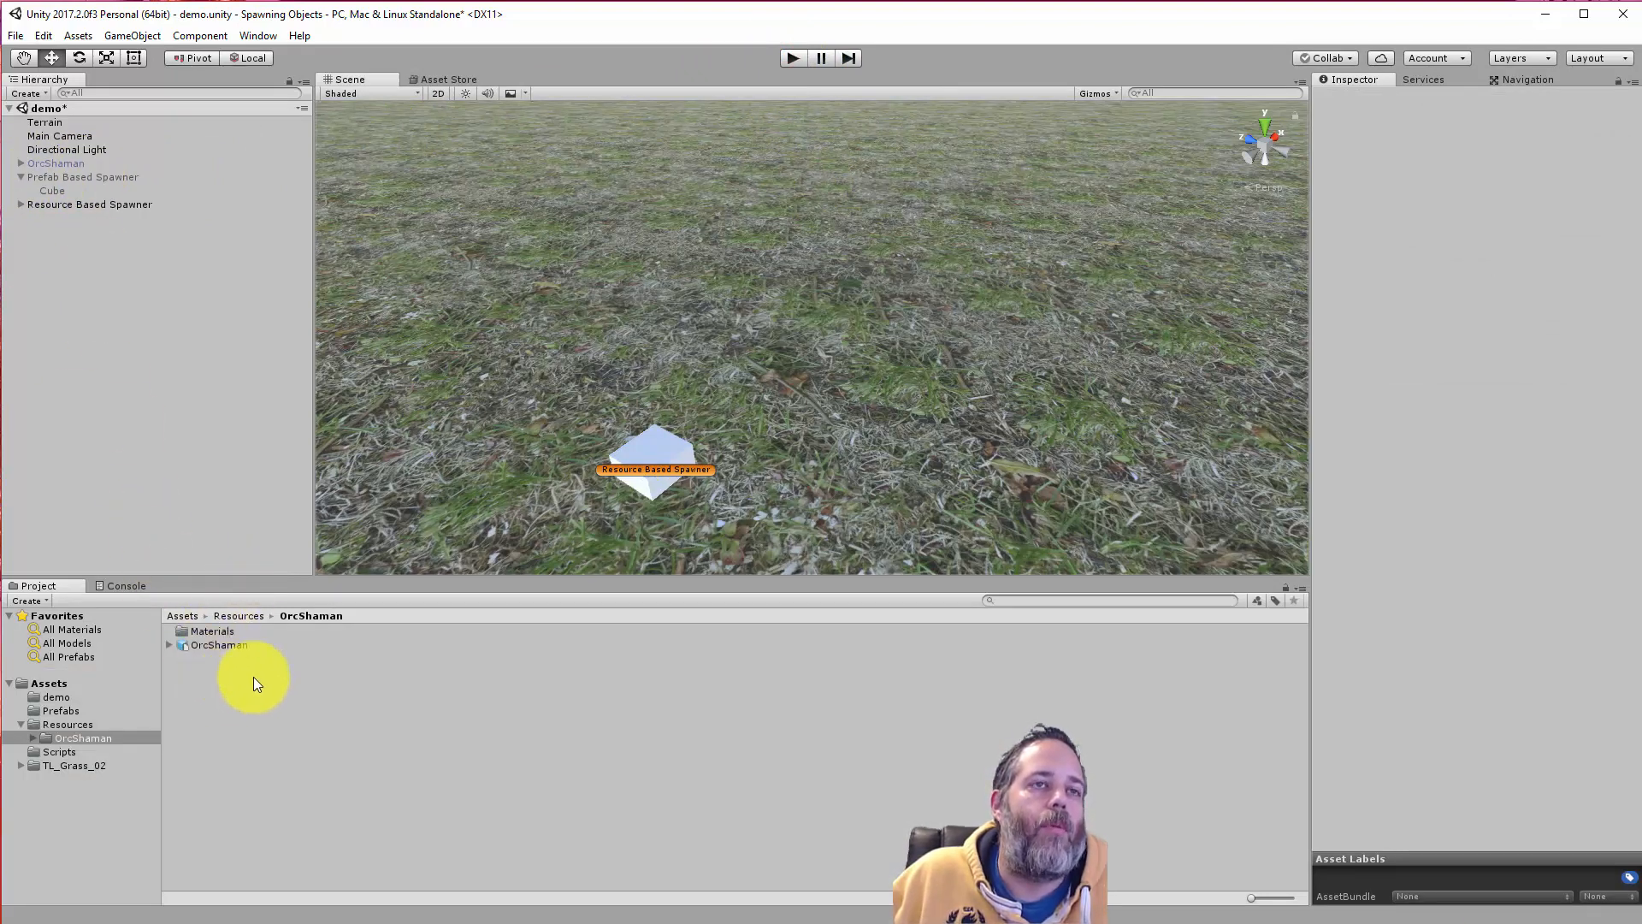
# - Select the OrcShaman model in Resources/OrcShaman, test-run the scene once, then reselect Resource Based Spawner
pyautogui.click(60, 710)
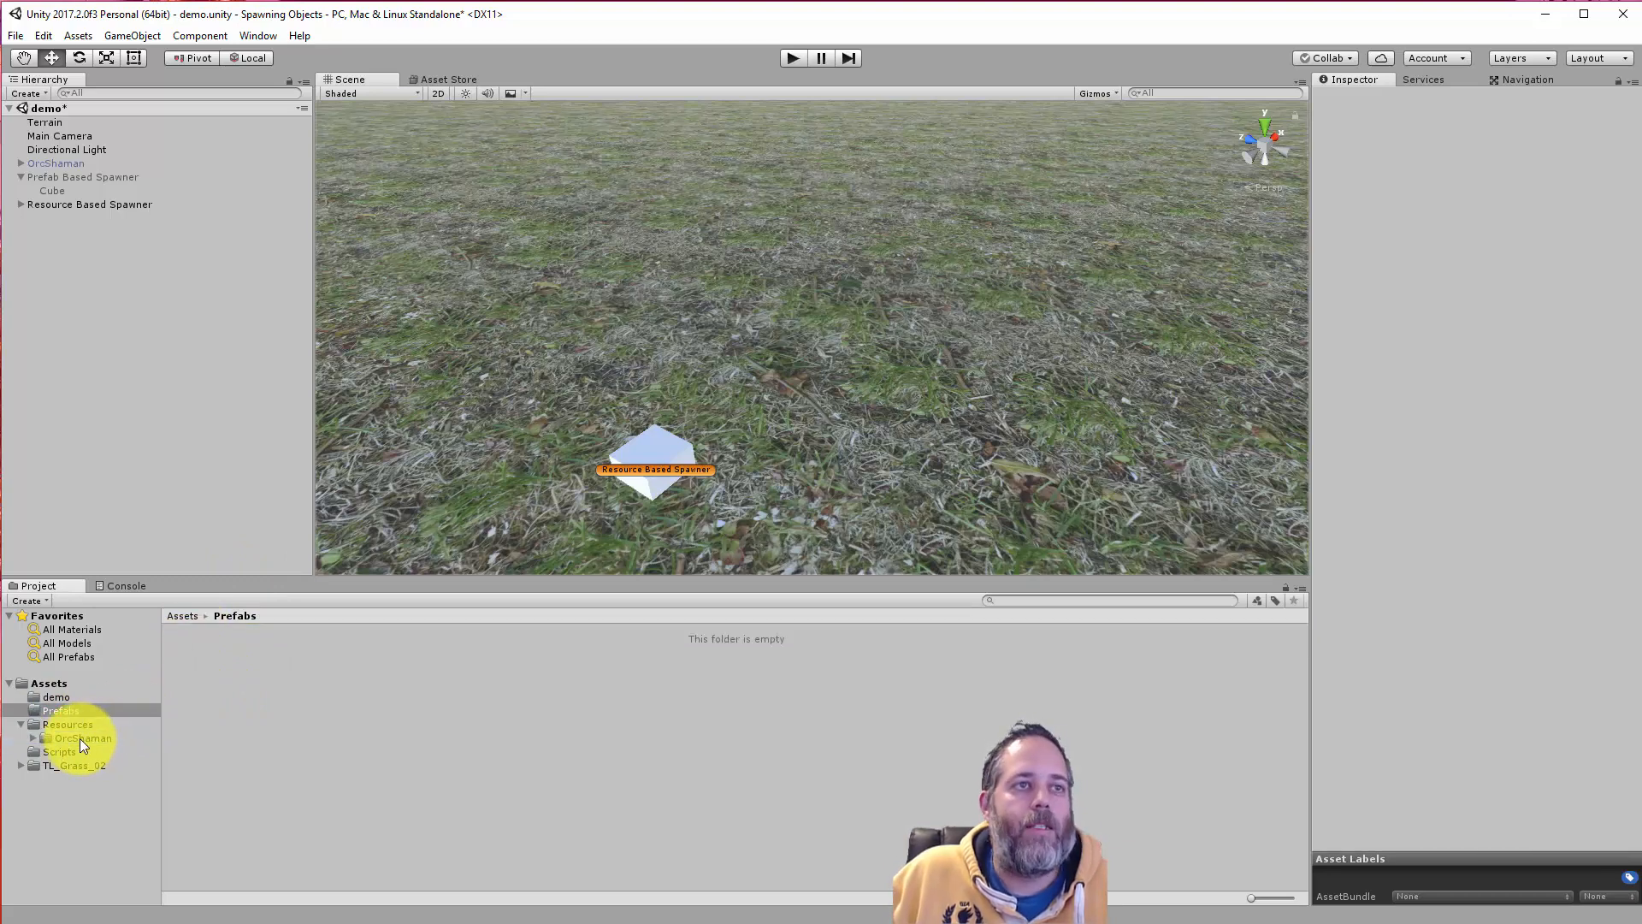
pyautogui.click(83, 738)
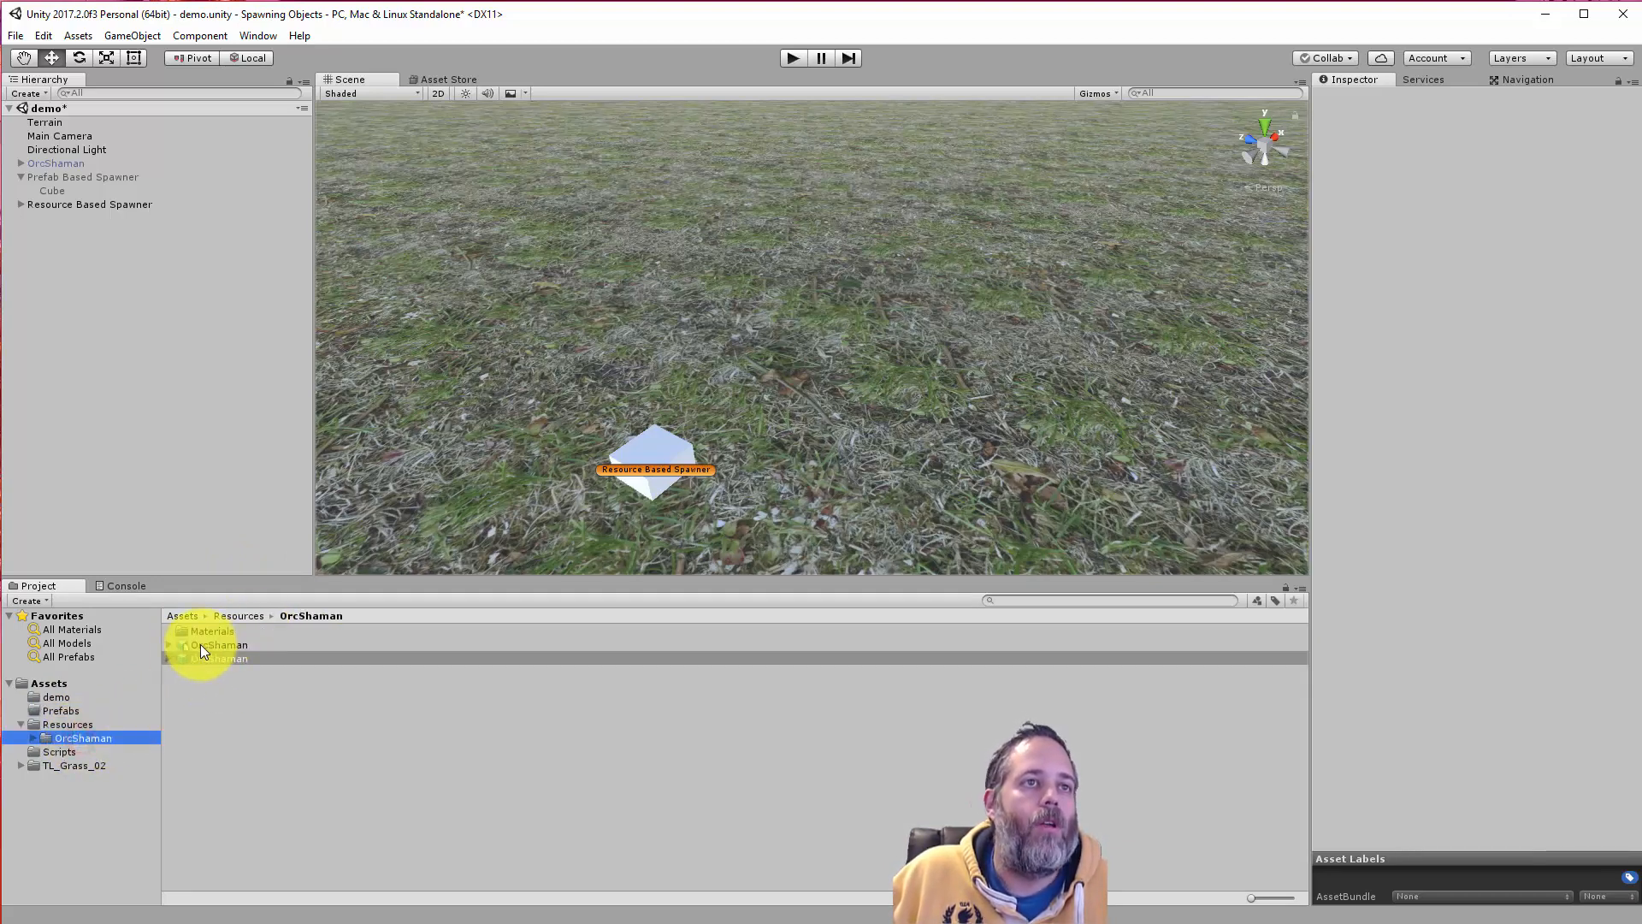
pyautogui.click(218, 657)
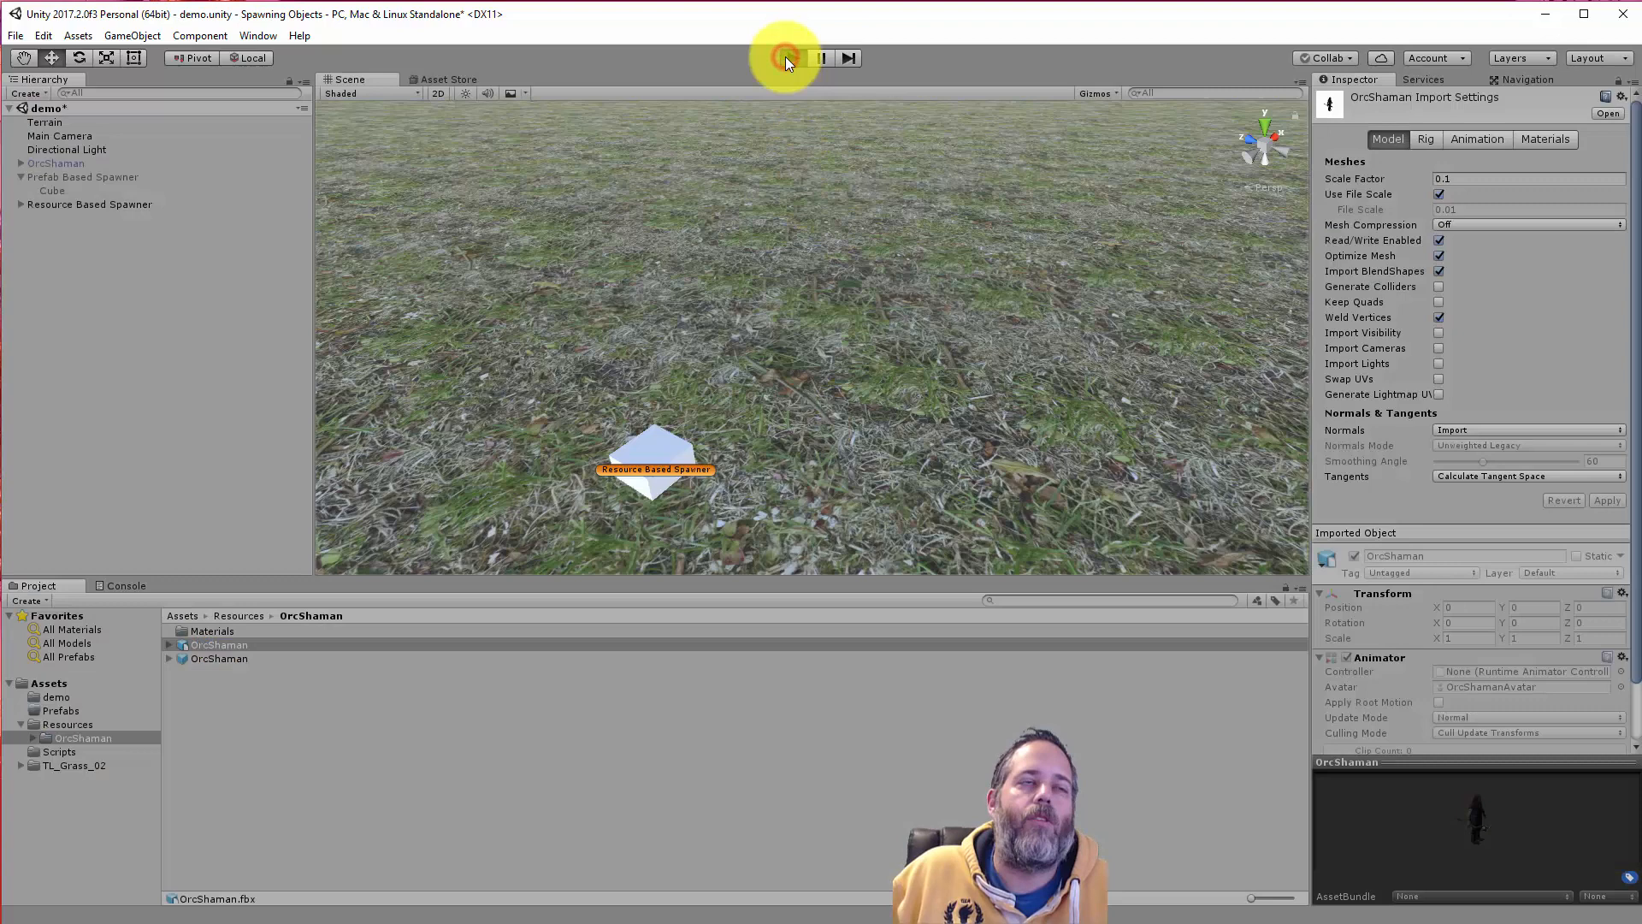
pyautogui.click(793, 57)
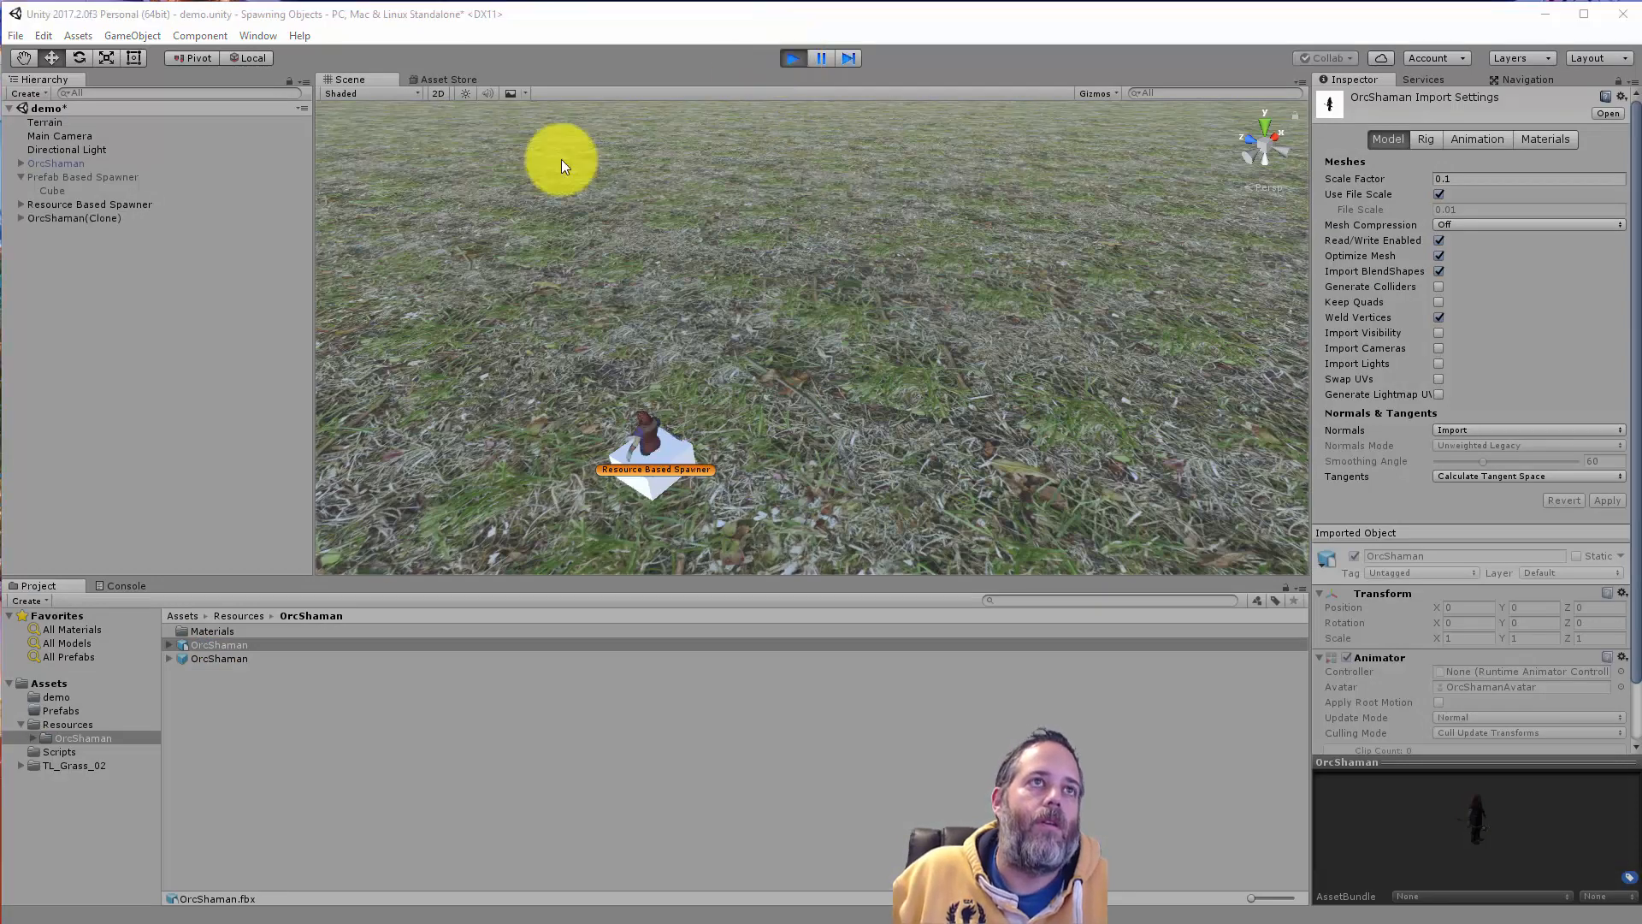
pyautogui.click(74, 218)
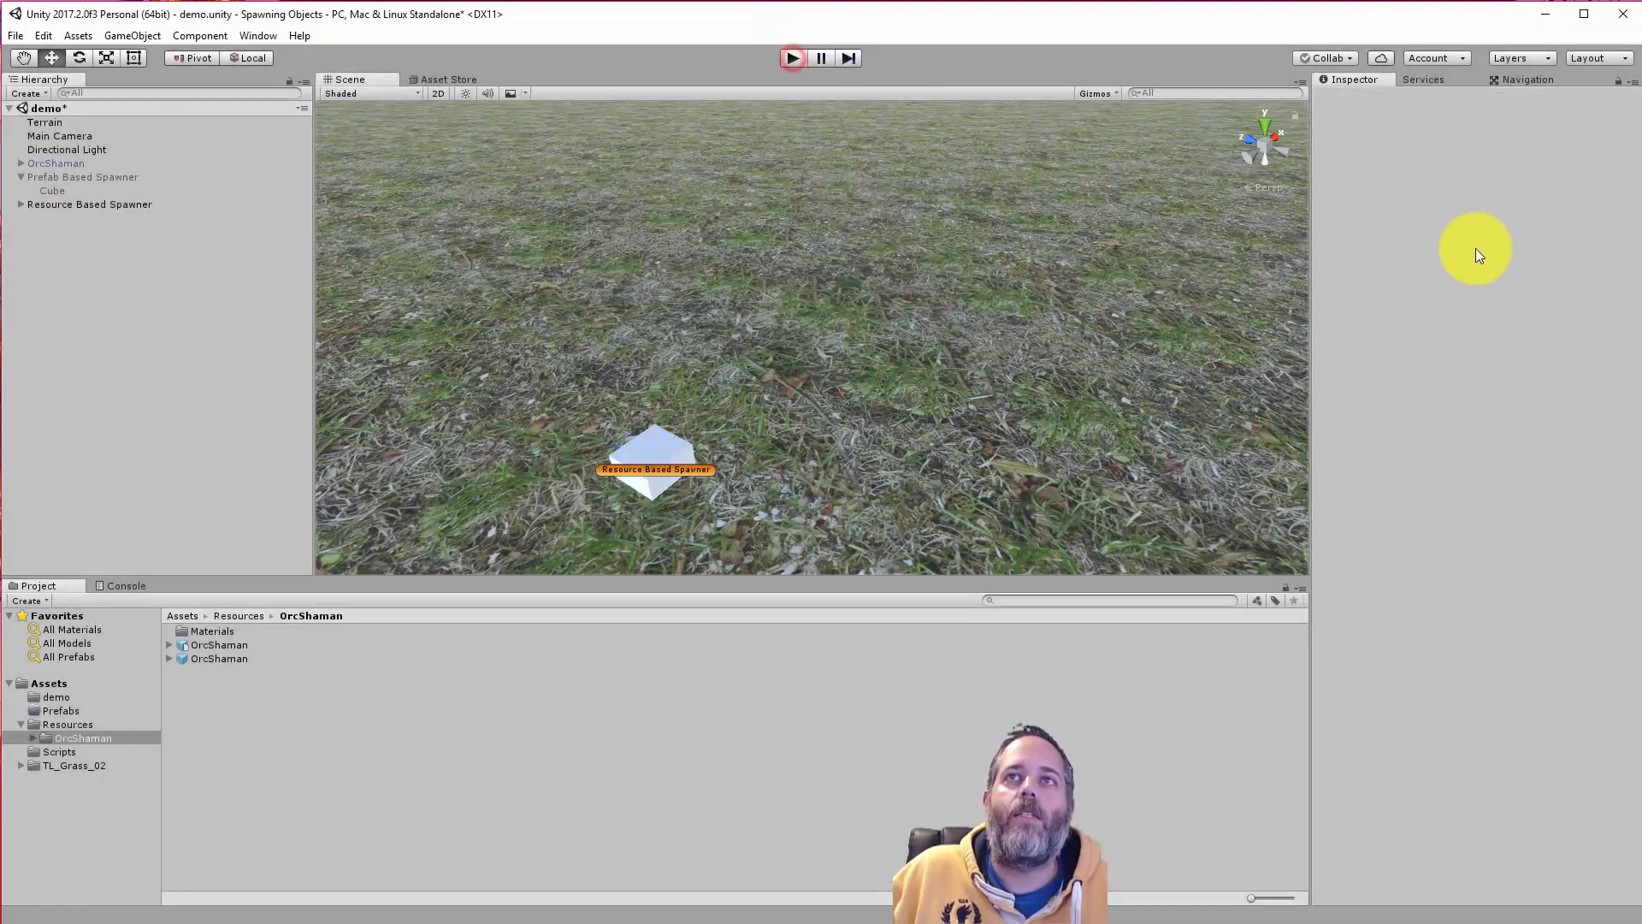
pyautogui.click(89, 205)
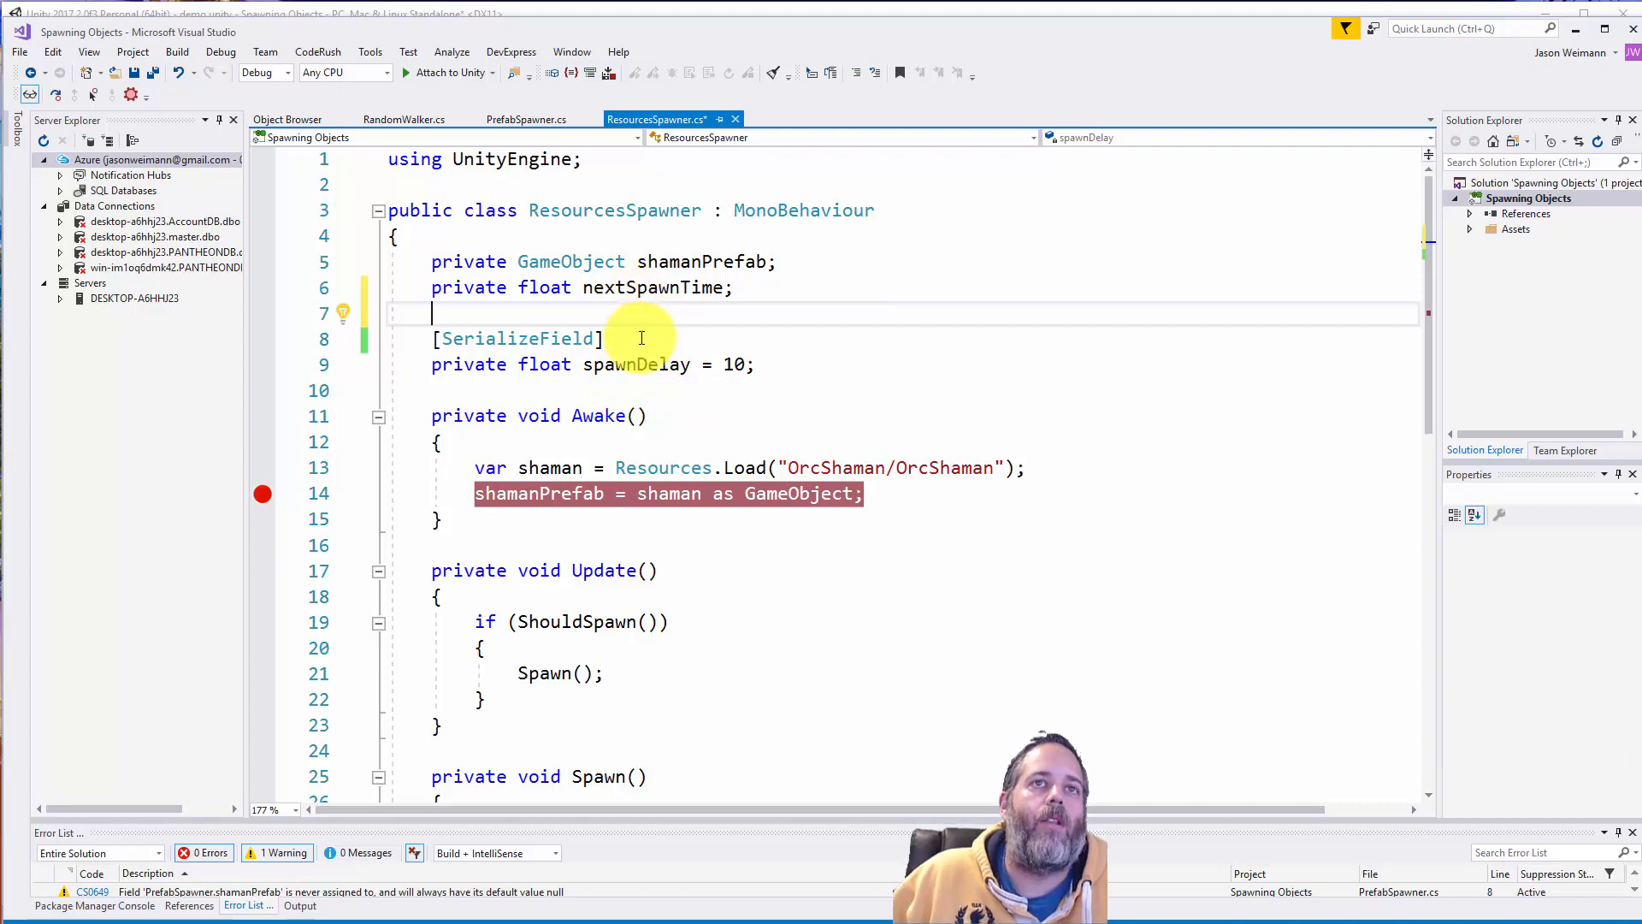
# - Review ResourcesSpawner's Awake, which loads OrcShaman/OrcShaman and casts it to a GameObject
pyautogui.scroll(-3)
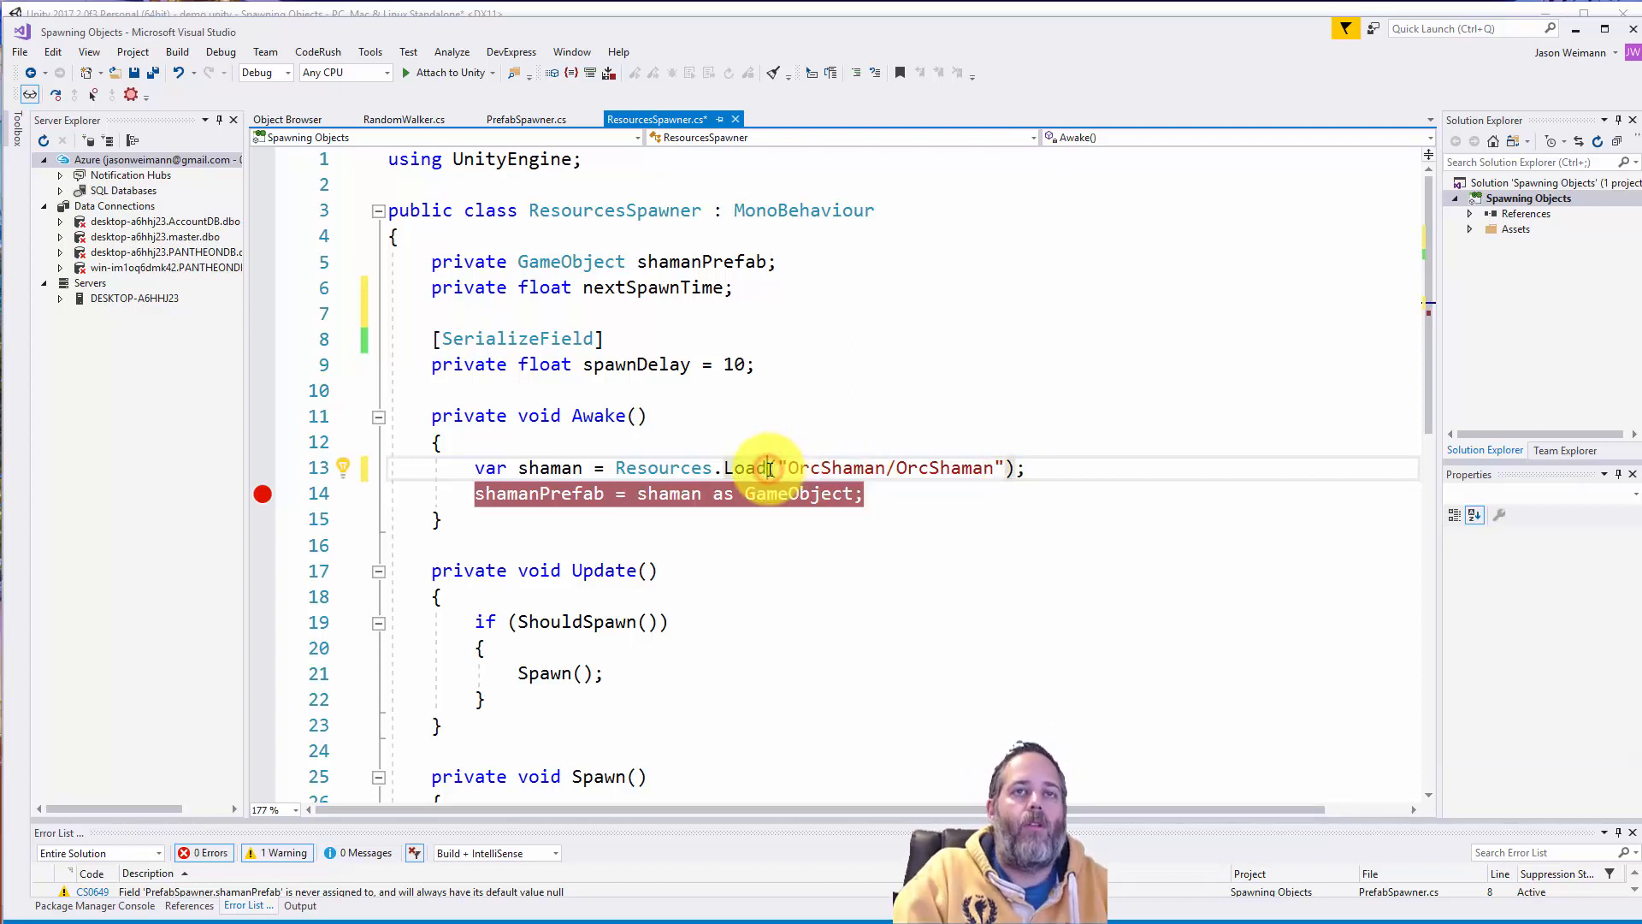
pyautogui.write('Text')
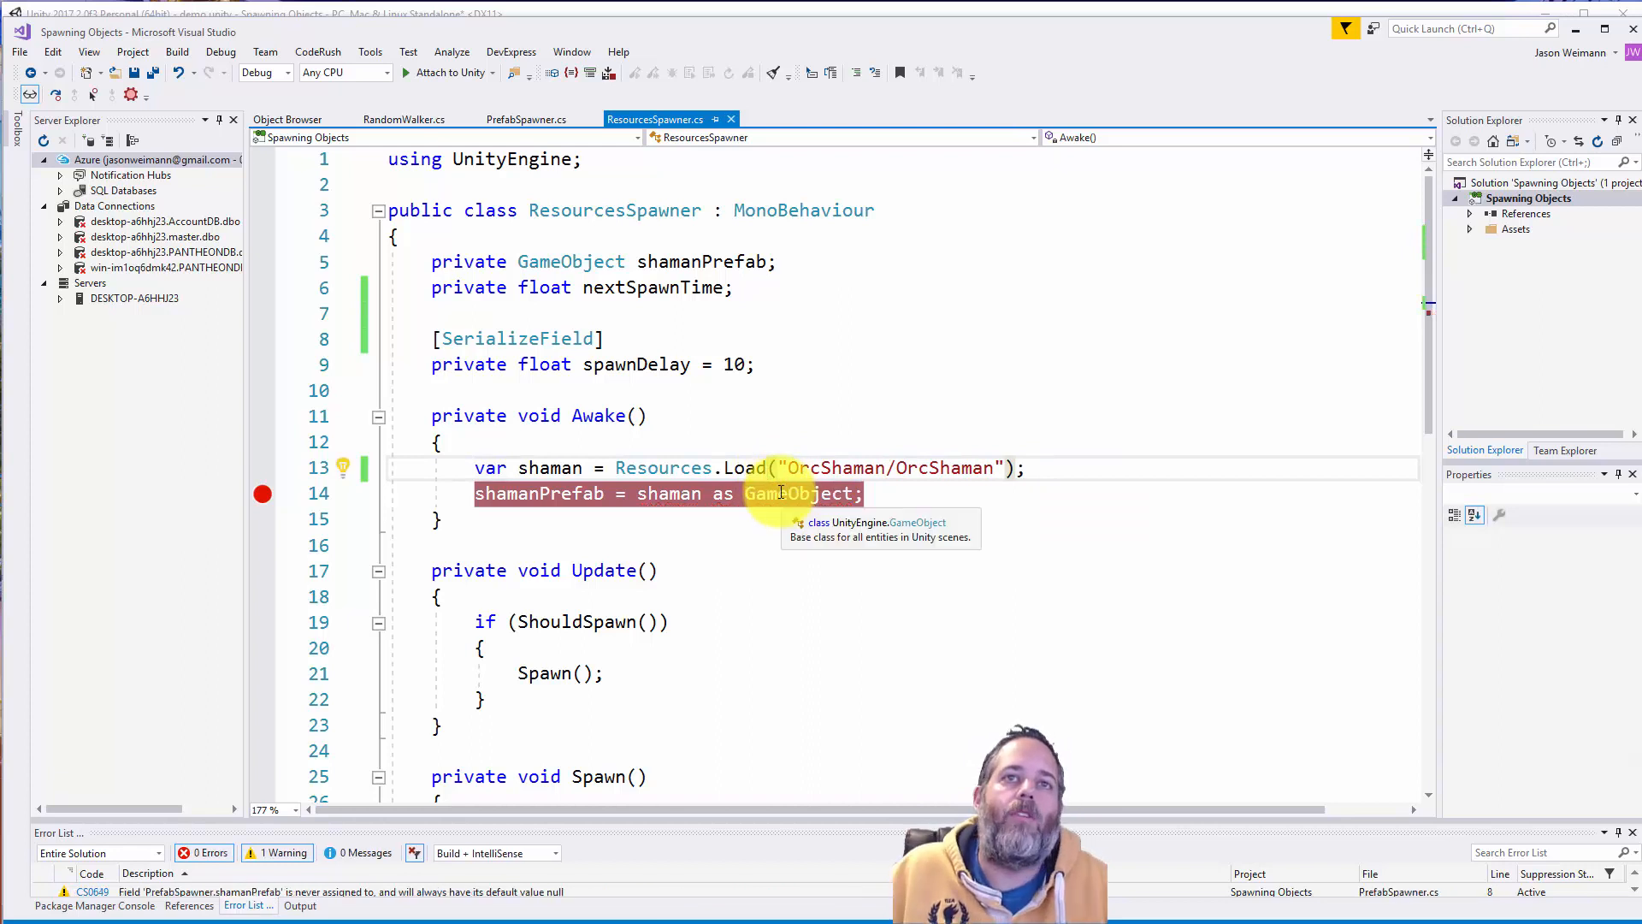
pyautogui.moveTo(199, 540)
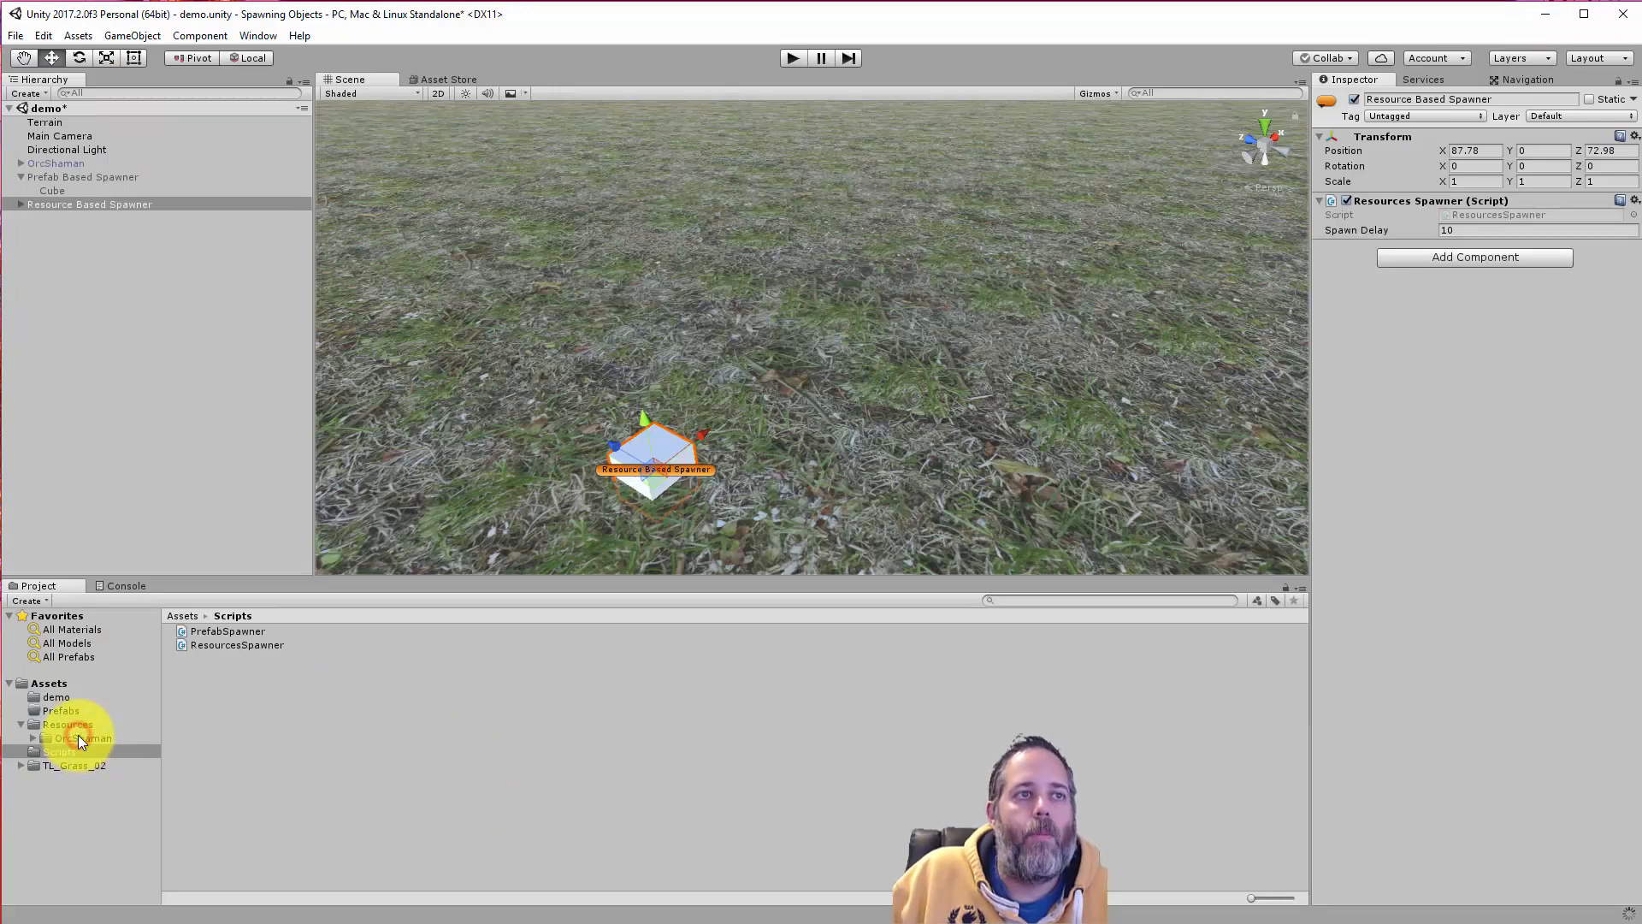
# - Select the OrcShamanMesh model in Resources/OrcShaman, and run Play mode twice to test spawning
pyautogui.doubleClick(83, 737)
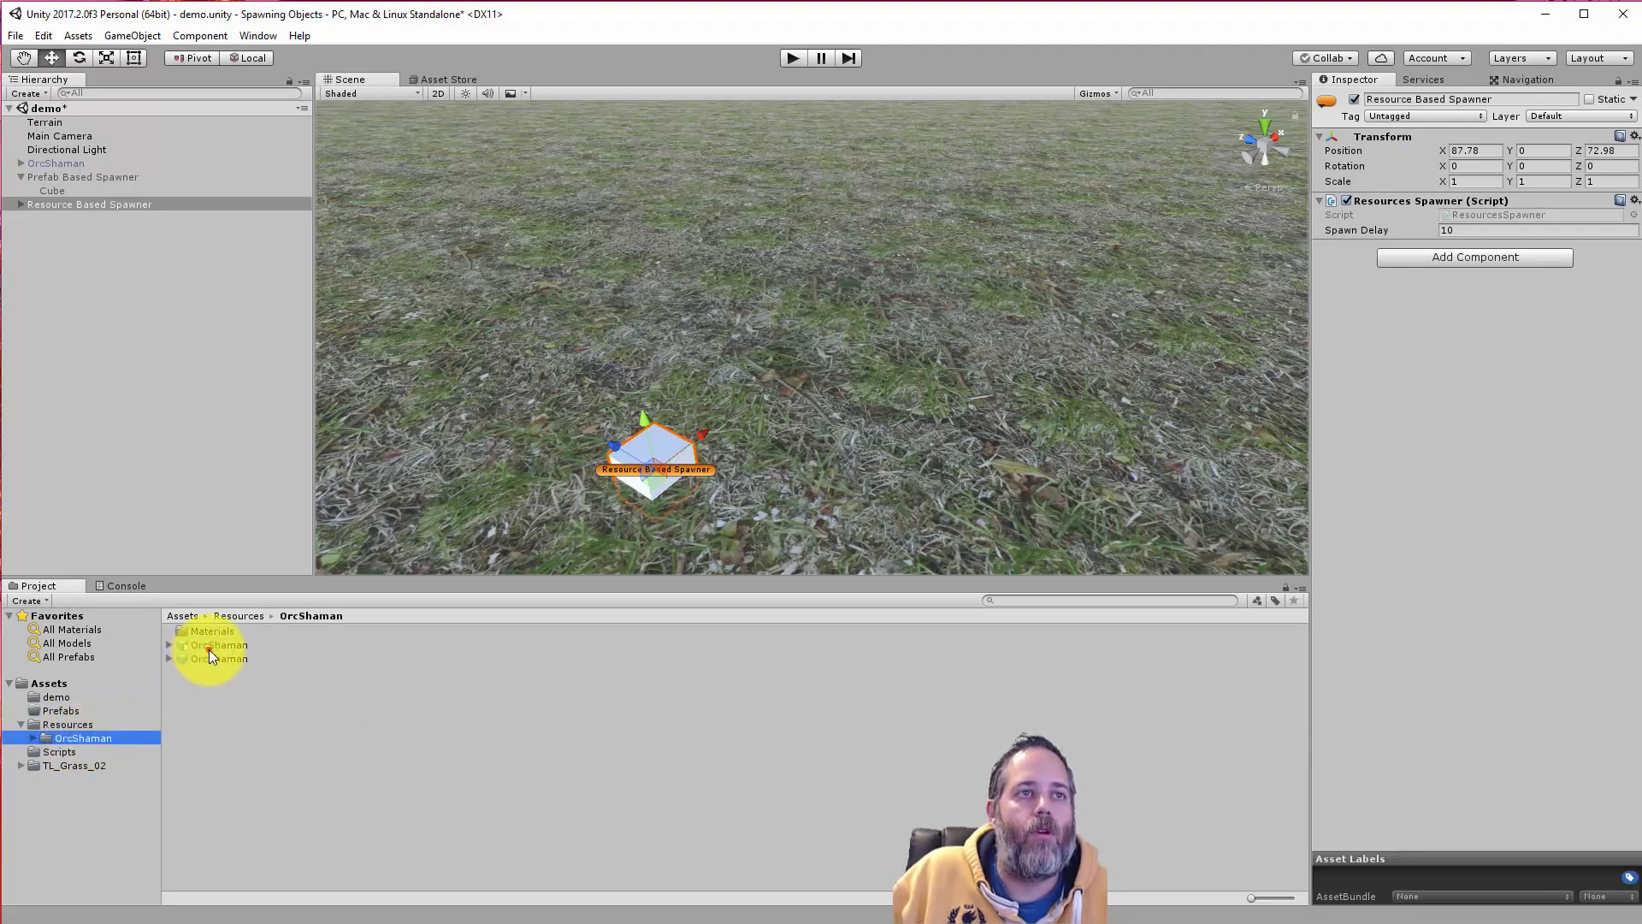
pyautogui.click(220, 658)
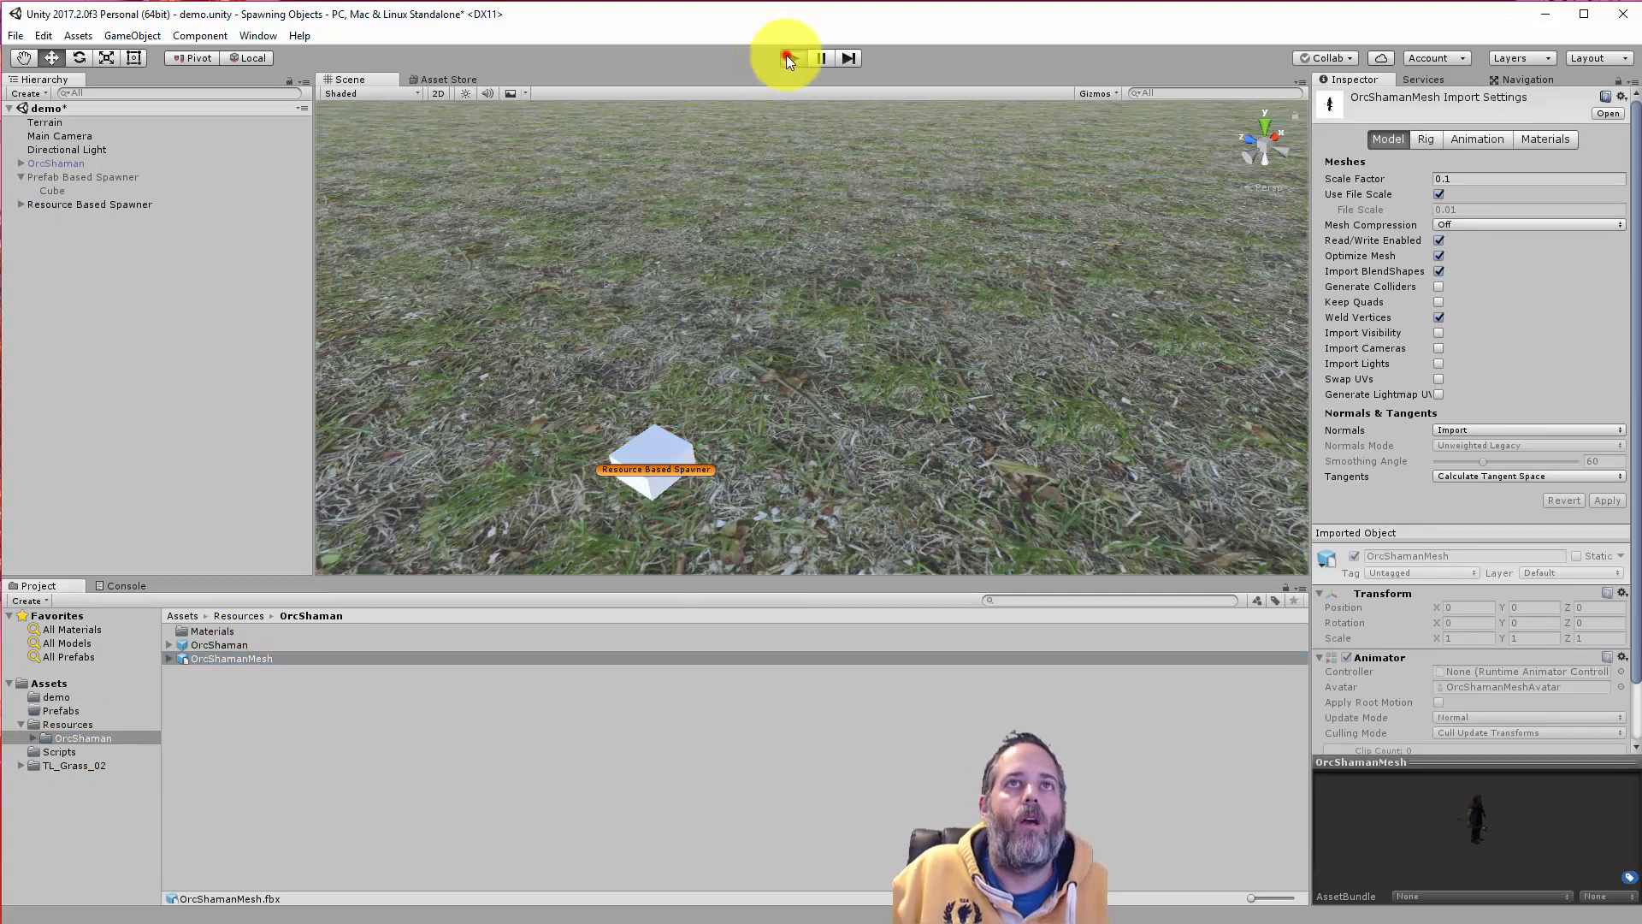
pyautogui.click(787, 57)
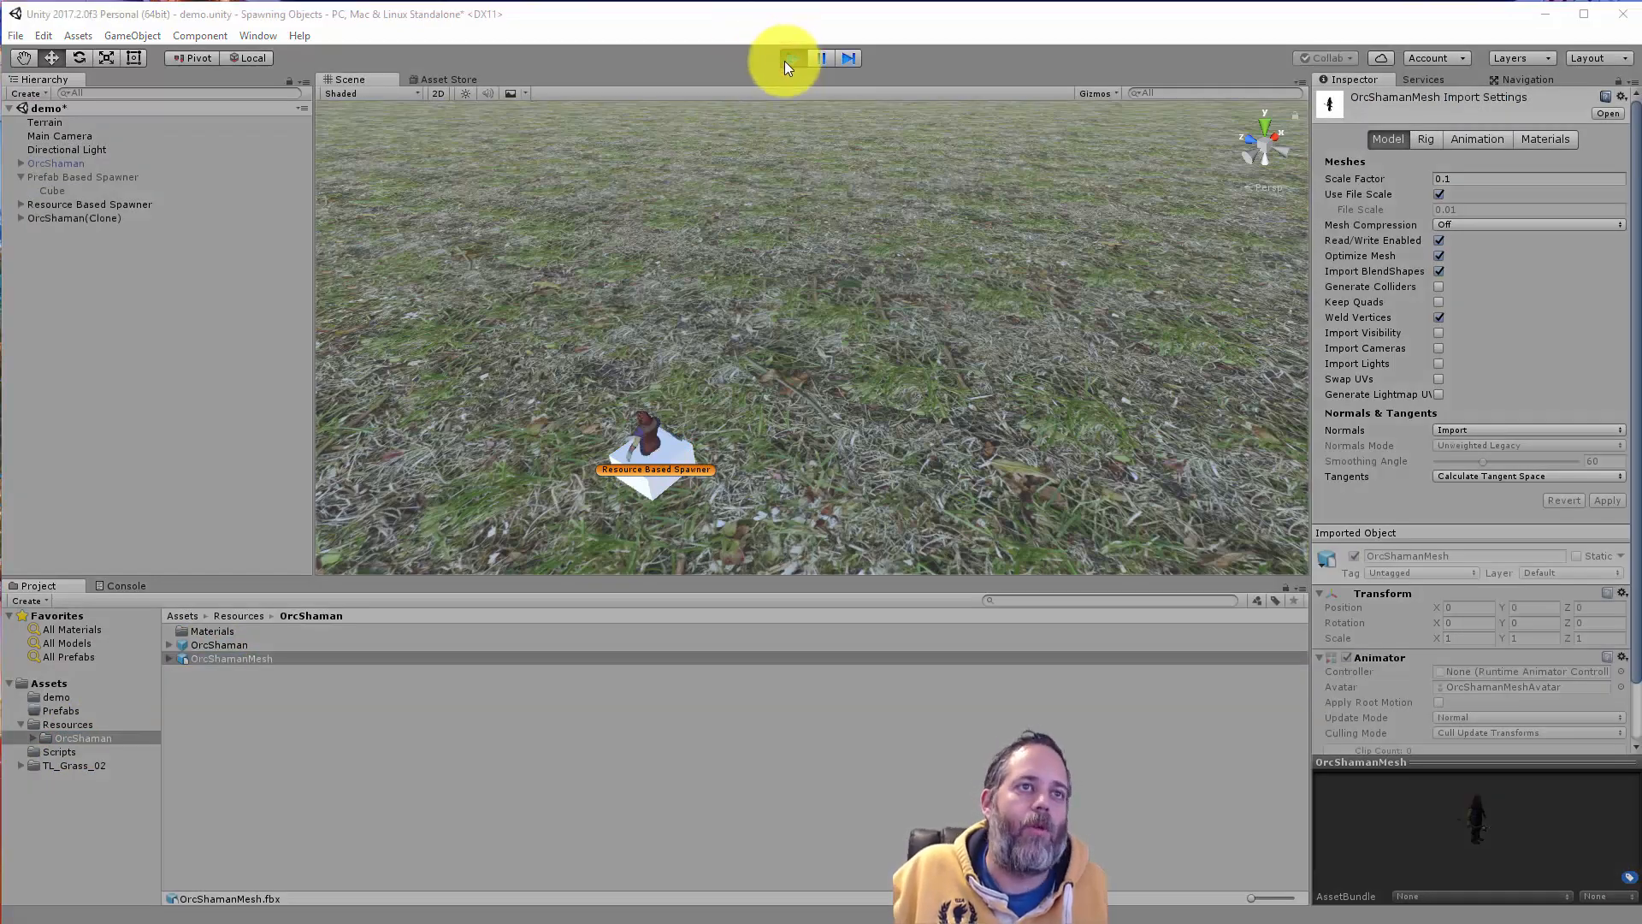
pyautogui.click(793, 58)
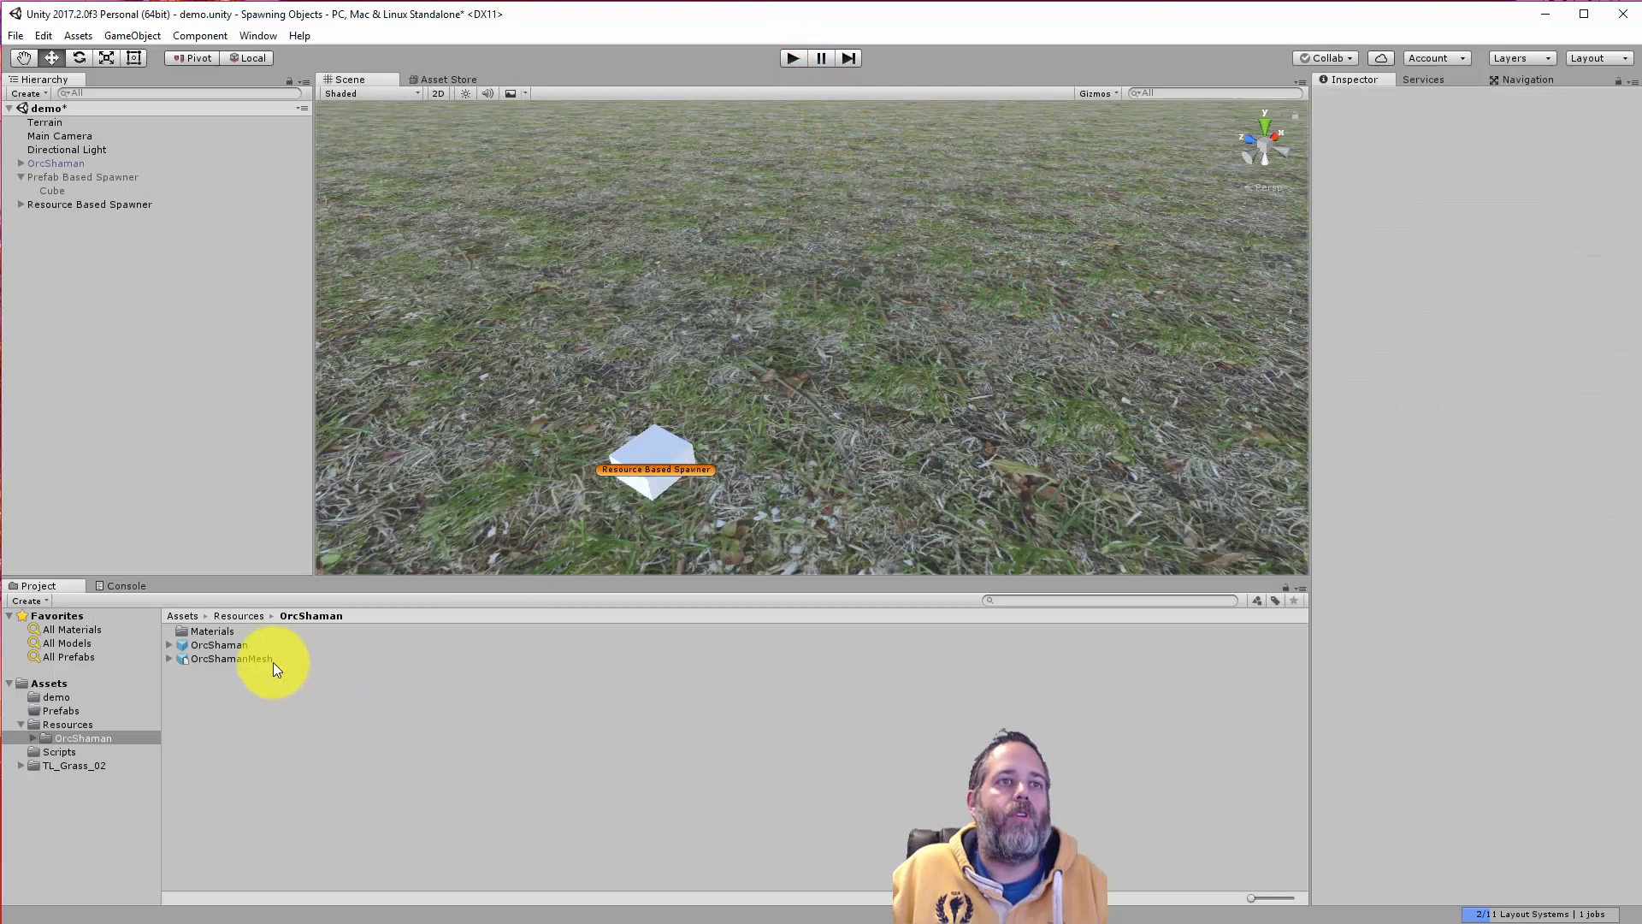
pyautogui.click(216, 658)
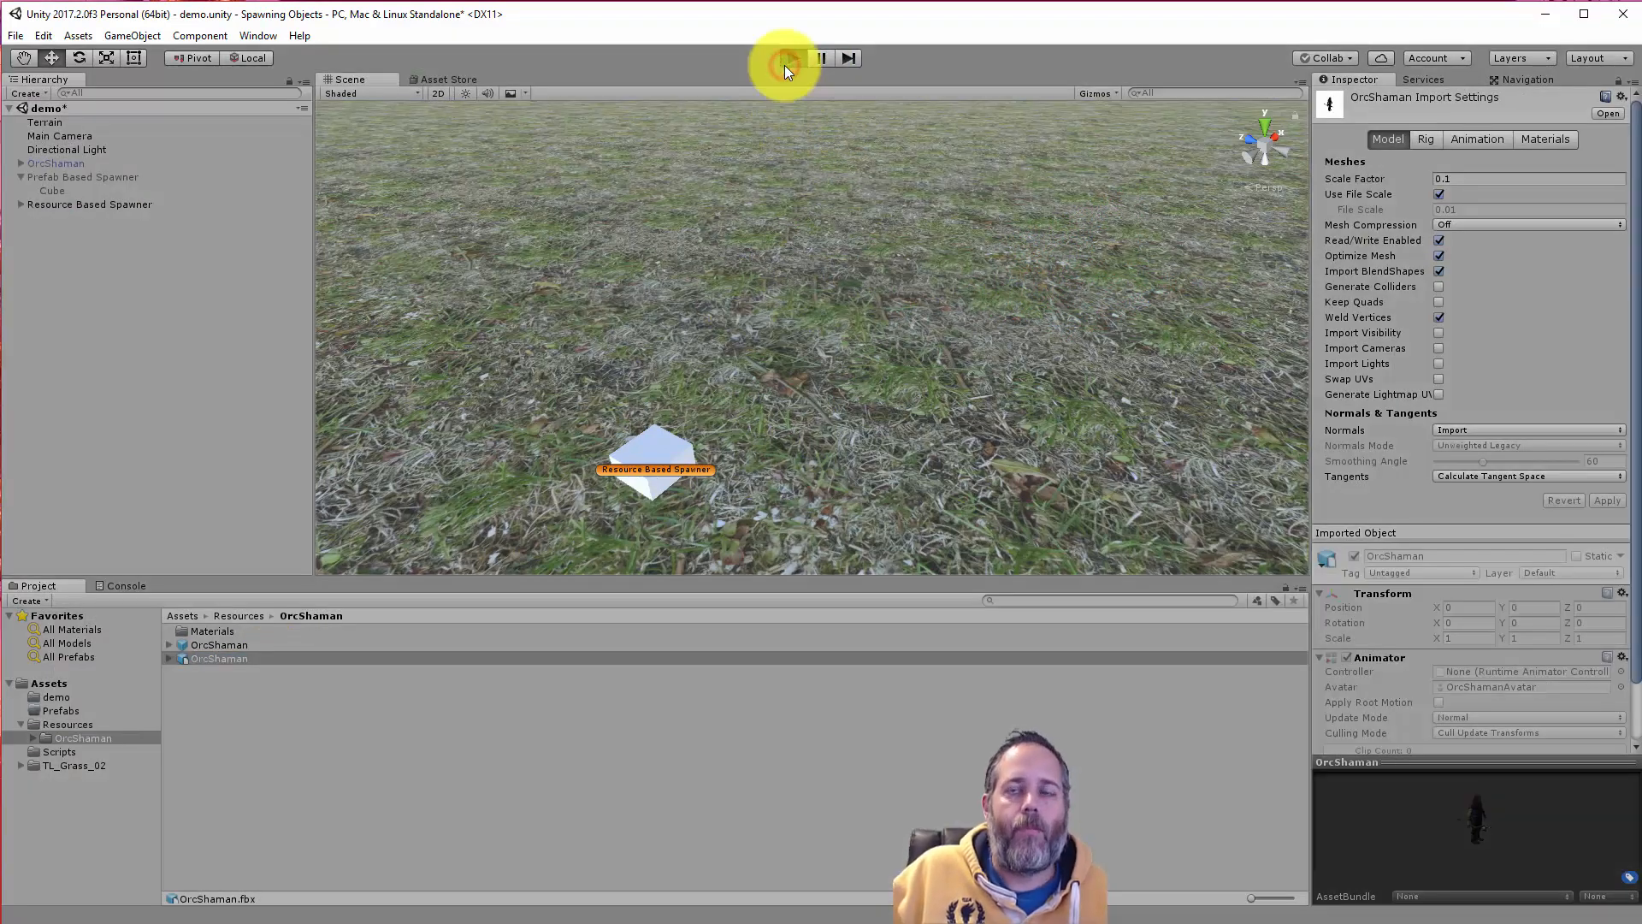
pyautogui.click(784, 58)
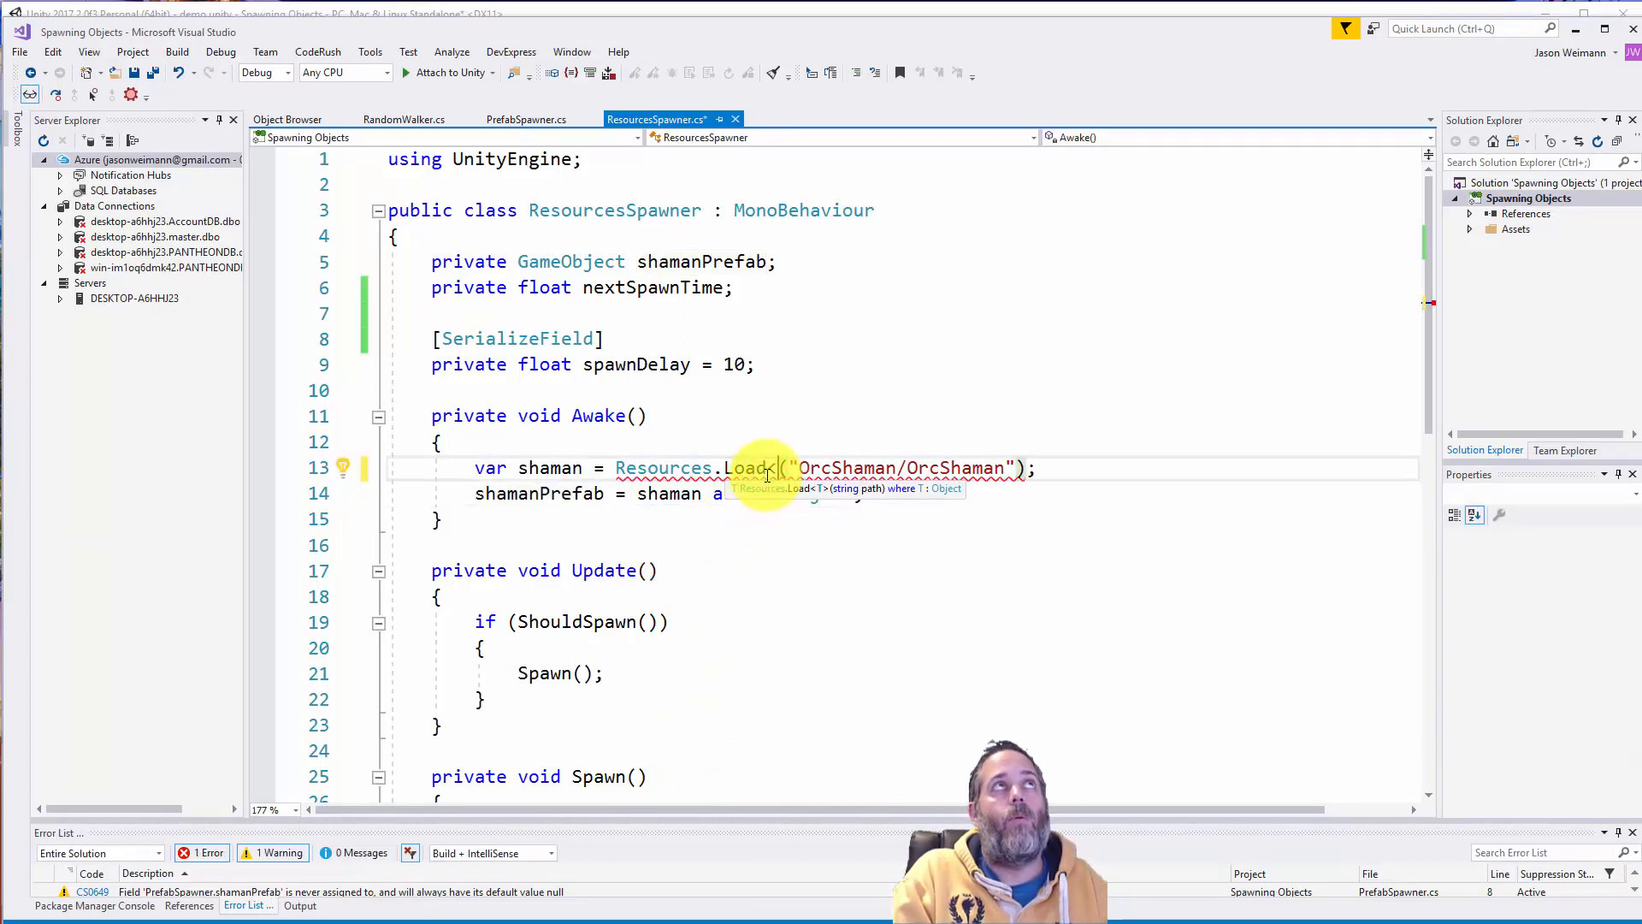
# - Rewrite Awake to use Resources.Load<RandomWalker> and cast the result as RandomWalker
pyautogui.write('RandomWalker>')
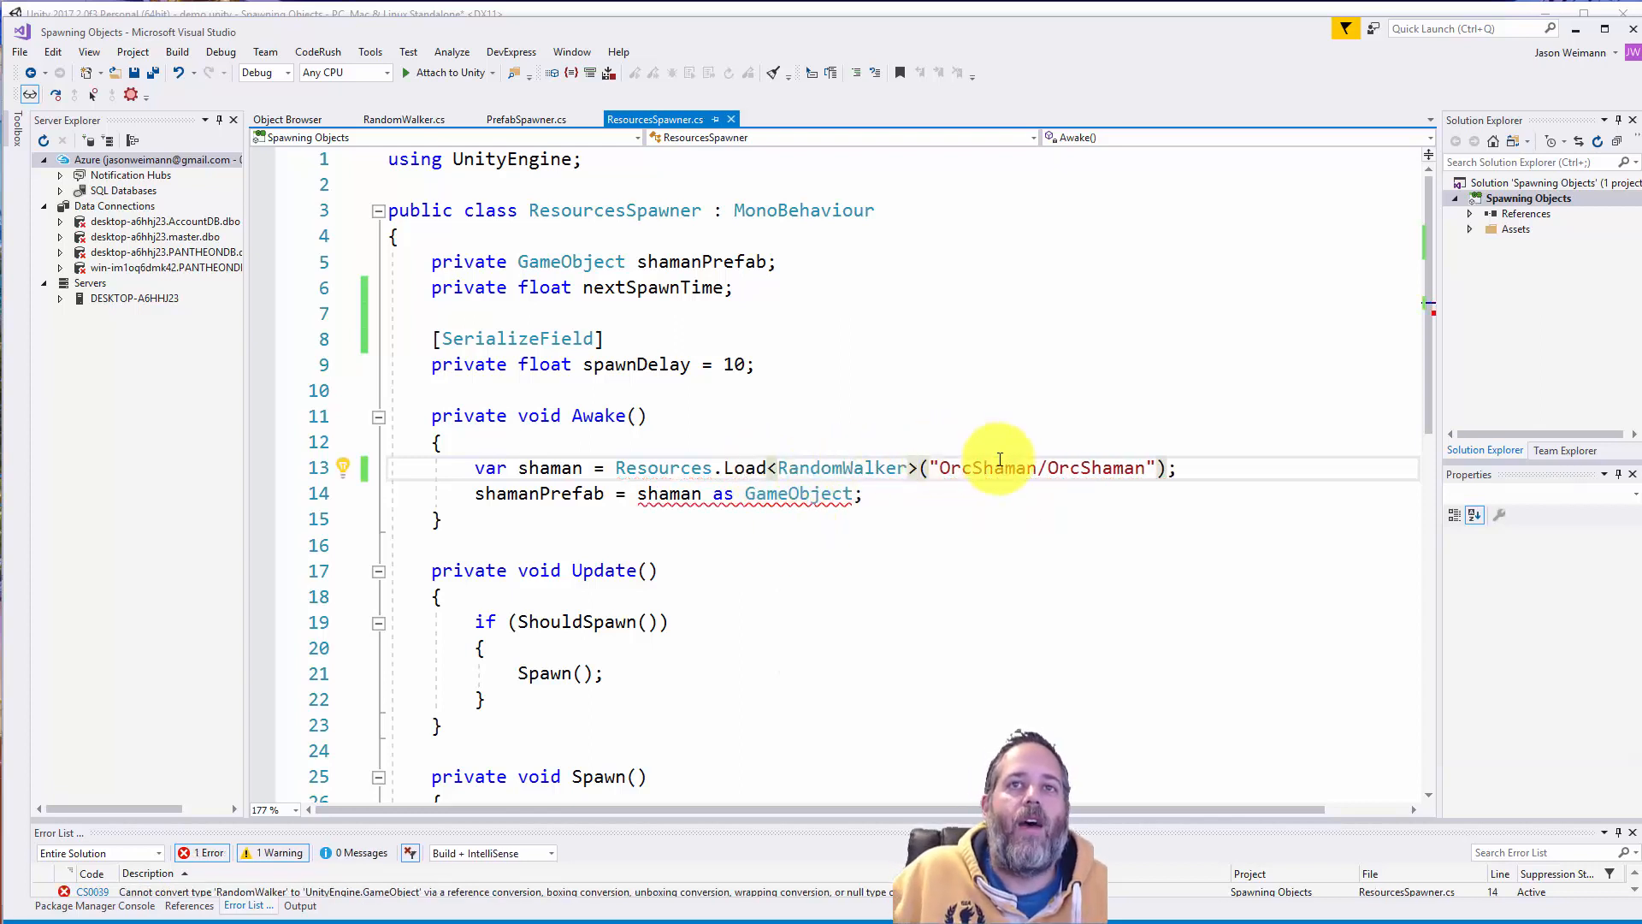
pyautogui.doubleClick(797, 494)
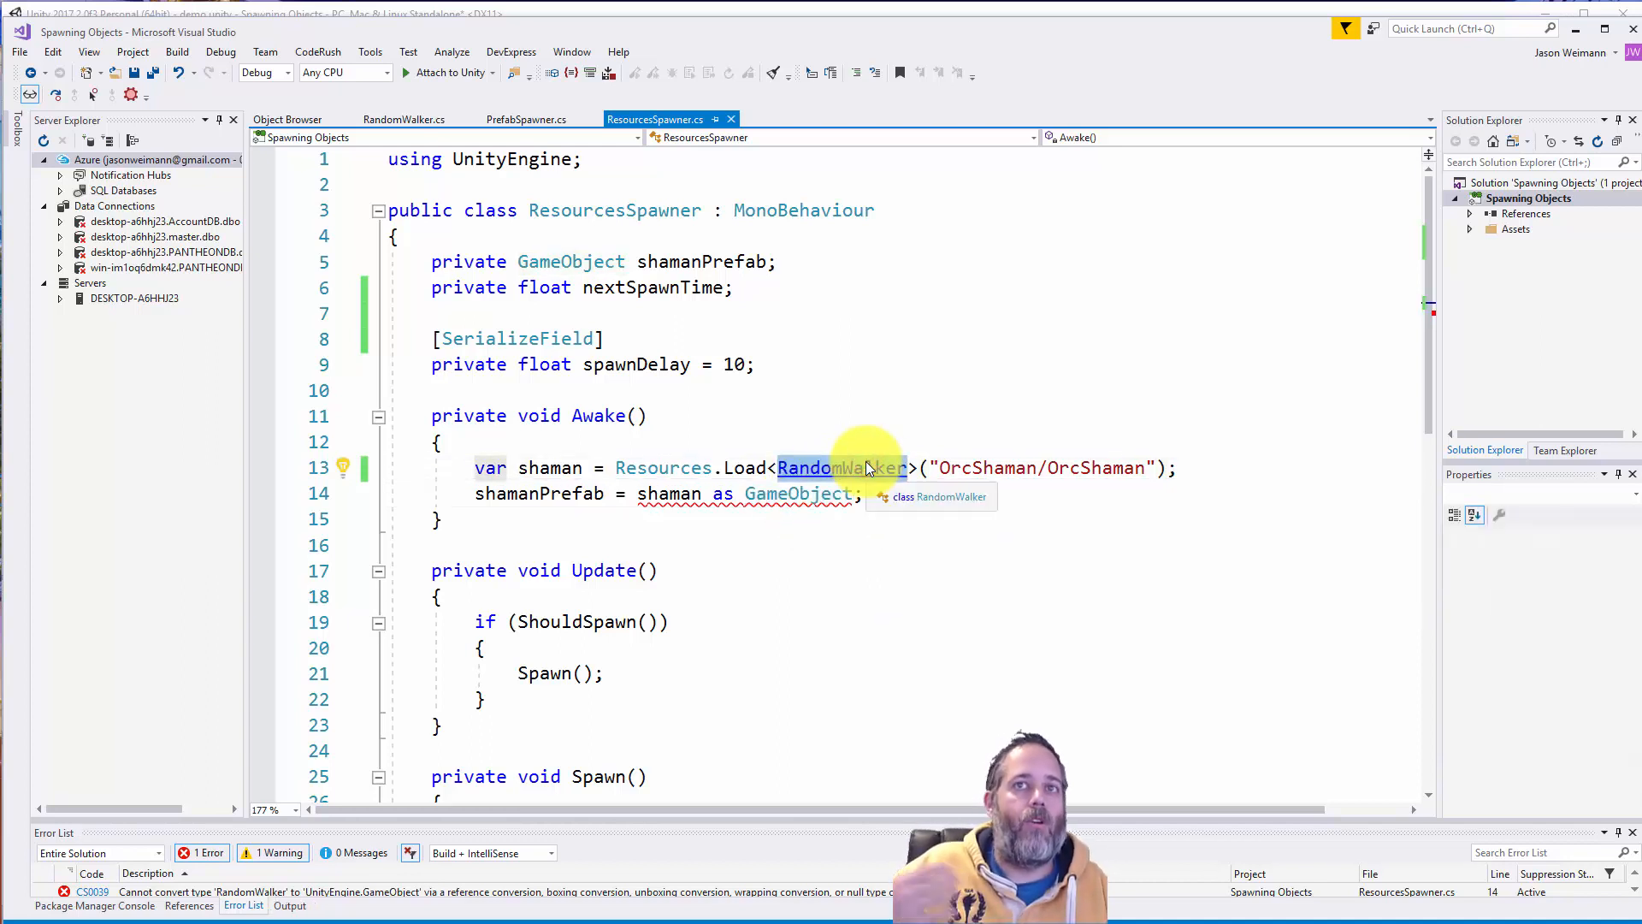
pyautogui.moveTo(780, 494)
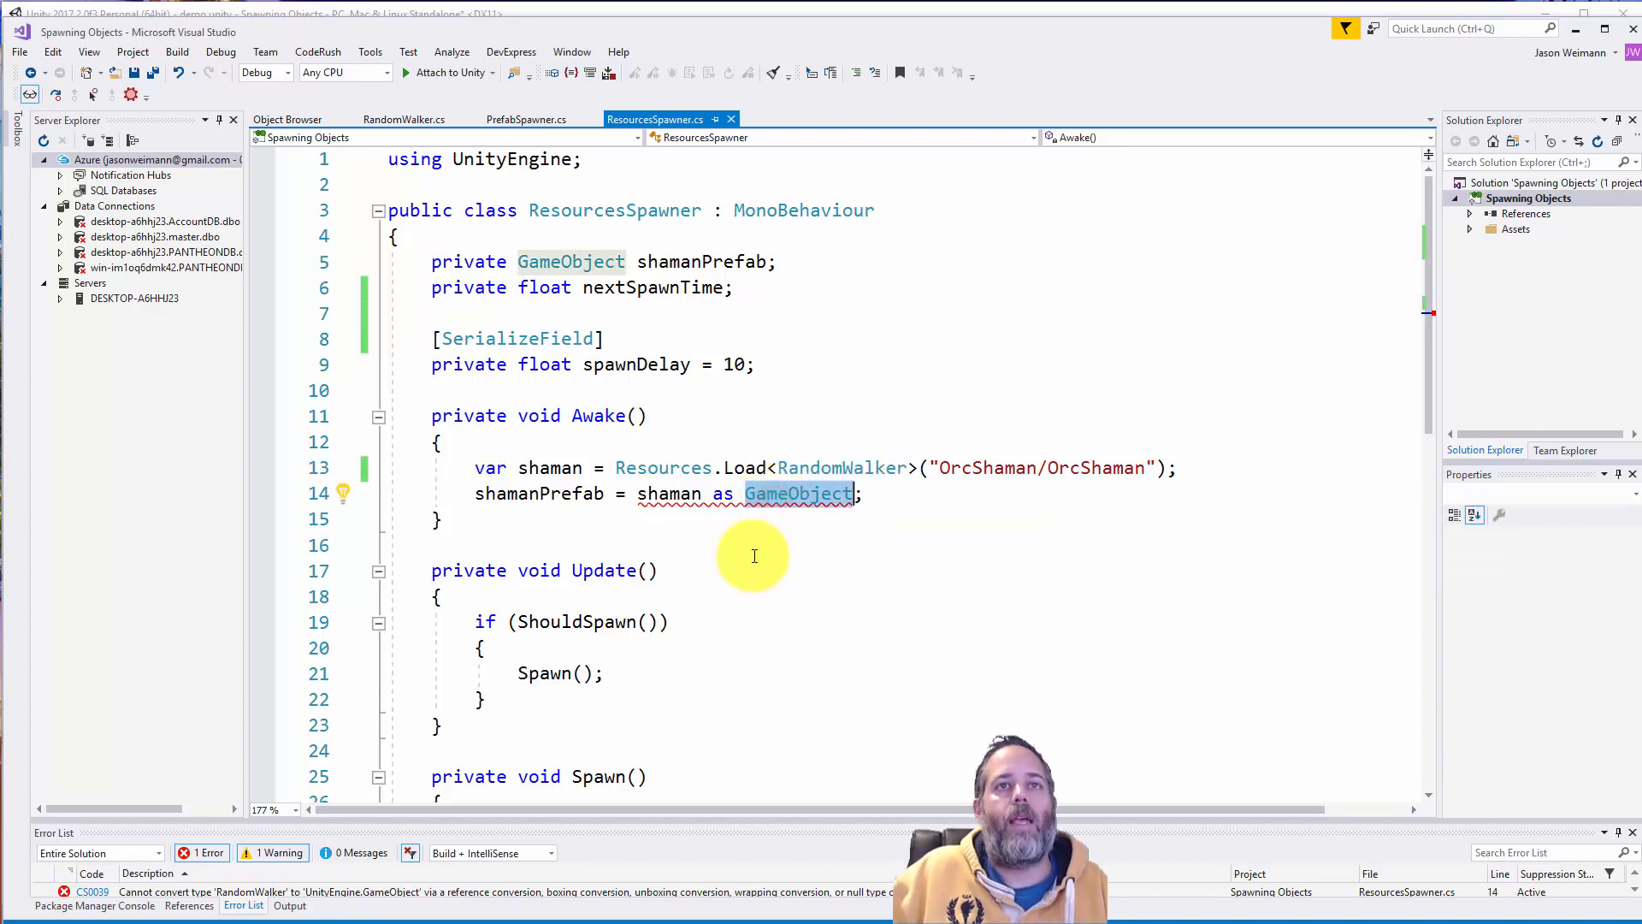
pyautogui.write('RandomWalker)')
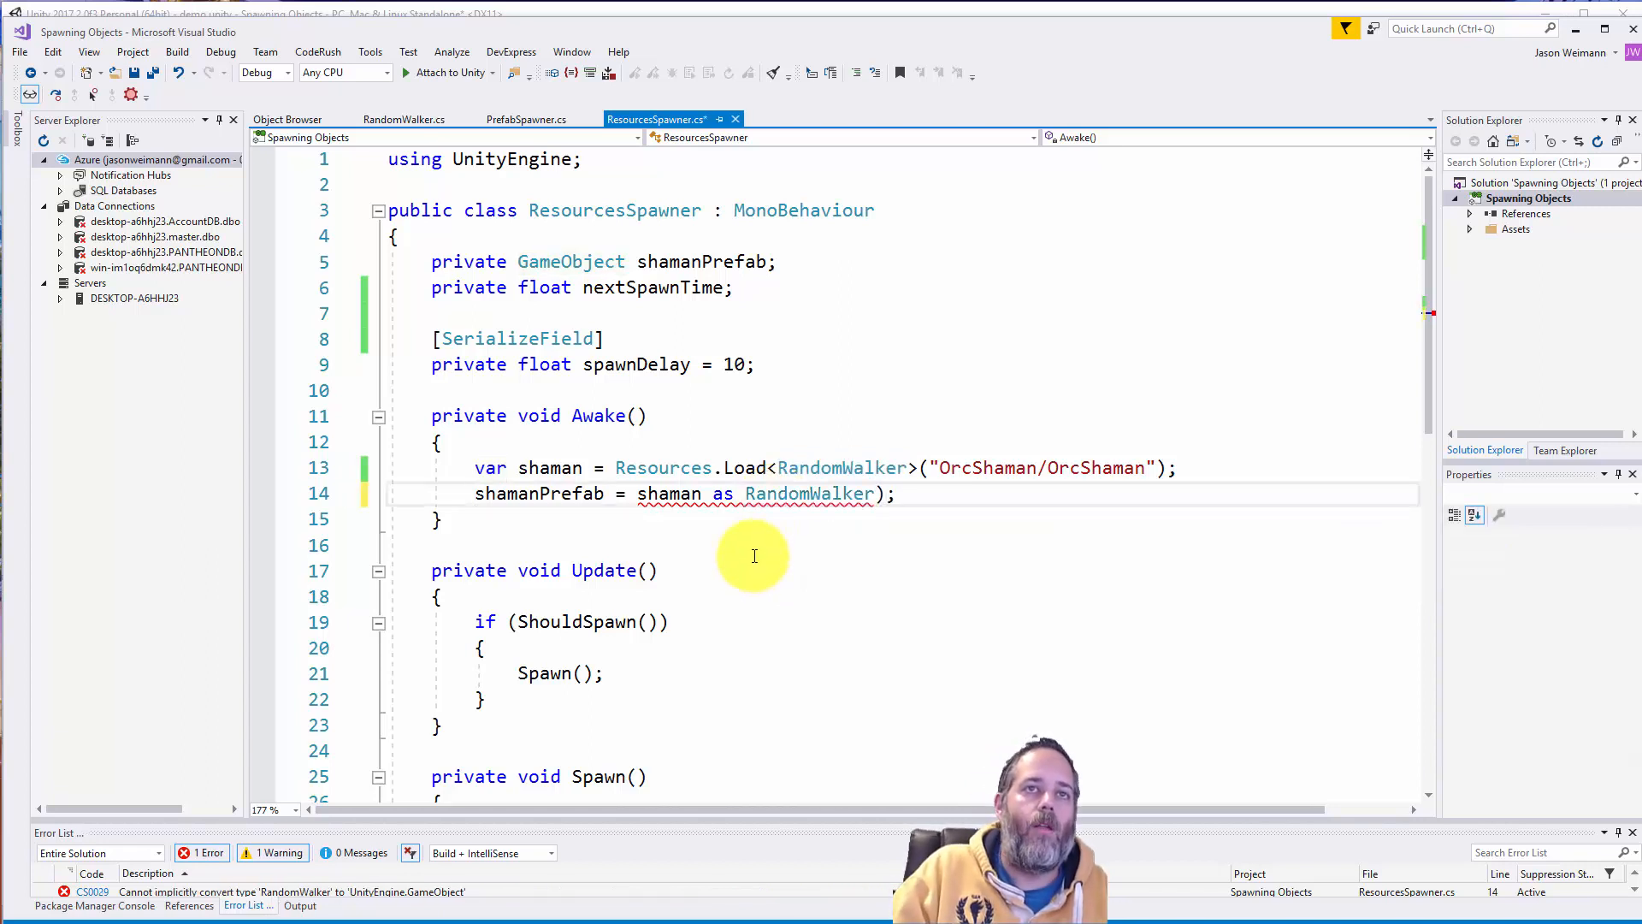
pyautogui.write('.g')
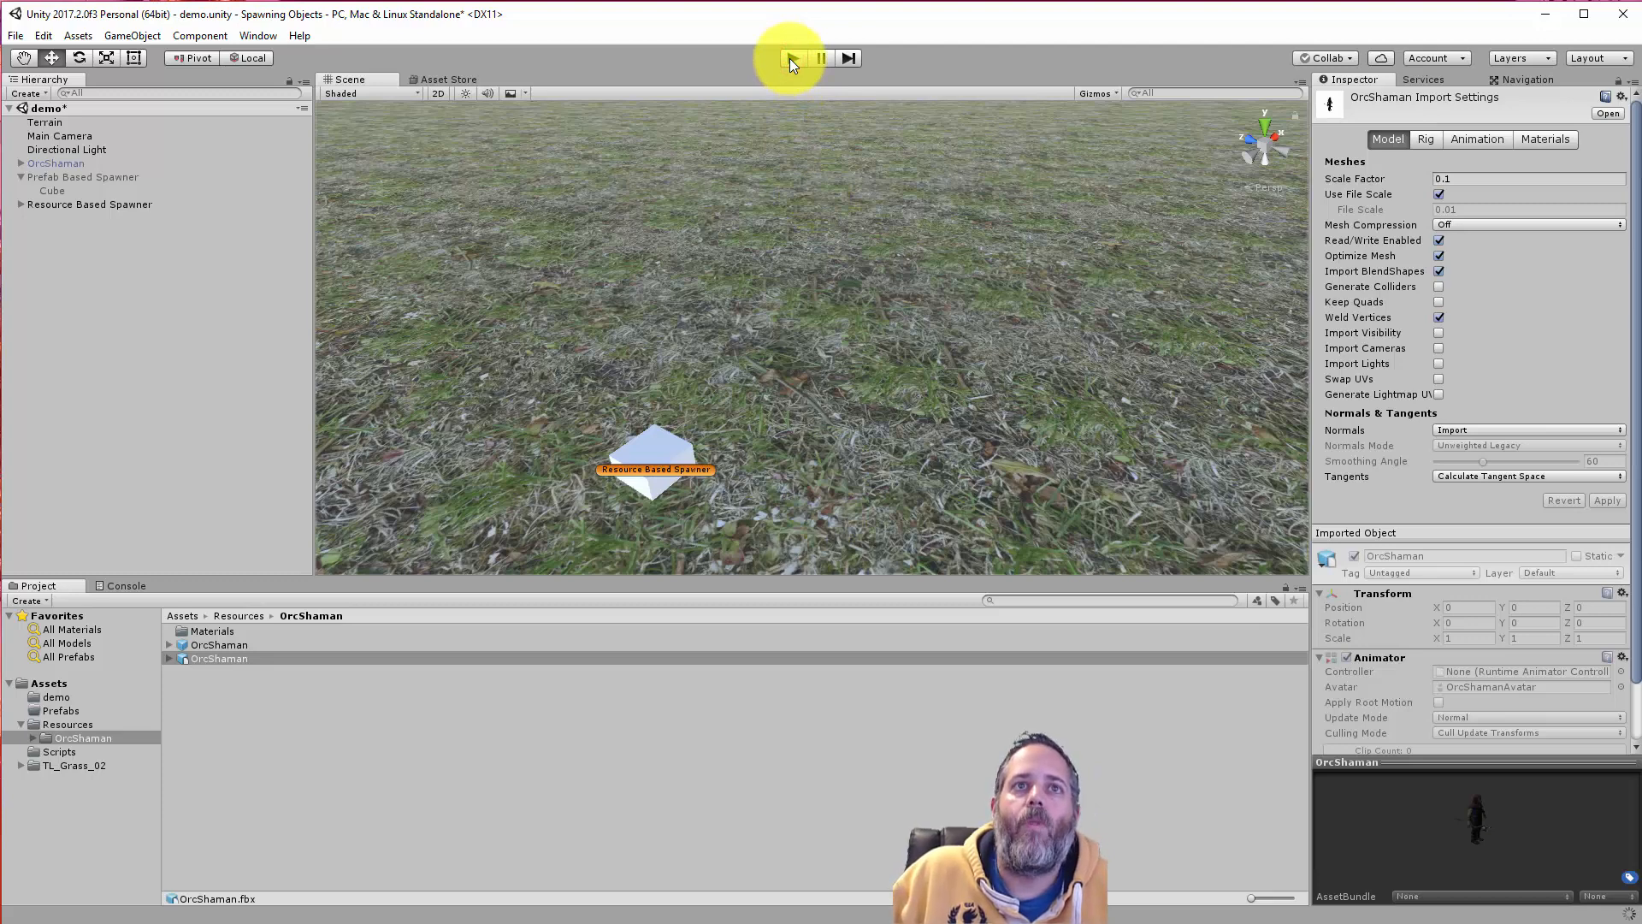
pyautogui.click(790, 58)
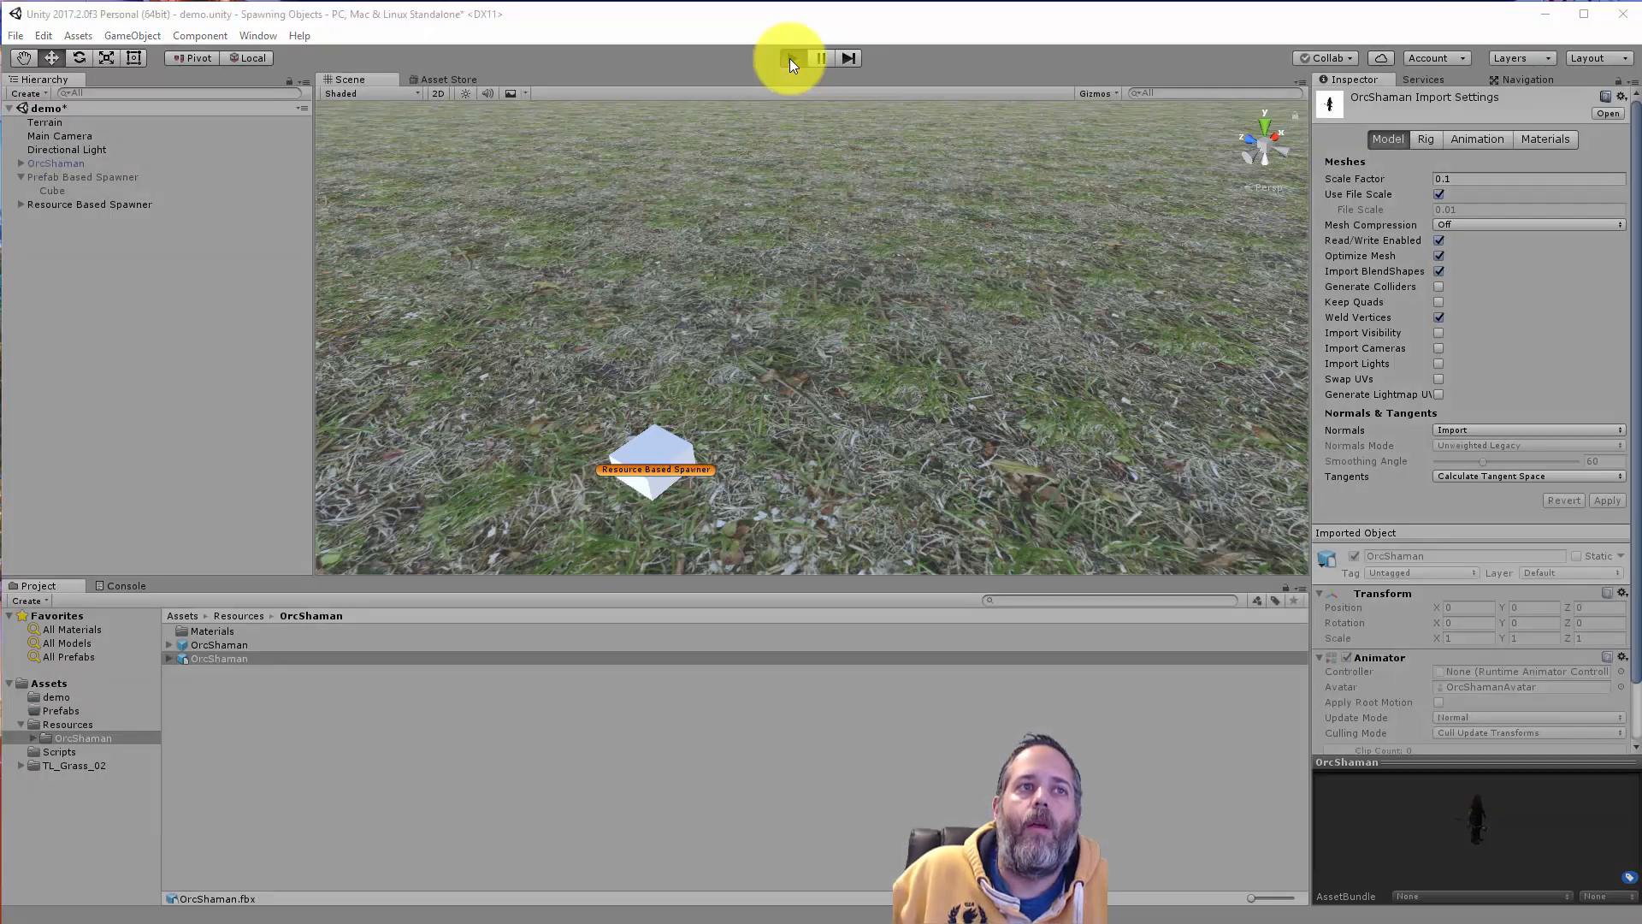
pyautogui.click(792, 57)
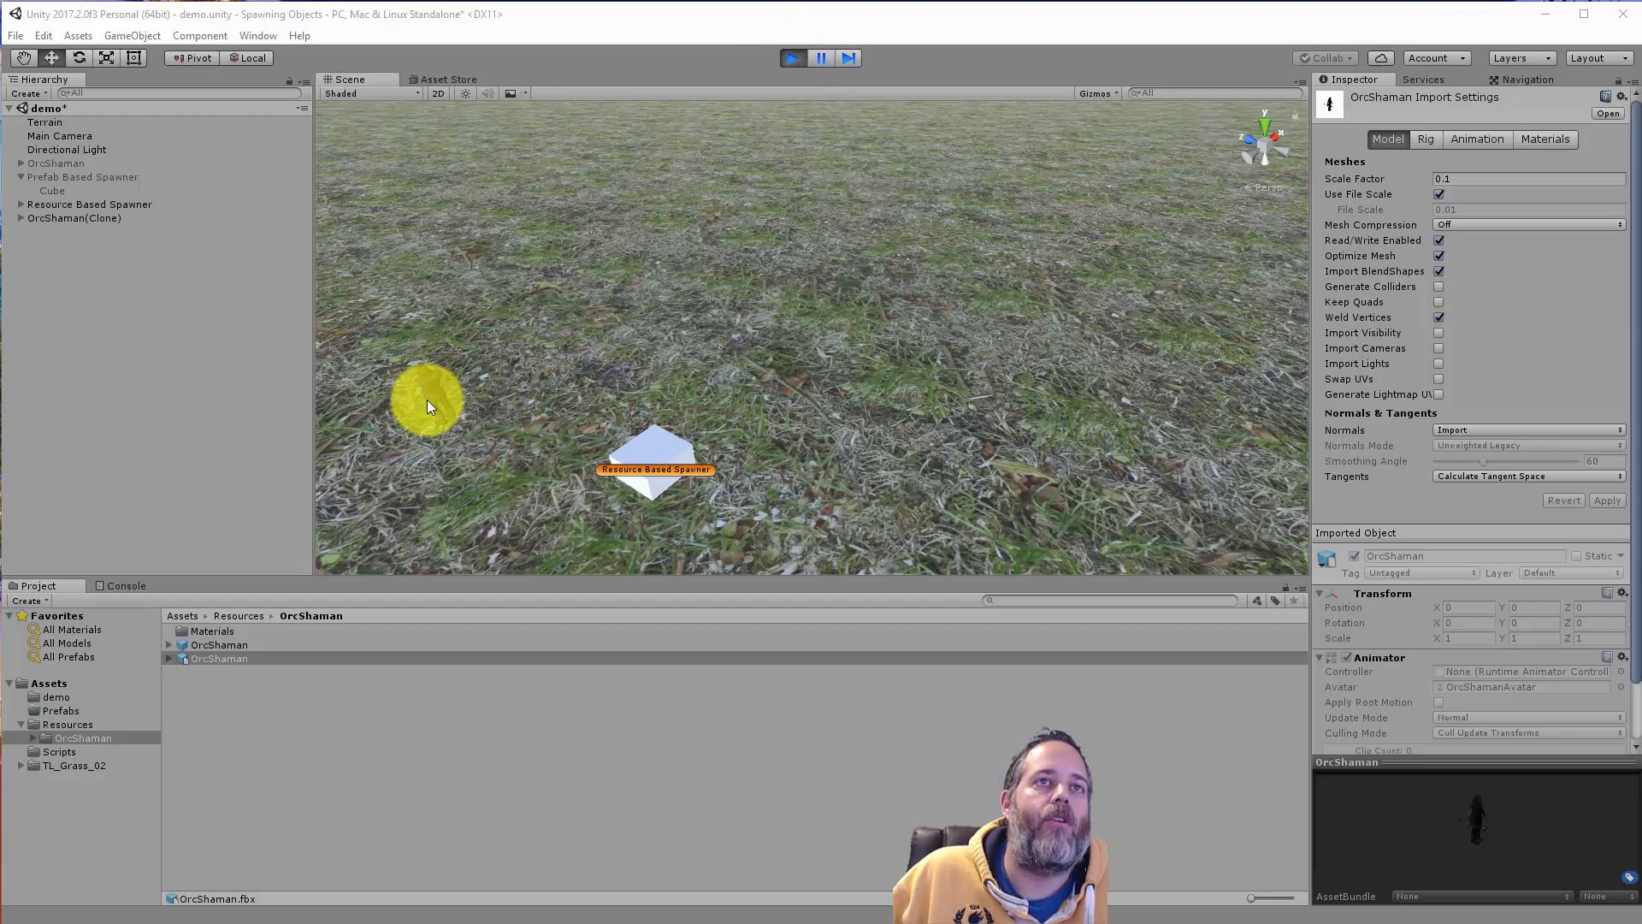
pyautogui.click(793, 57)
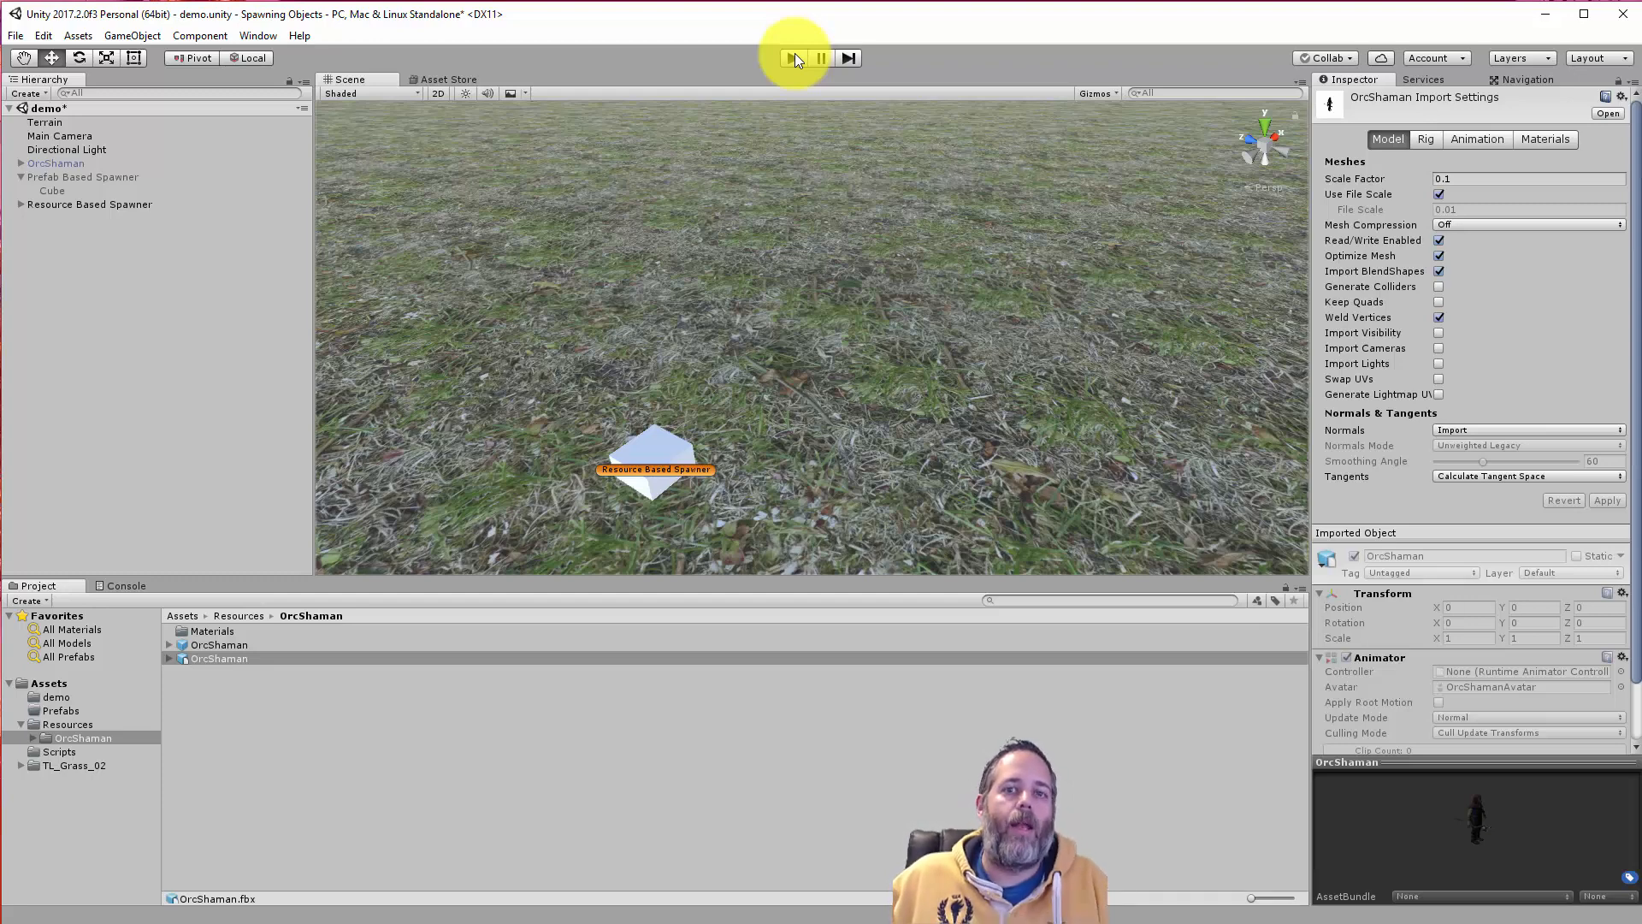
pyautogui.click(793, 57)
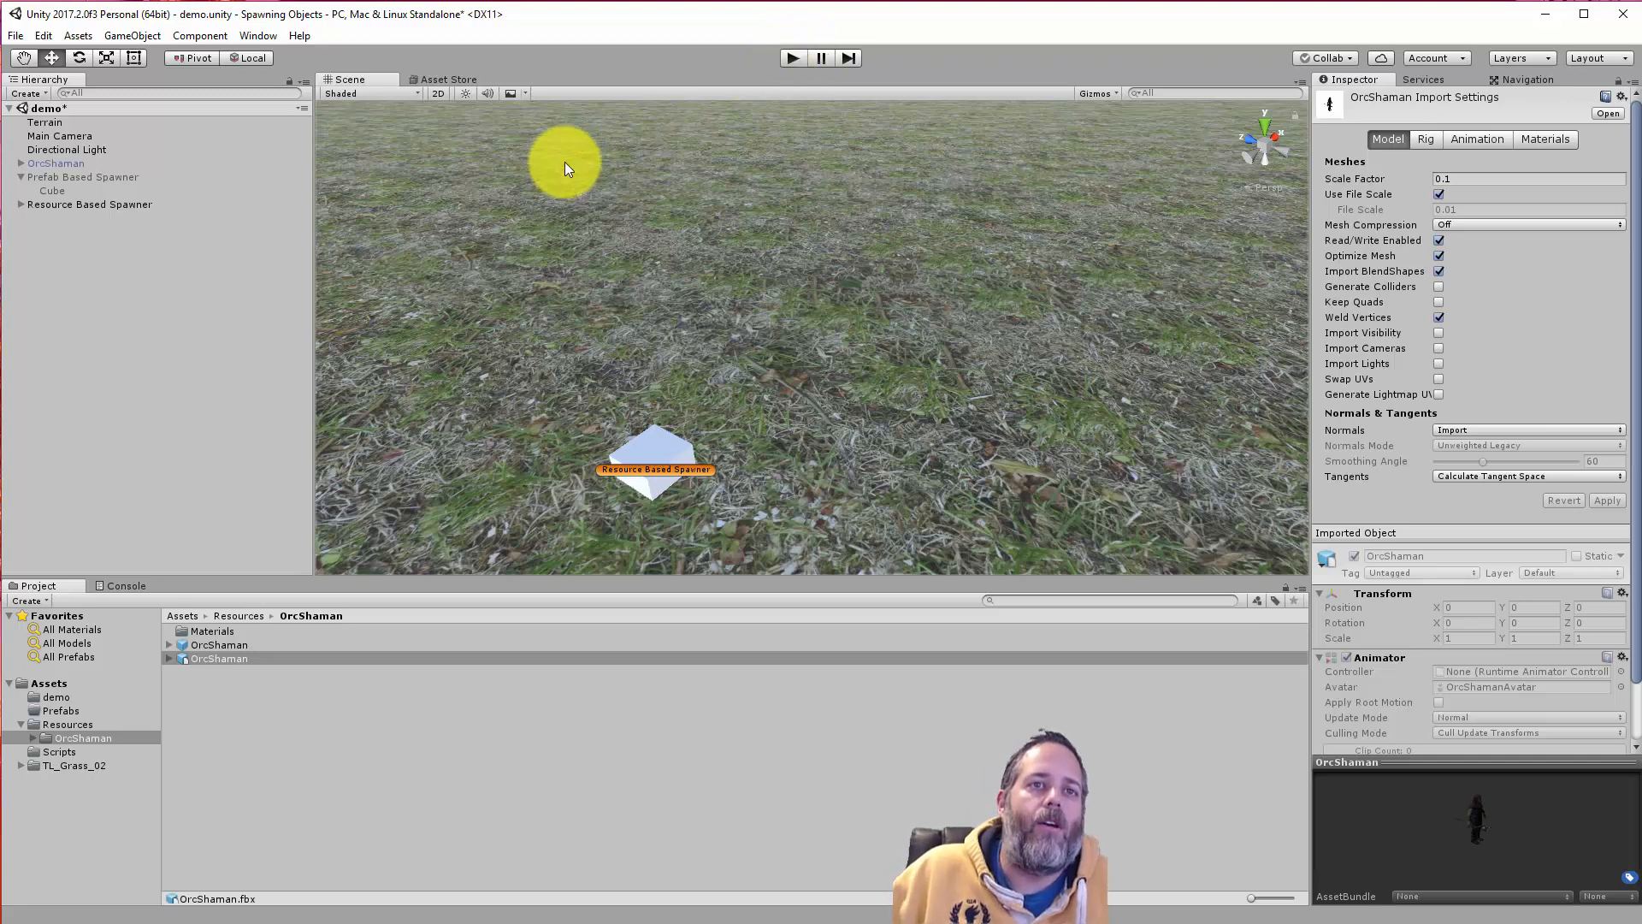